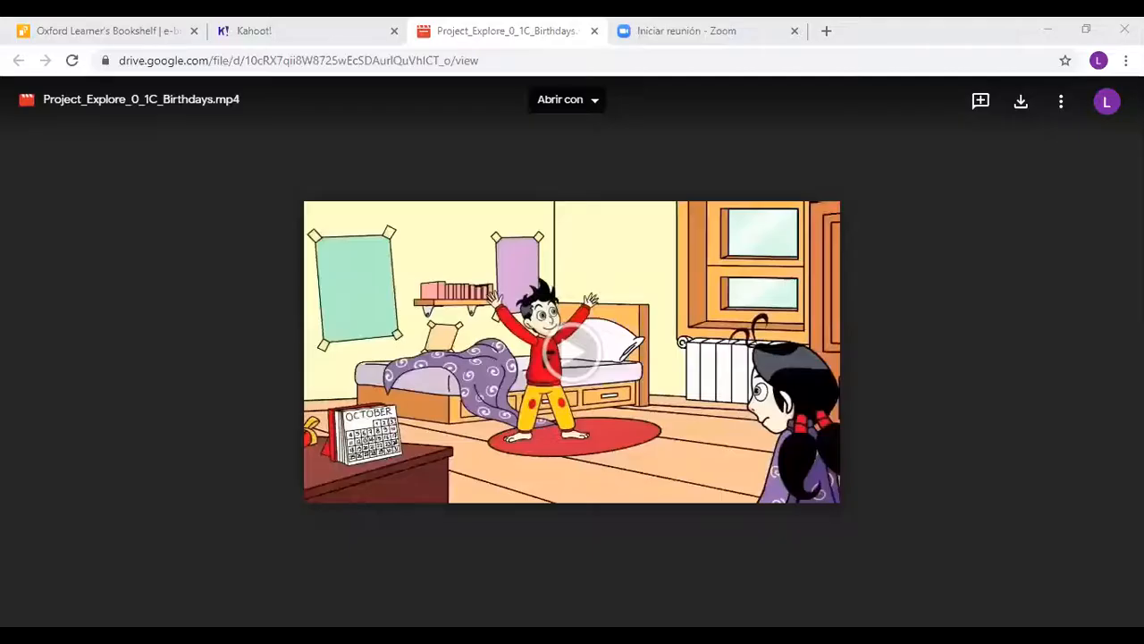
pyautogui.moveTo(938, 499)
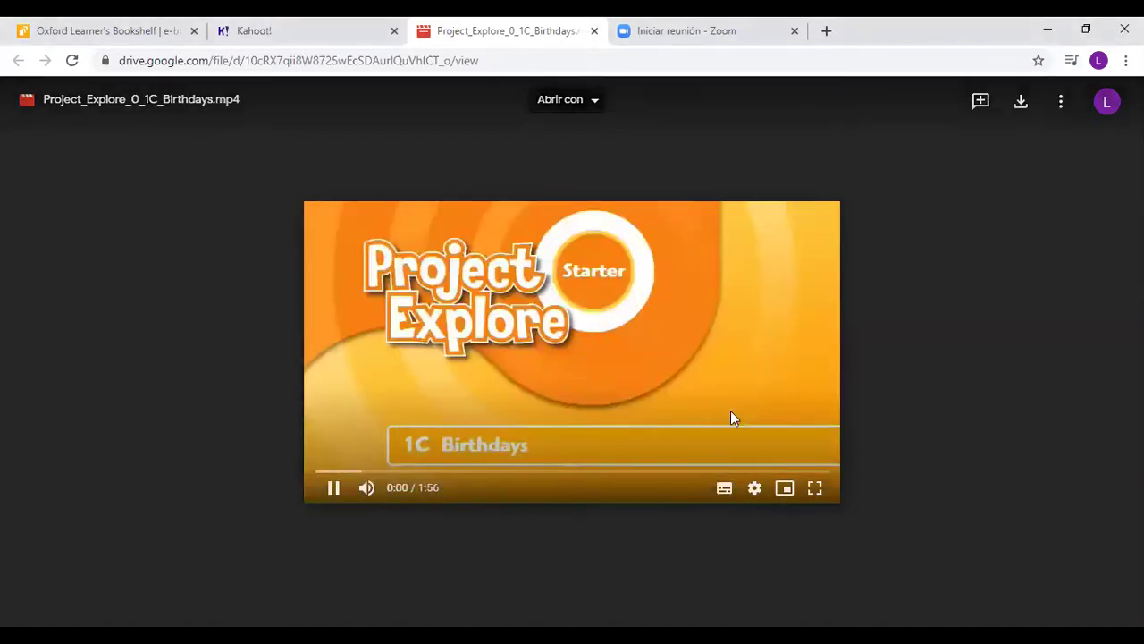
# - Play the Project_Explore_0_1C_Birthdays.mp4 video in full screen
pyautogui.click(815, 487)
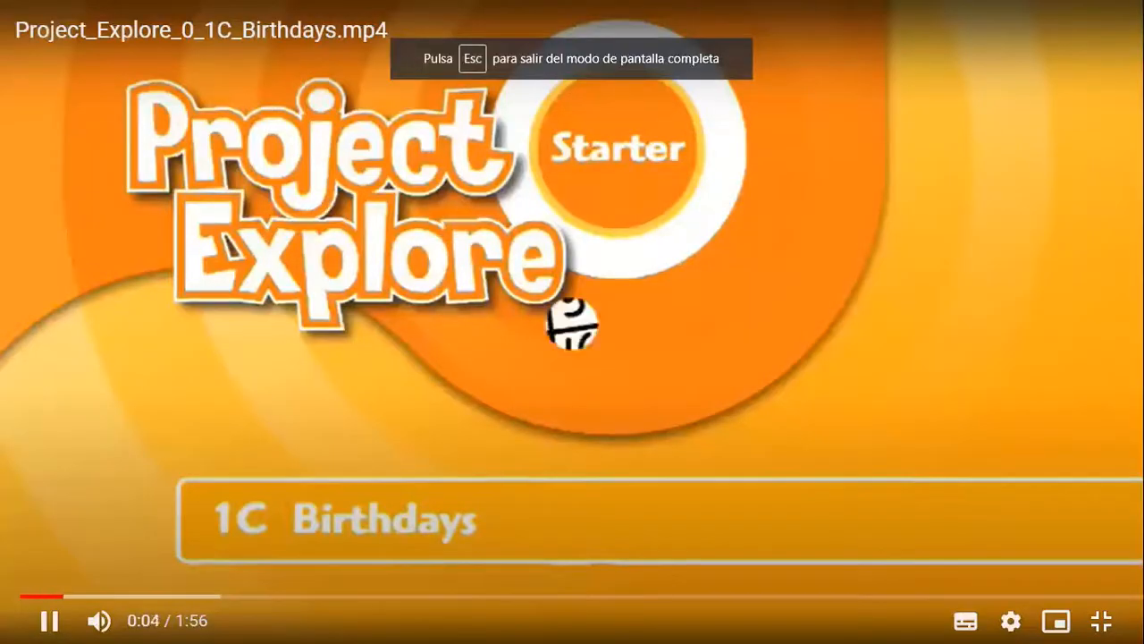
pyautogui.press('Escape')
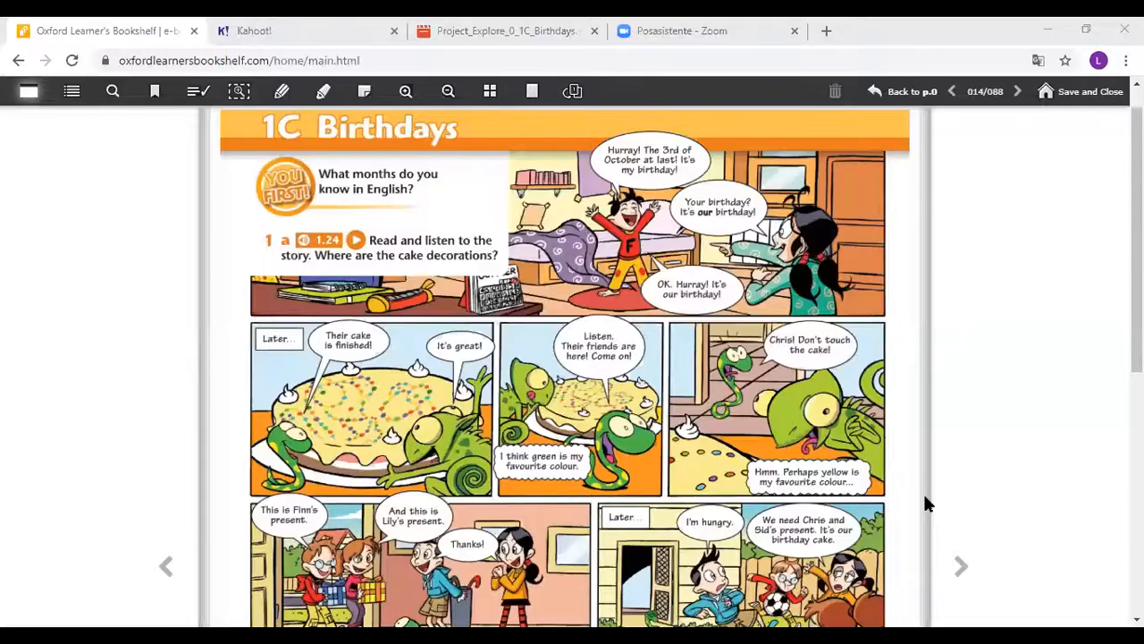
pyautogui.moveTo(1001, 462)
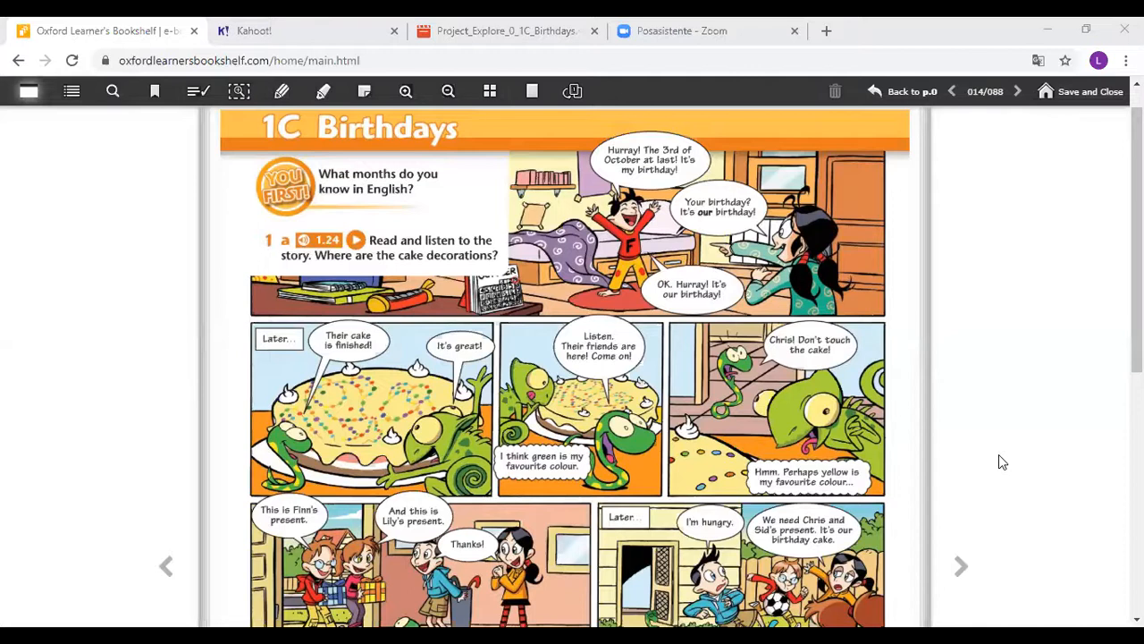
pyautogui.moveTo(463, 176)
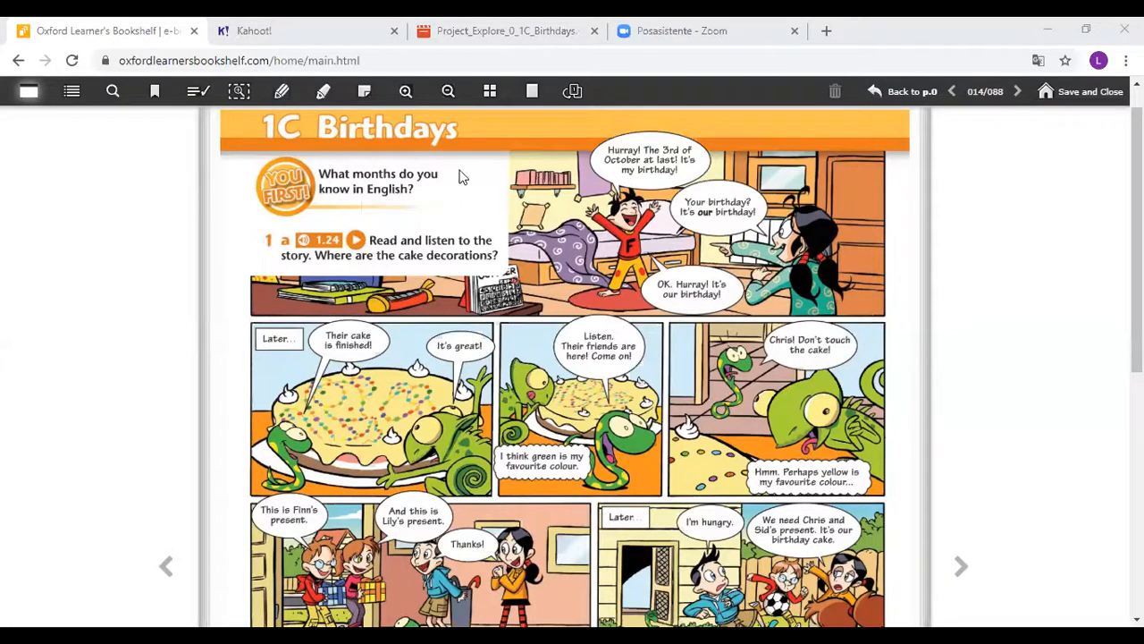
pyautogui.moveTo(304, 185)
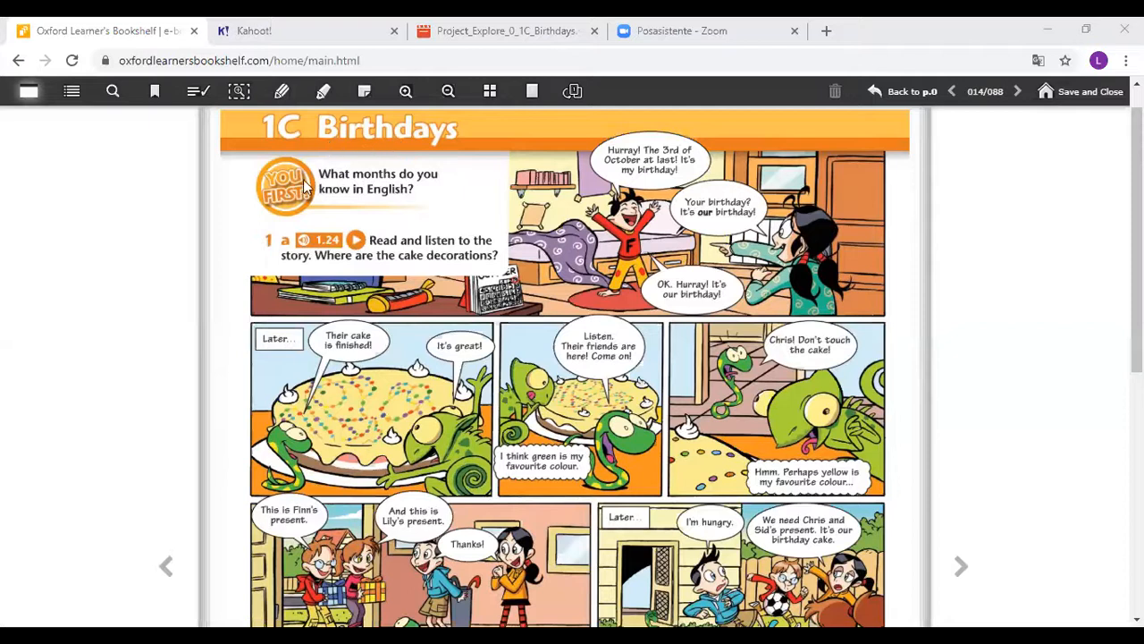
pyautogui.moveTo(476, 212)
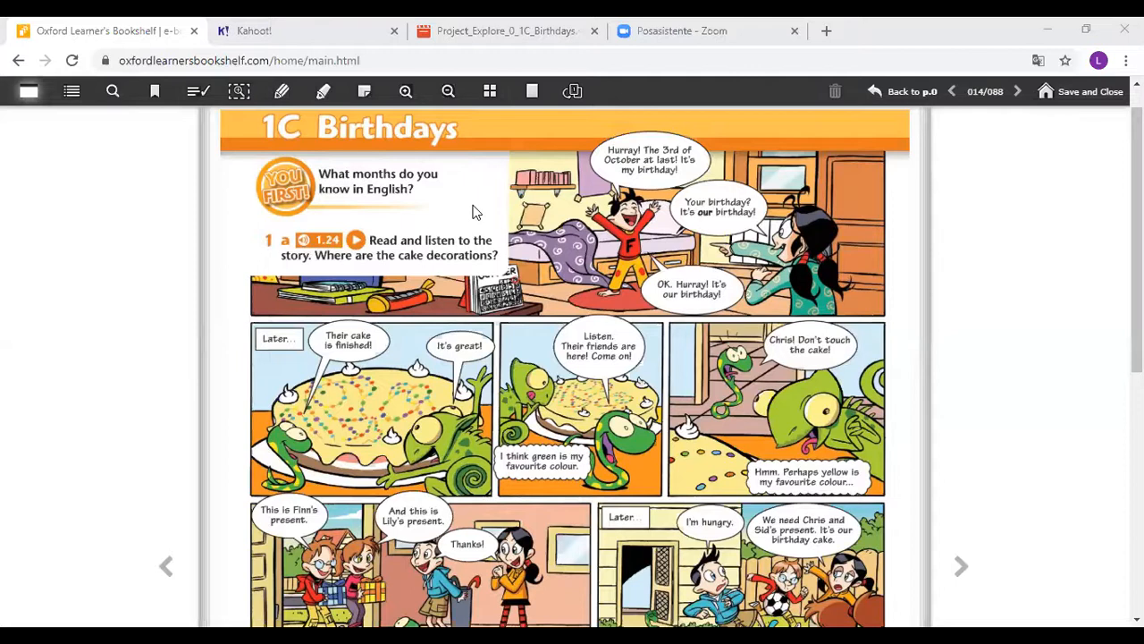
pyautogui.moveTo(637, 195)
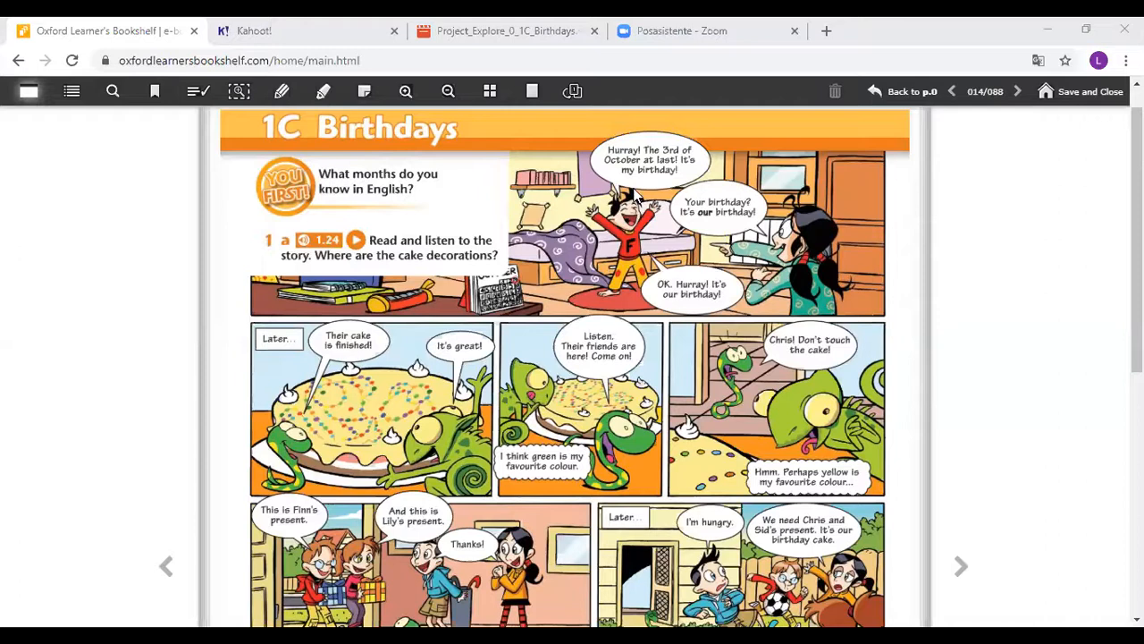
pyautogui.moveTo(983, 132)
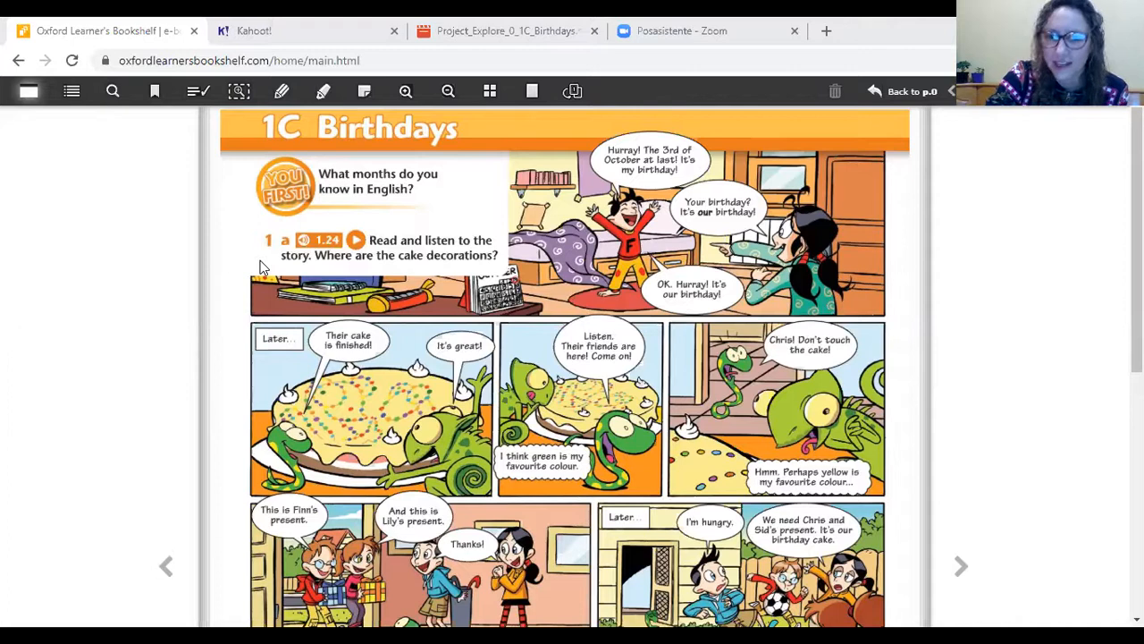
pyautogui.moveTo(483, 60)
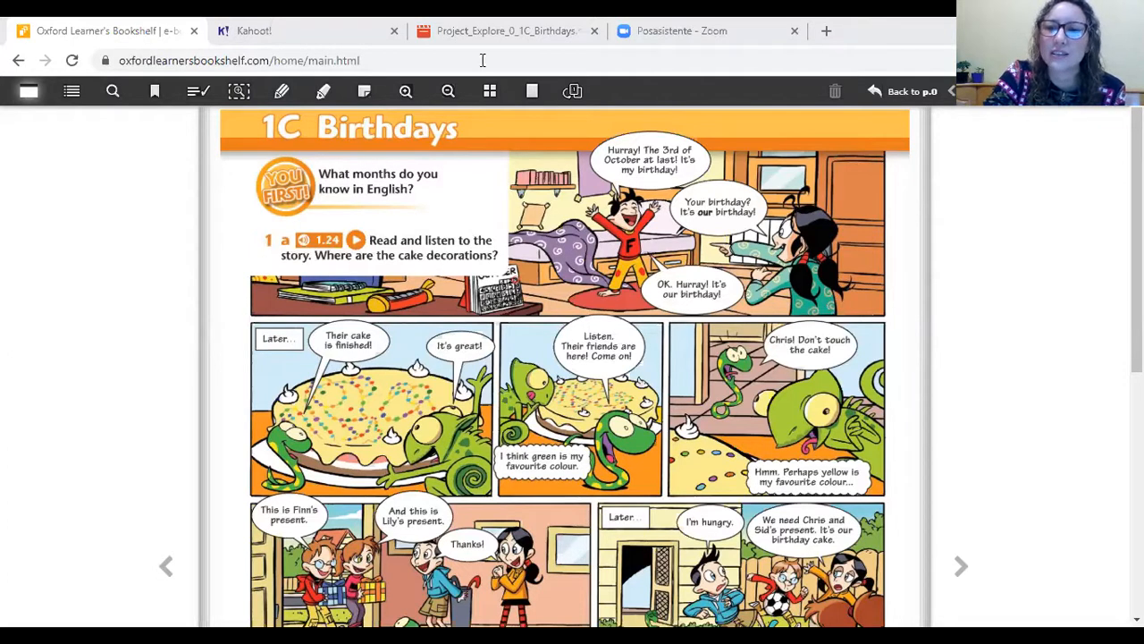
pyautogui.moveTo(1058, 393)
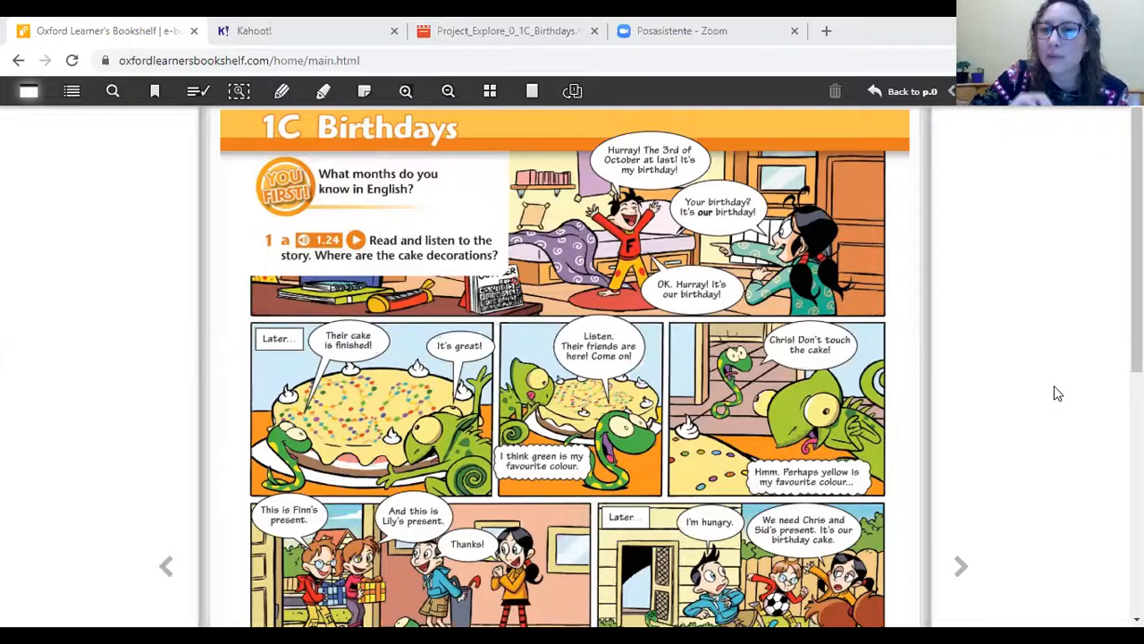
pyautogui.moveTo(664, 148)
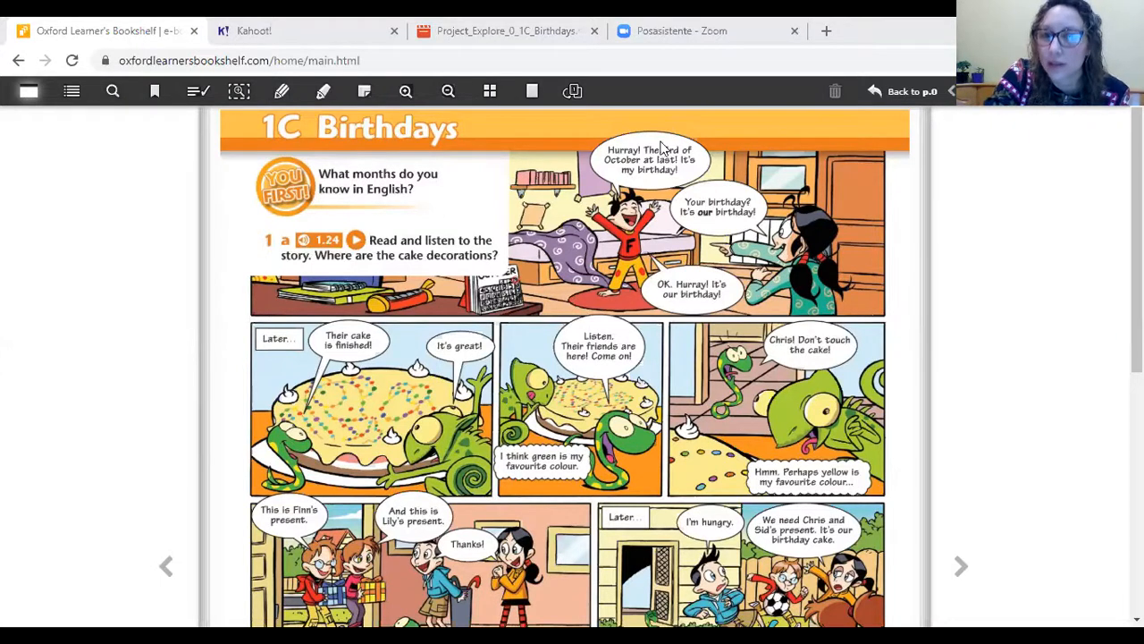
pyautogui.moveTo(773, 331)
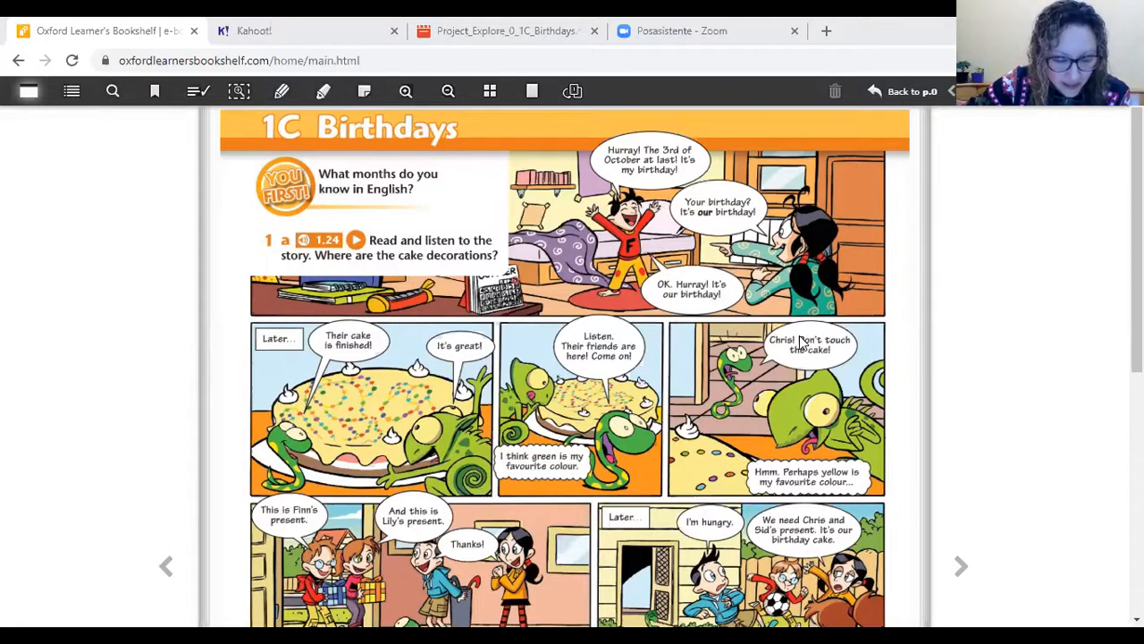
pyautogui.moveTo(171, 525)
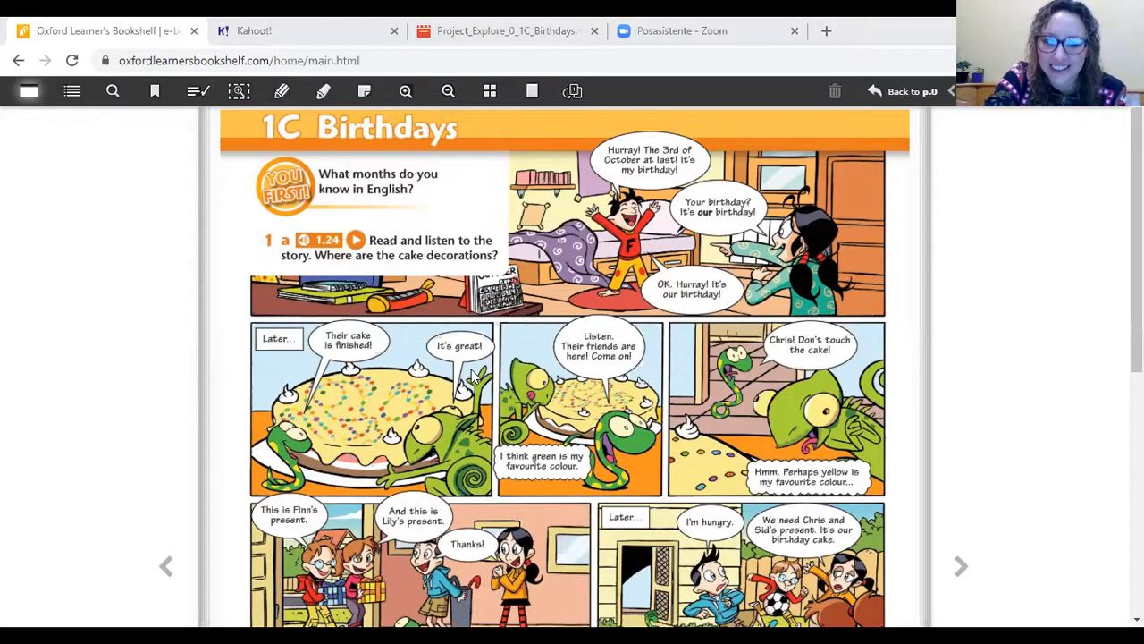
pyautogui.moveTo(611, 400)
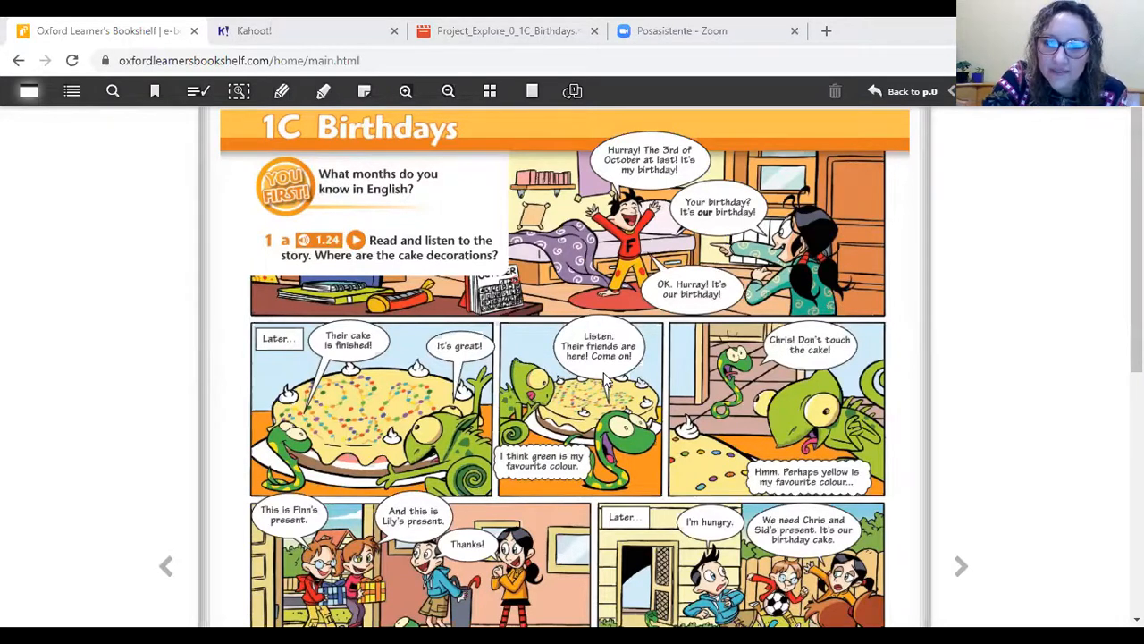
pyautogui.moveTo(528, 478)
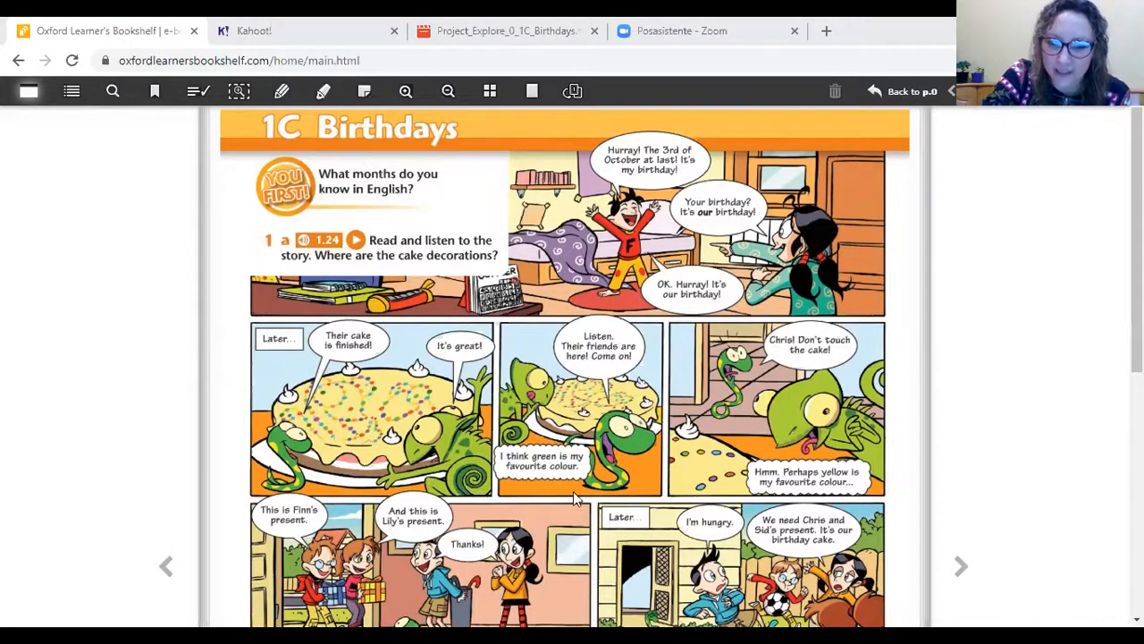
pyautogui.moveTo(599, 487)
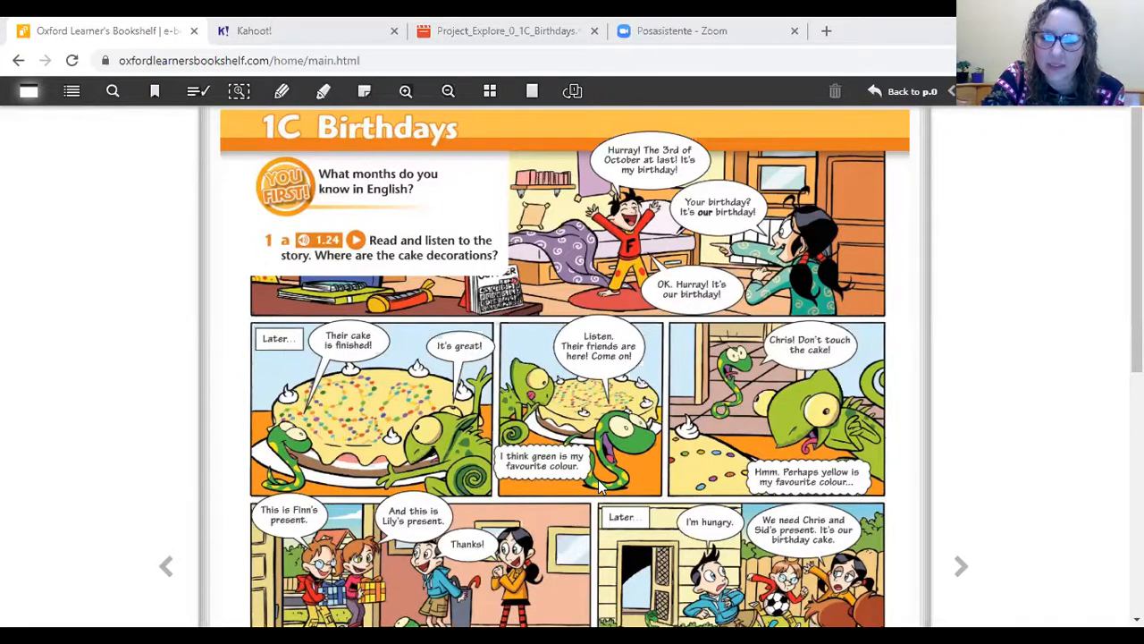
pyautogui.moveTo(777, 377)
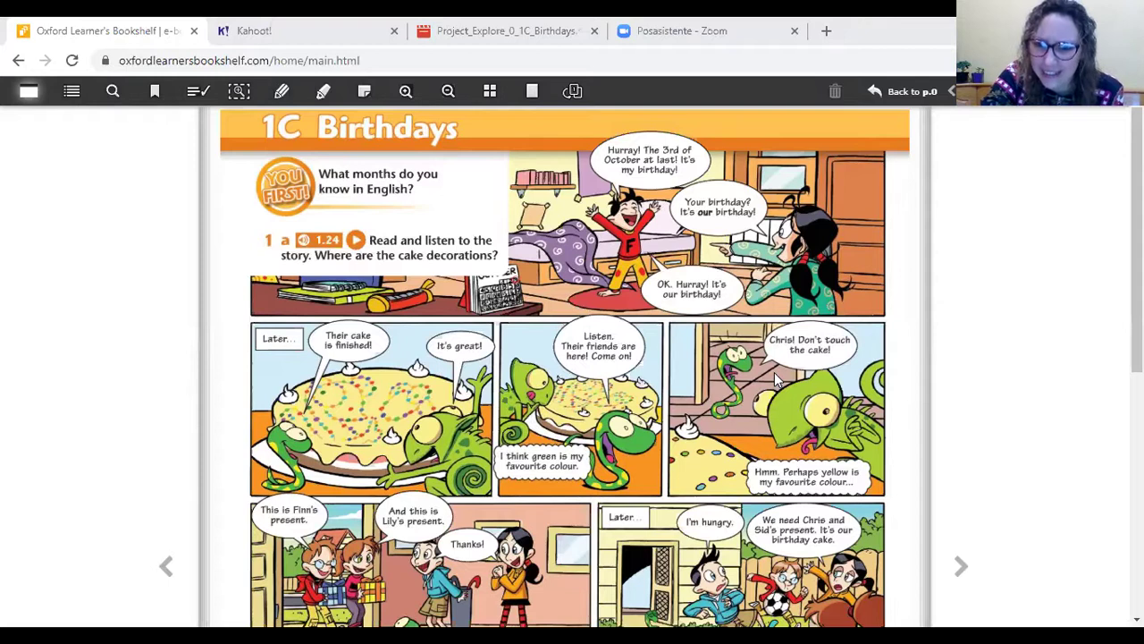
pyautogui.moveTo(831, 485)
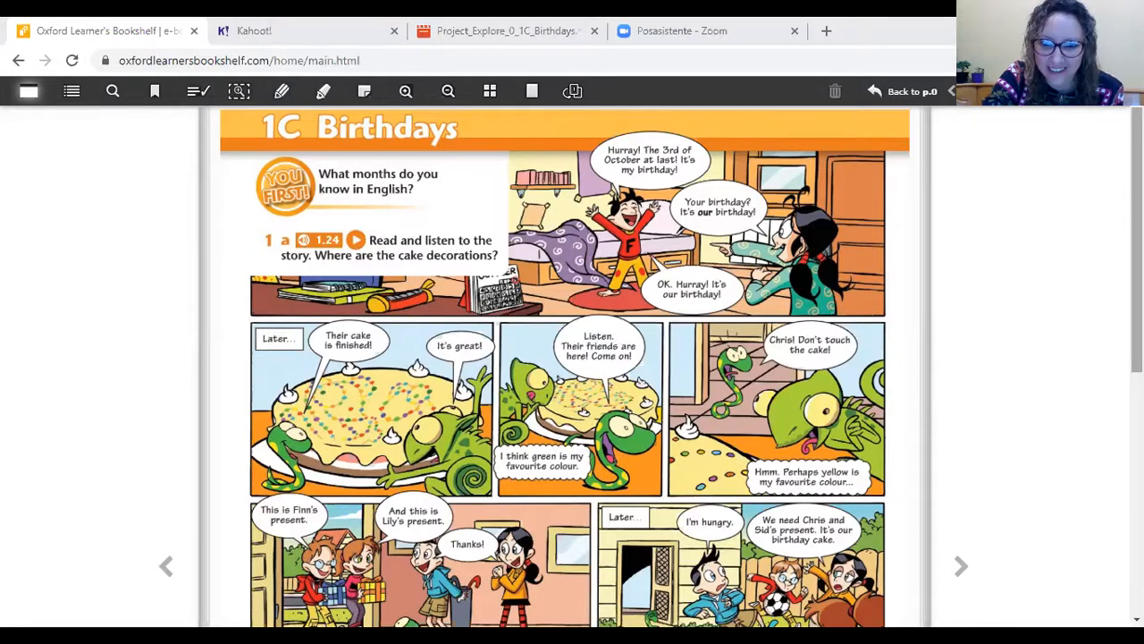
pyautogui.scroll(-3)
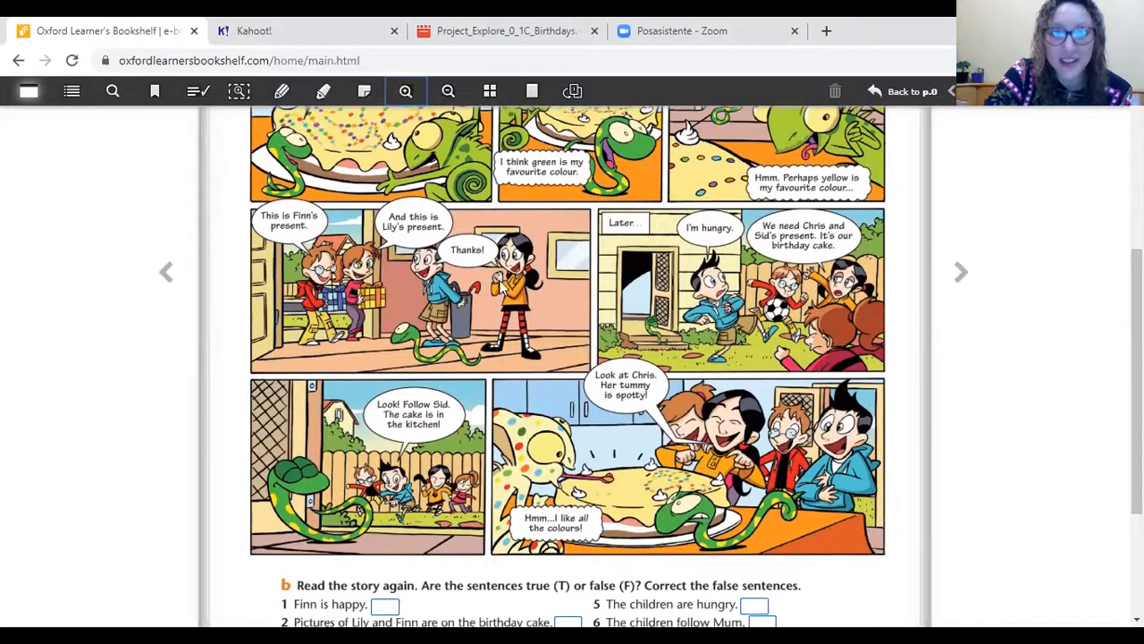
pyautogui.moveTo(603, 239)
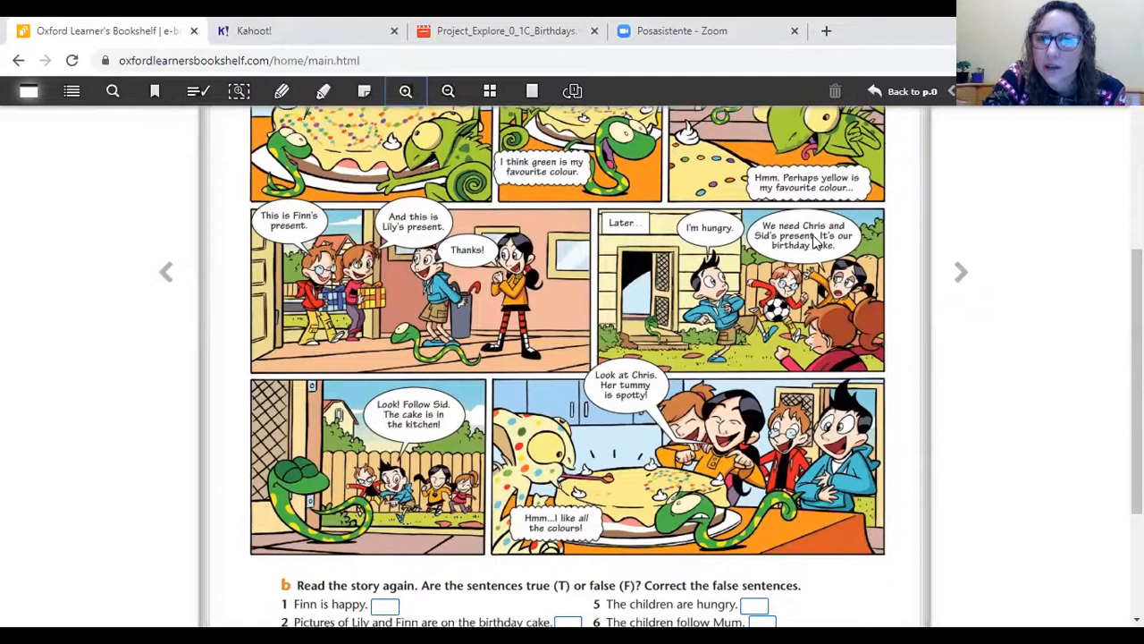
pyautogui.moveTo(849, 248)
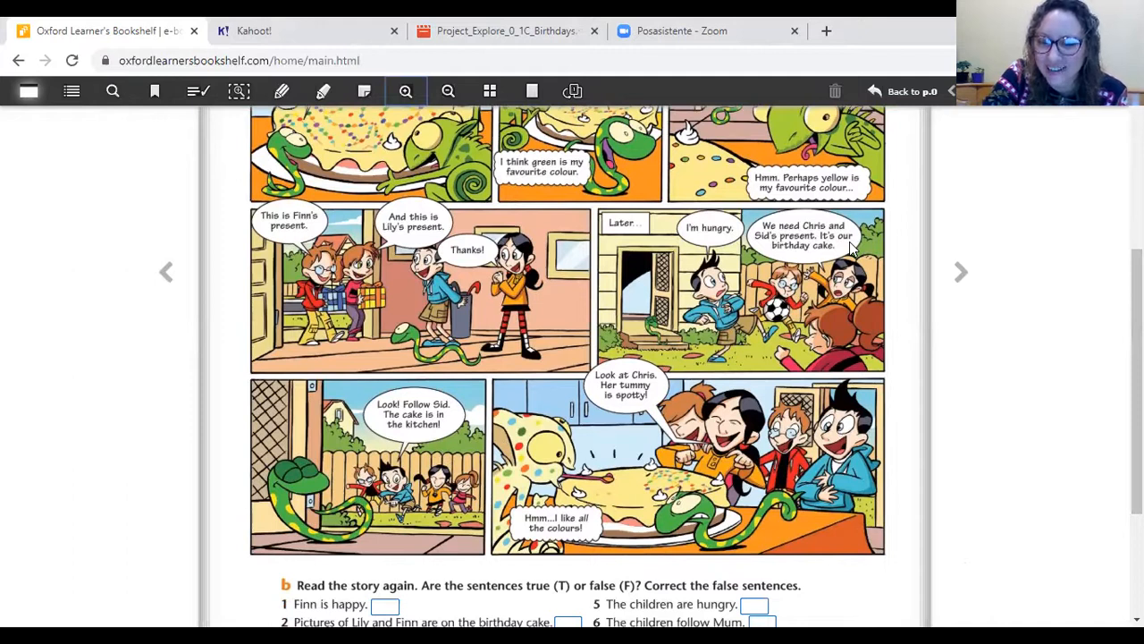
pyautogui.moveTo(433, 442)
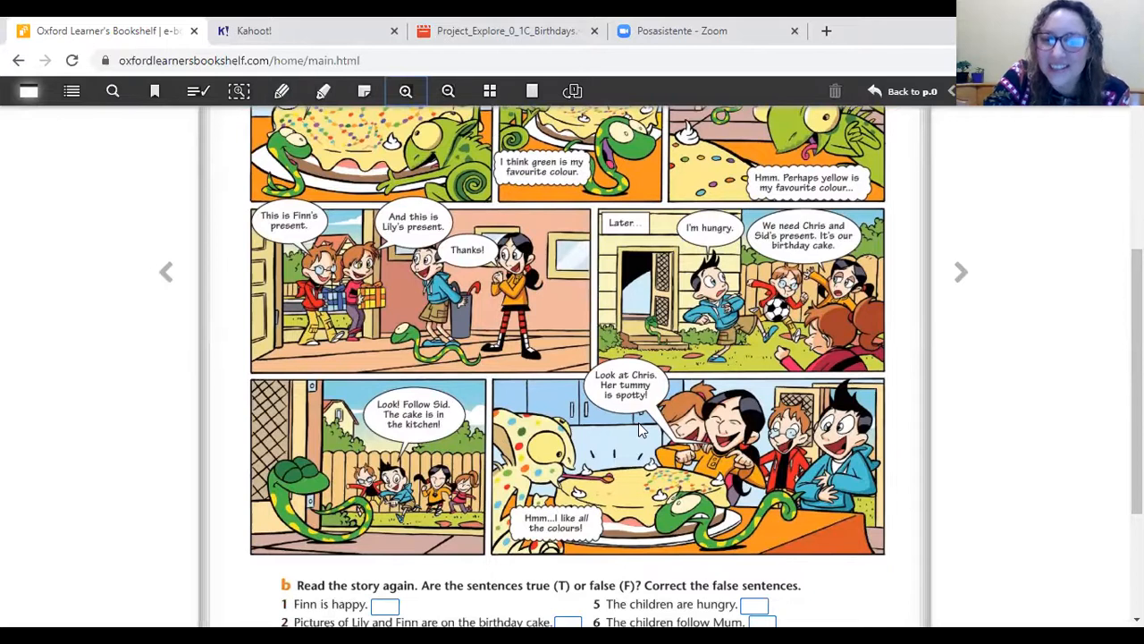
pyautogui.moveTo(916, 528)
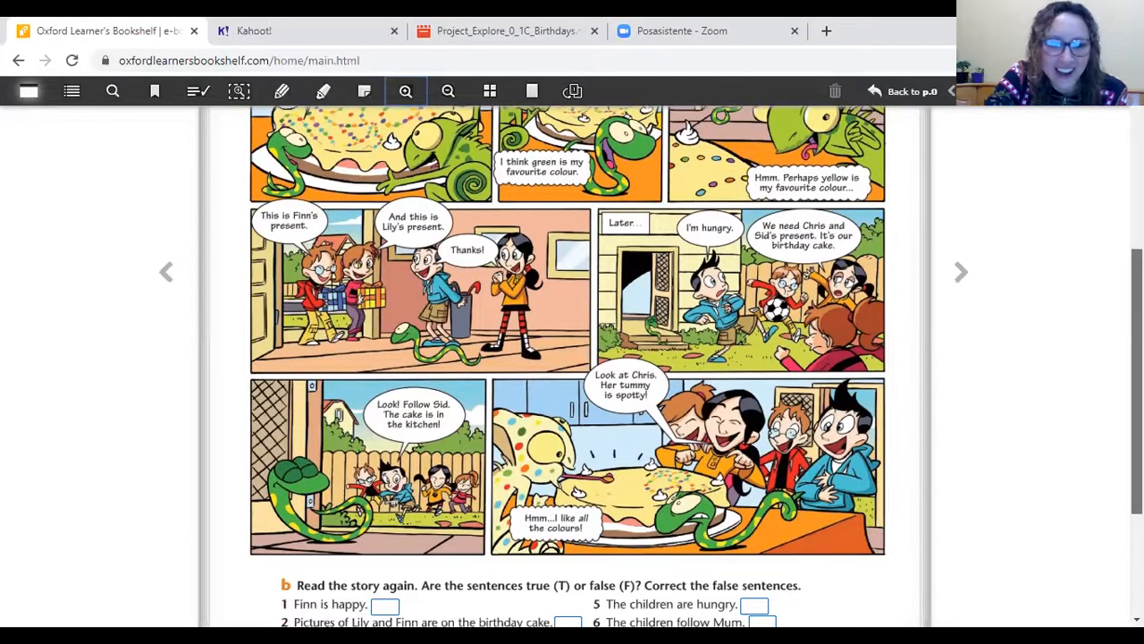
pyautogui.scroll(-3)
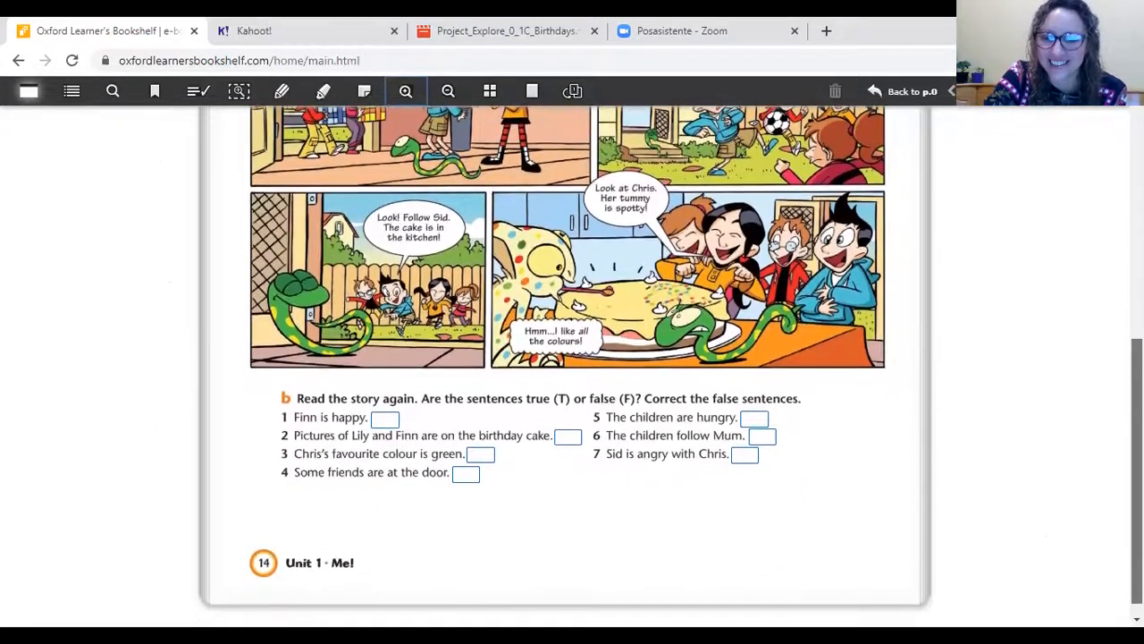
pyautogui.scroll(3)
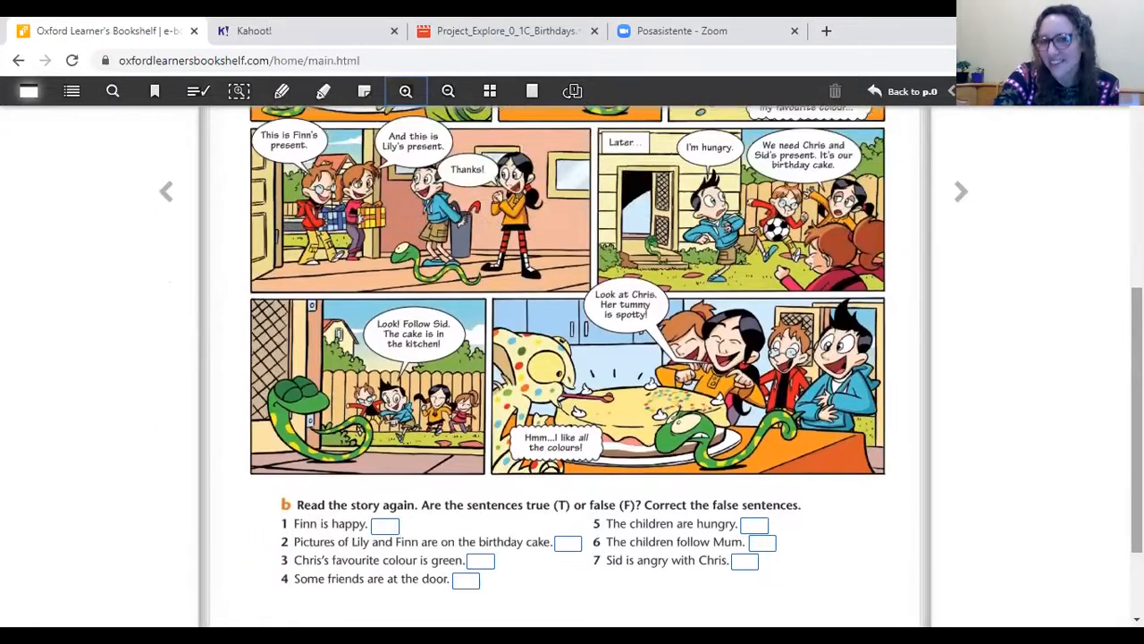
pyautogui.scroll(3)
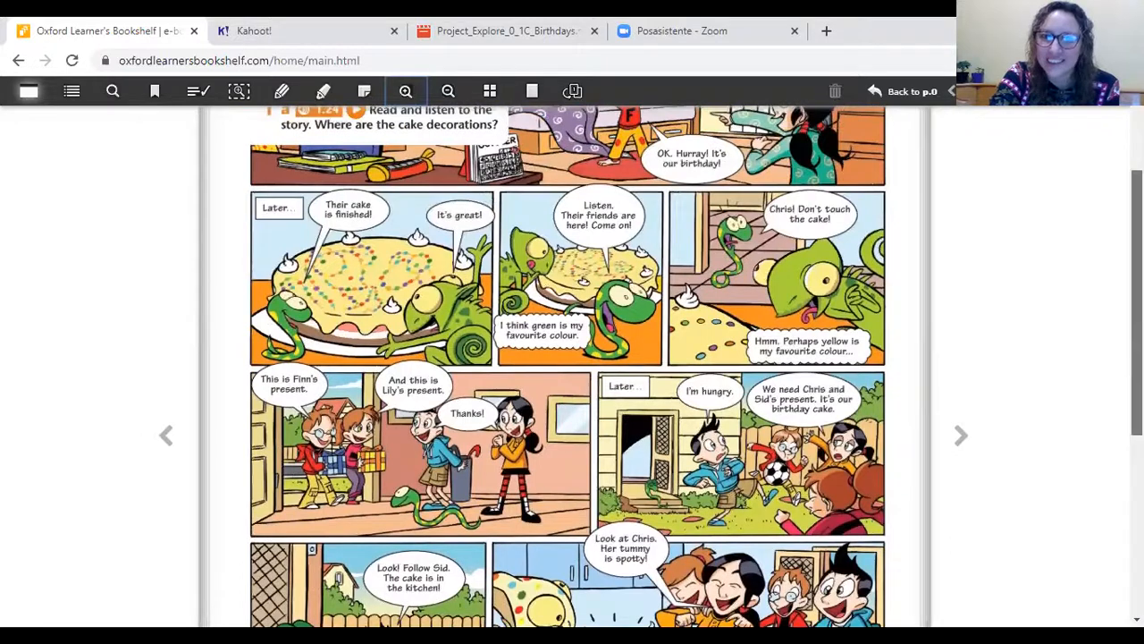
pyautogui.scroll(3)
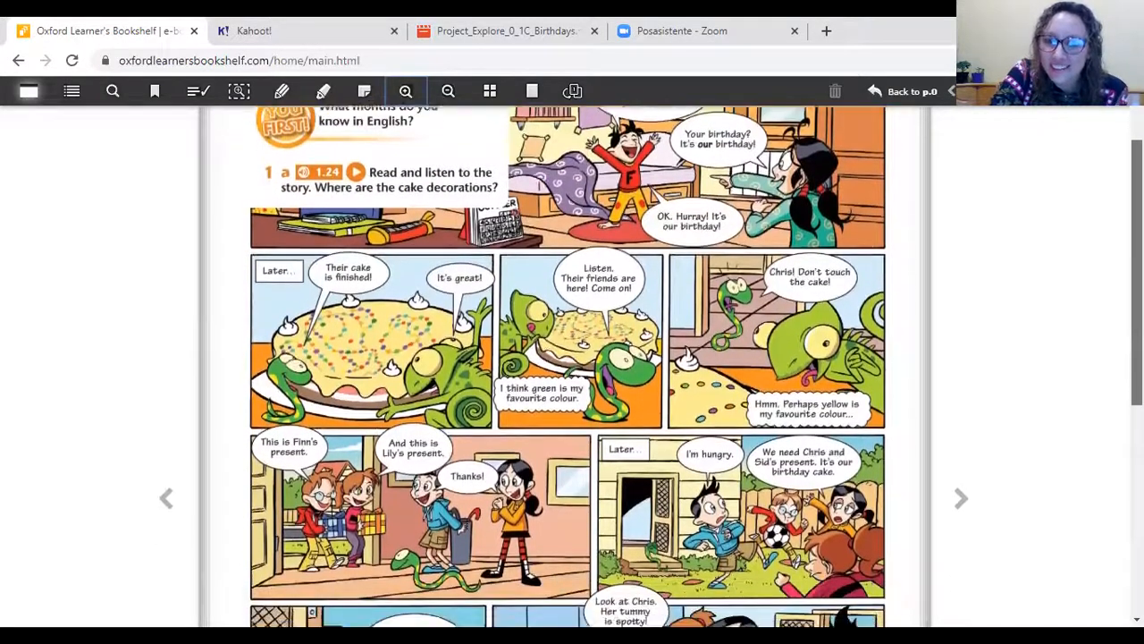
pyautogui.scroll(-3)
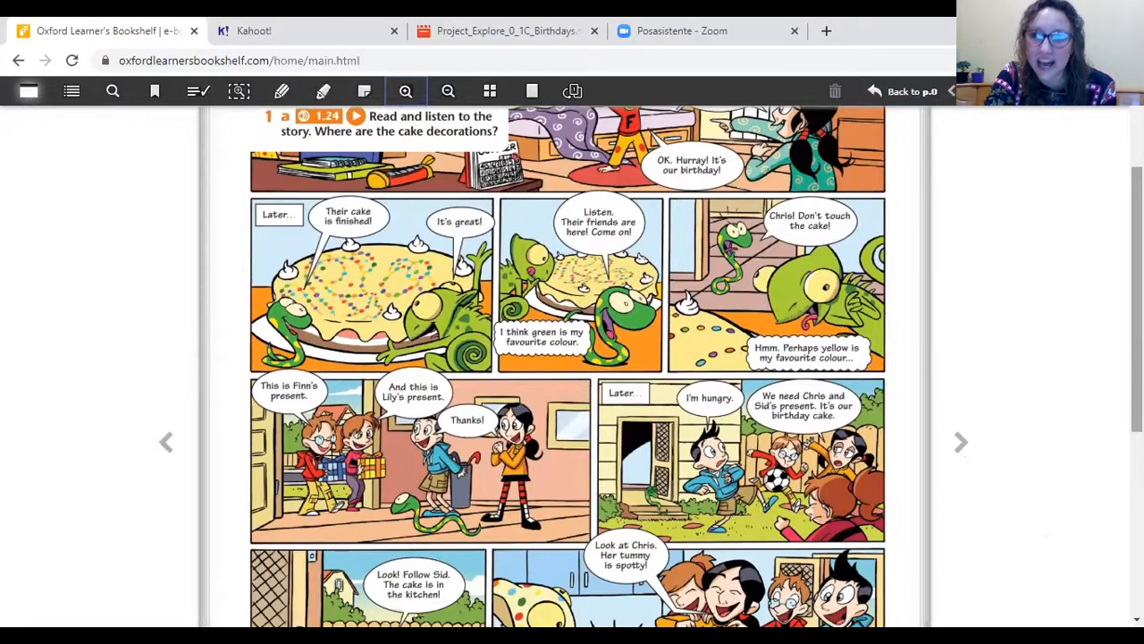
pyautogui.scroll(3)
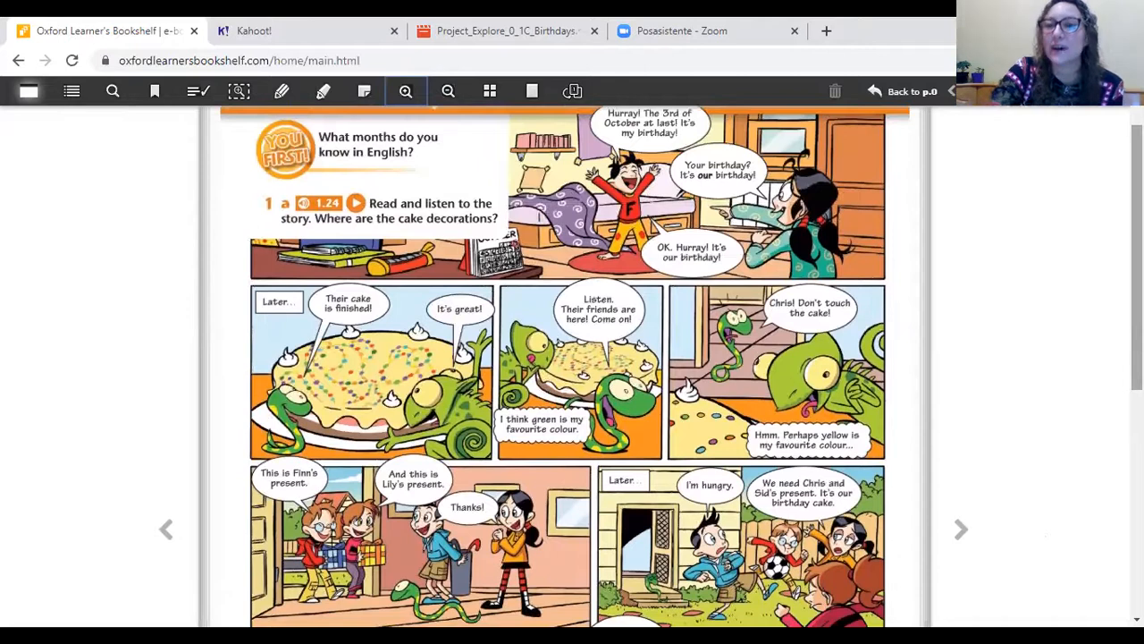
pyautogui.moveTo(1001, 340)
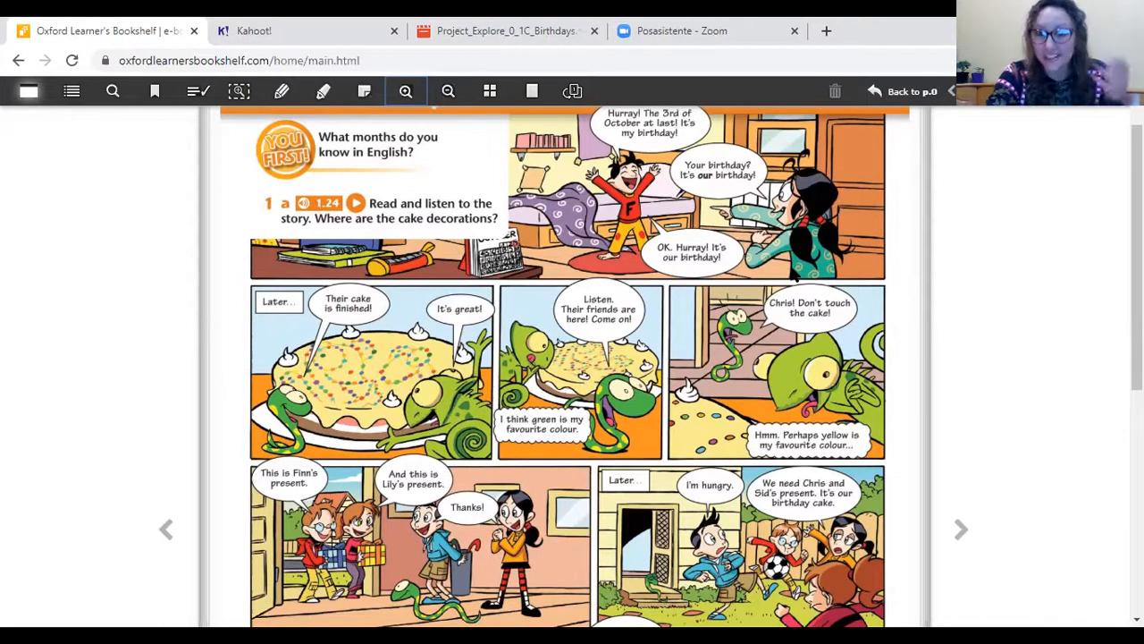
pyautogui.moveTo(899, 221)
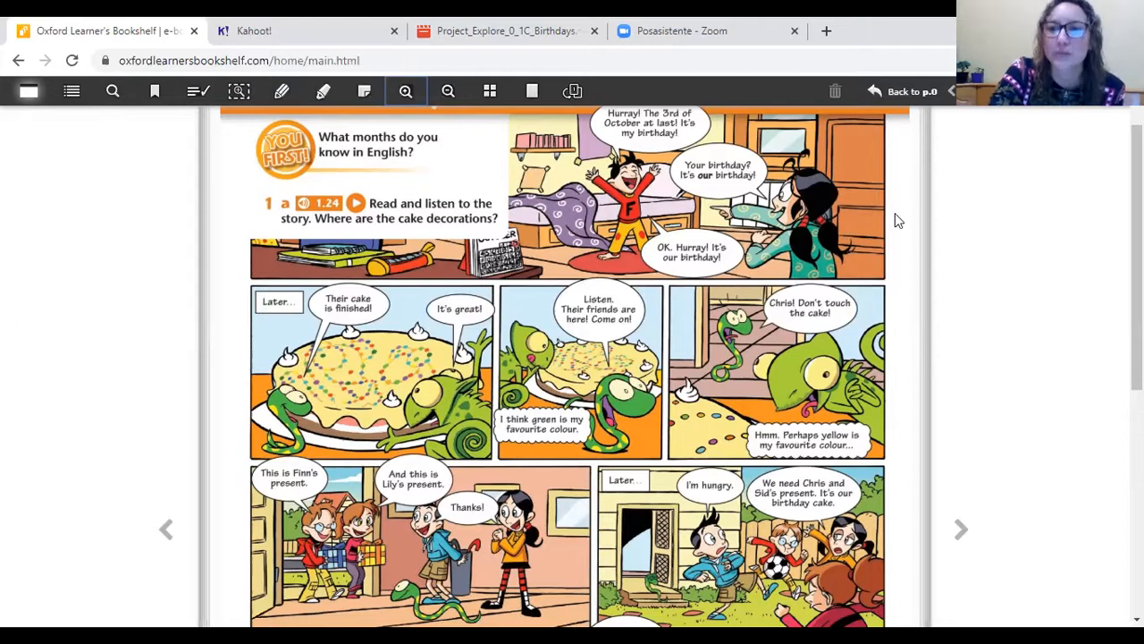
pyautogui.scroll(-3)
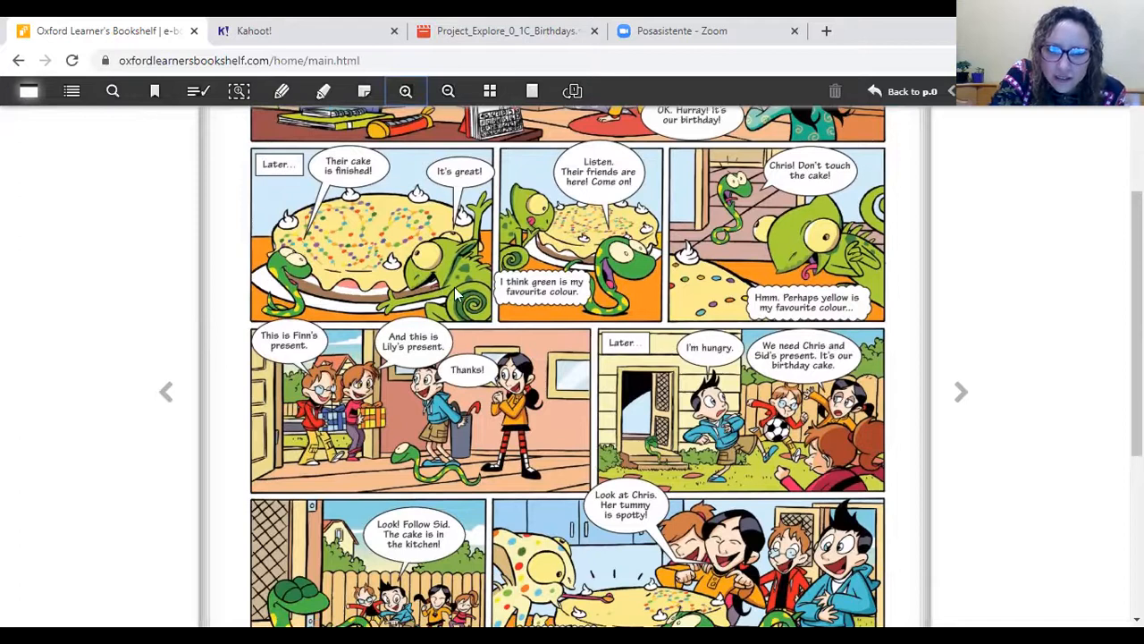
pyautogui.moveTo(295, 284)
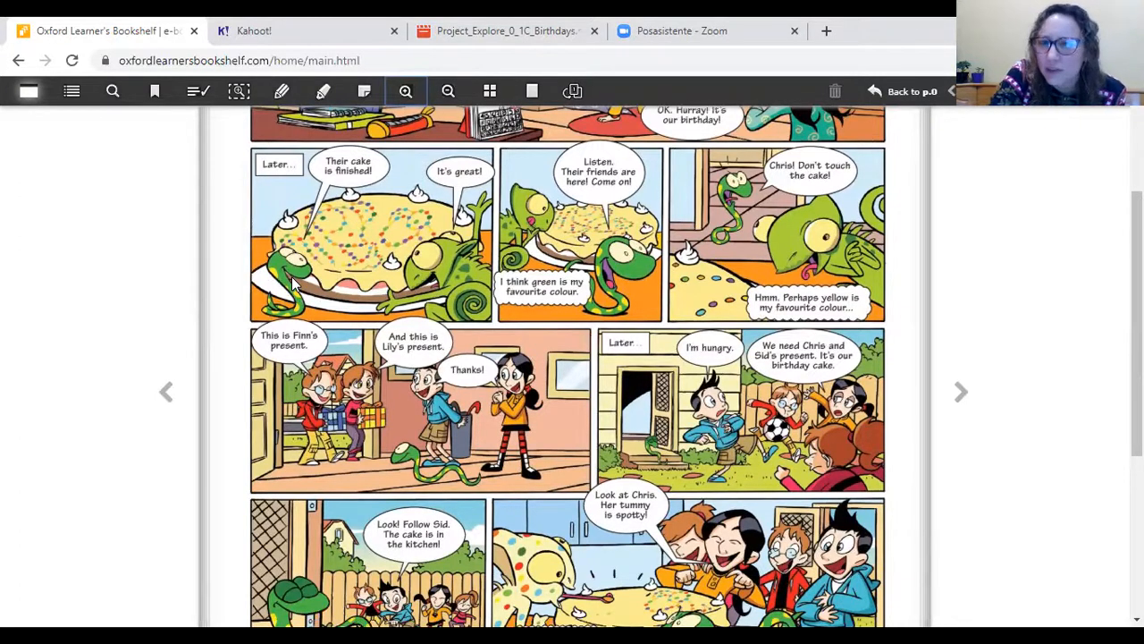
pyautogui.moveTo(274, 286)
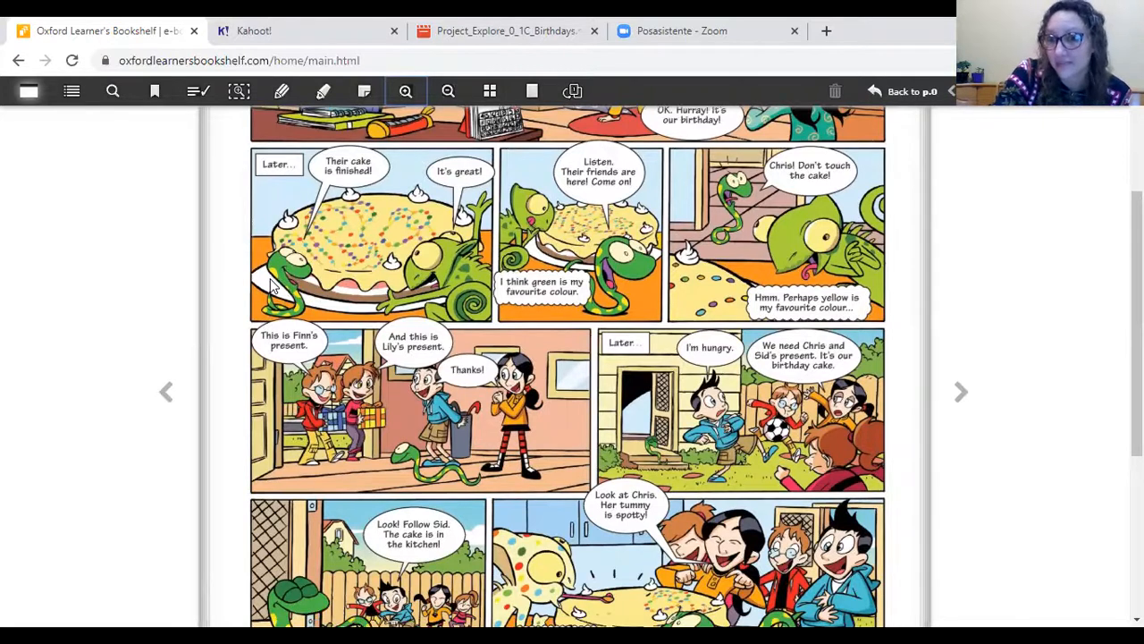
pyautogui.moveTo(471, 302)
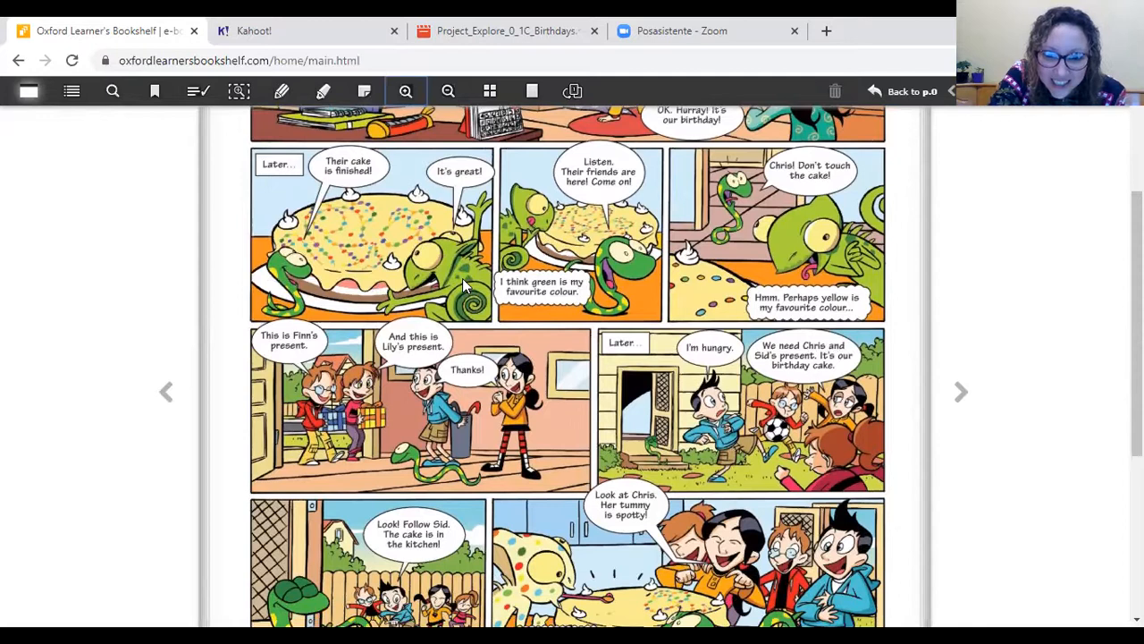
pyautogui.moveTo(474, 298)
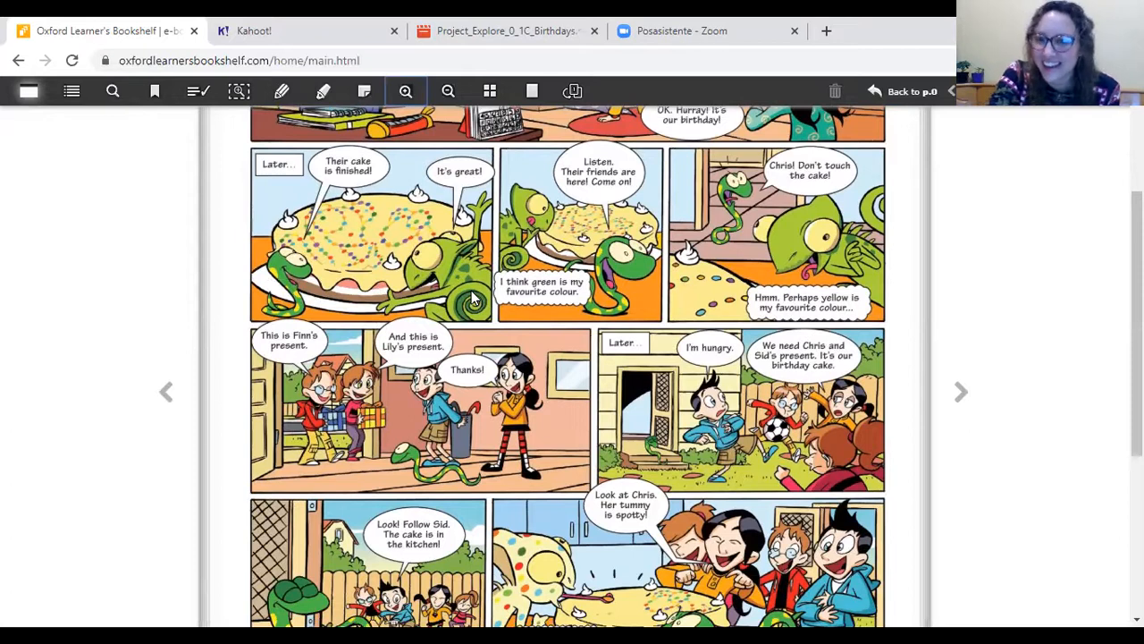
pyautogui.moveTo(273, 281)
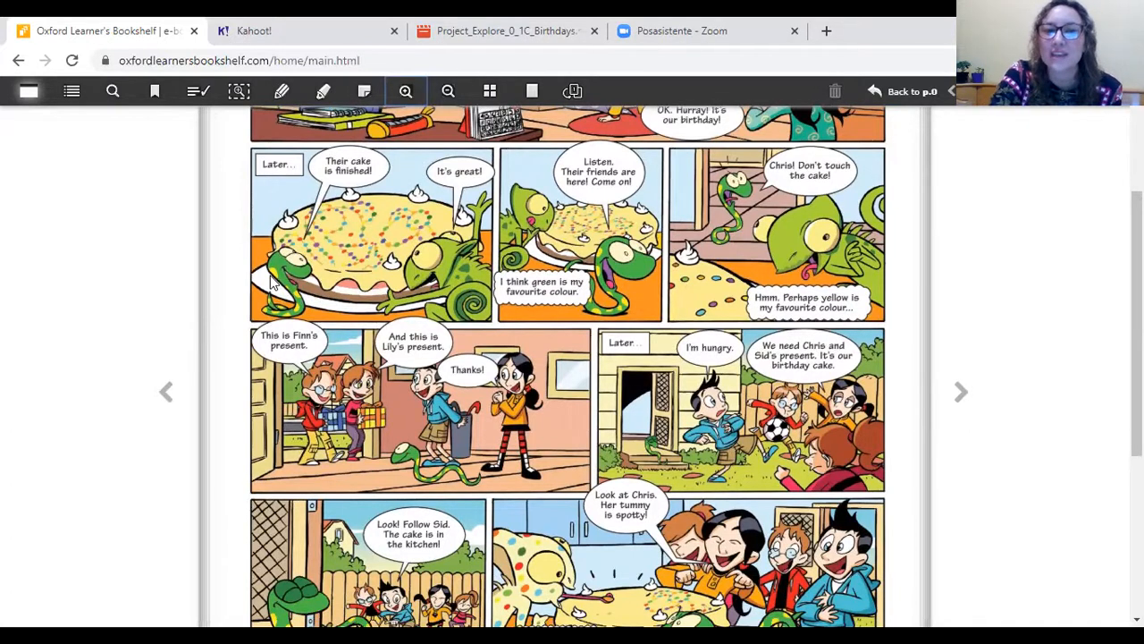
pyautogui.moveTo(499, 320)
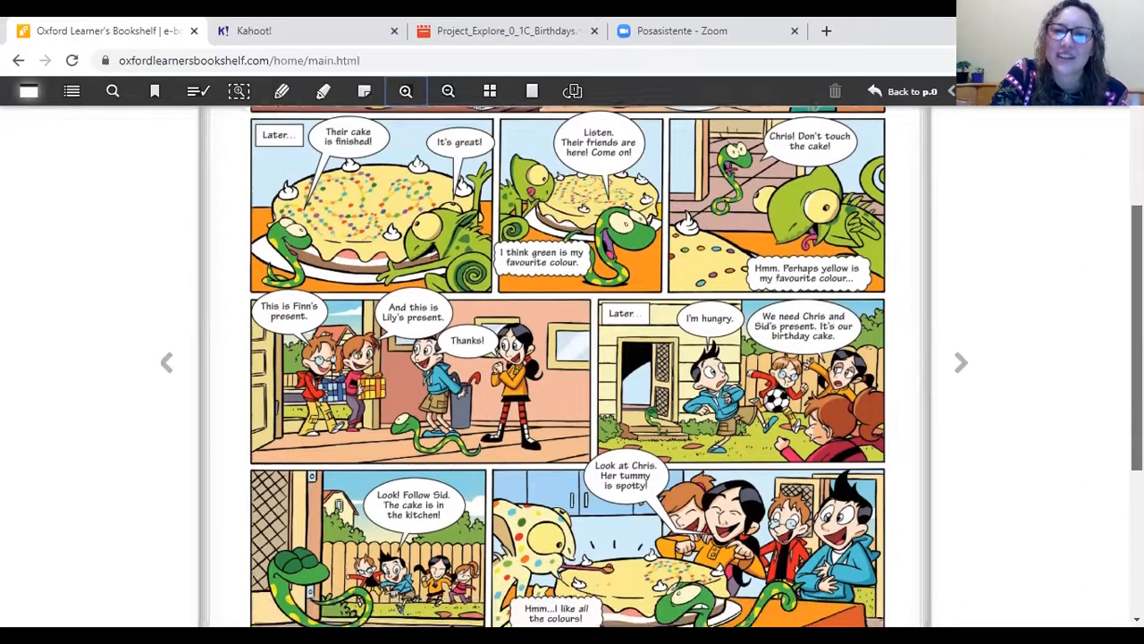
pyautogui.scroll(3)
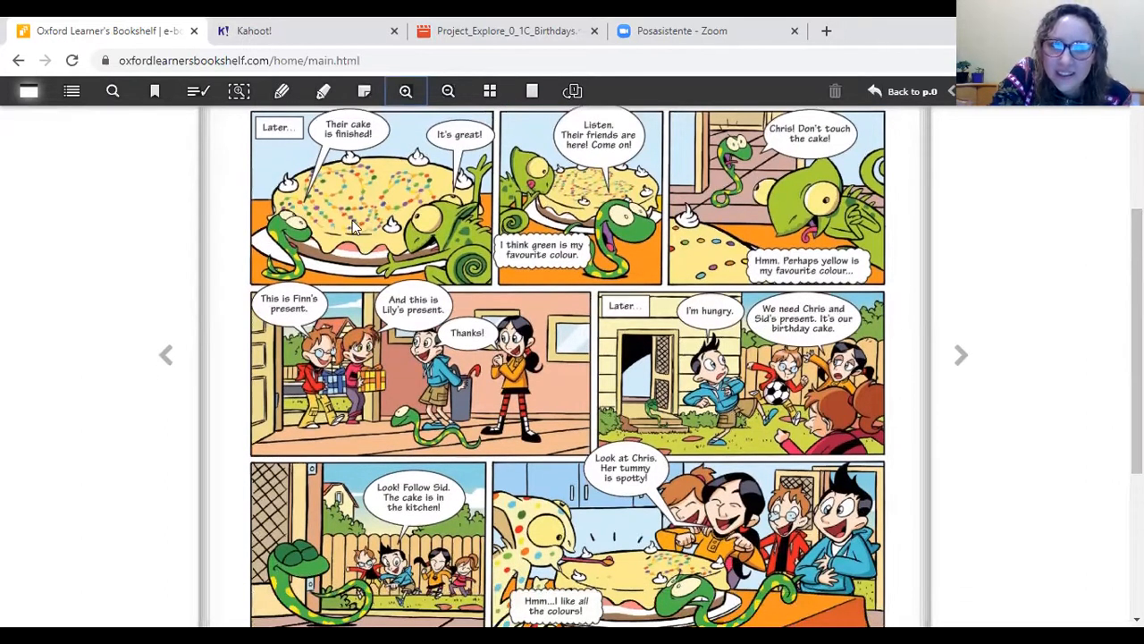
pyautogui.moveTo(478, 268)
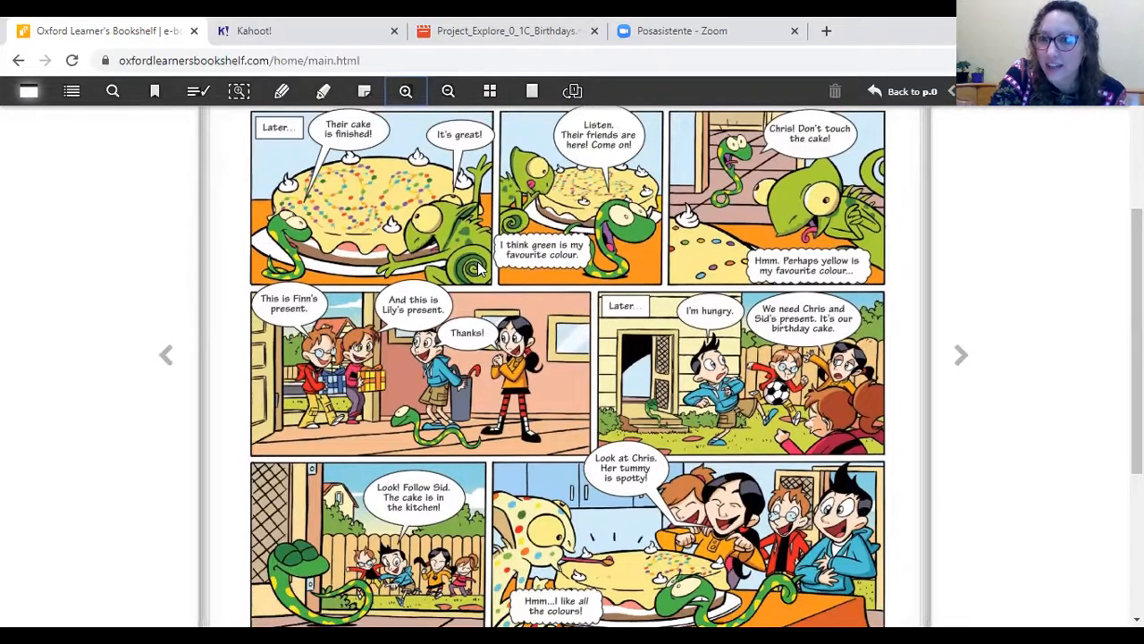
pyautogui.moveTo(393, 224)
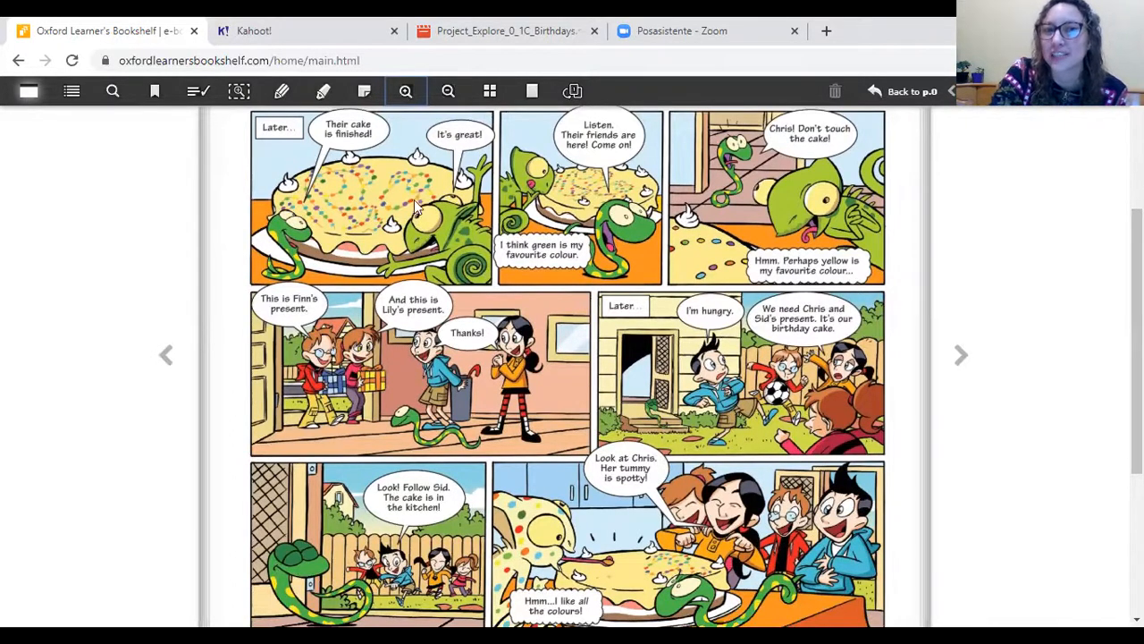
pyautogui.moveTo(291, 195)
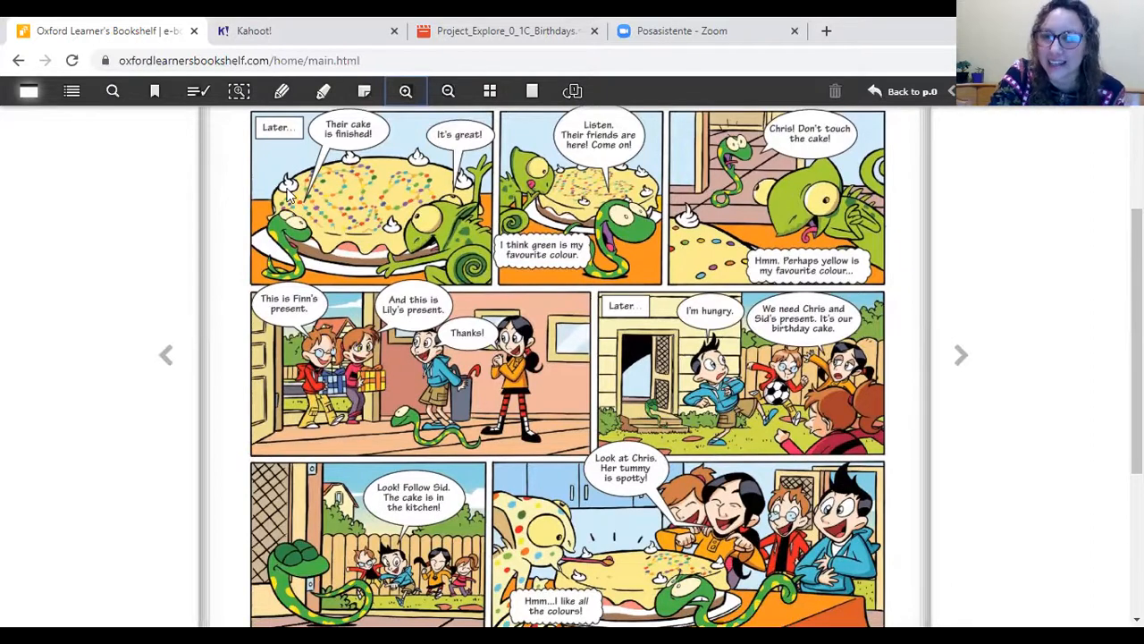
pyautogui.moveTo(374, 210)
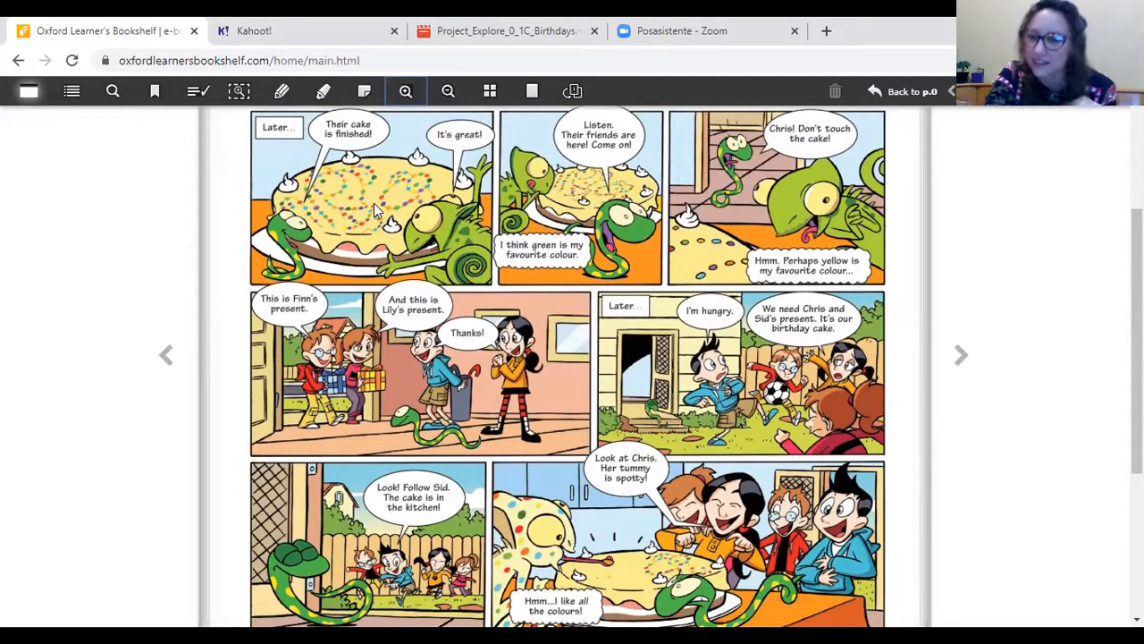
pyautogui.moveTo(456, 232)
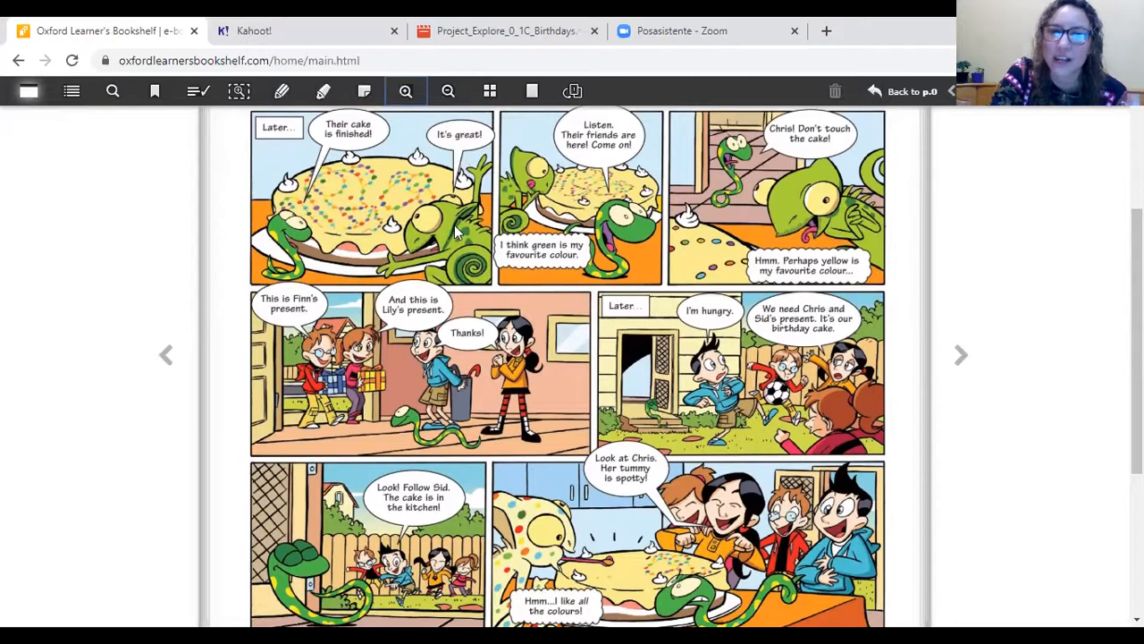
pyautogui.scroll(-3)
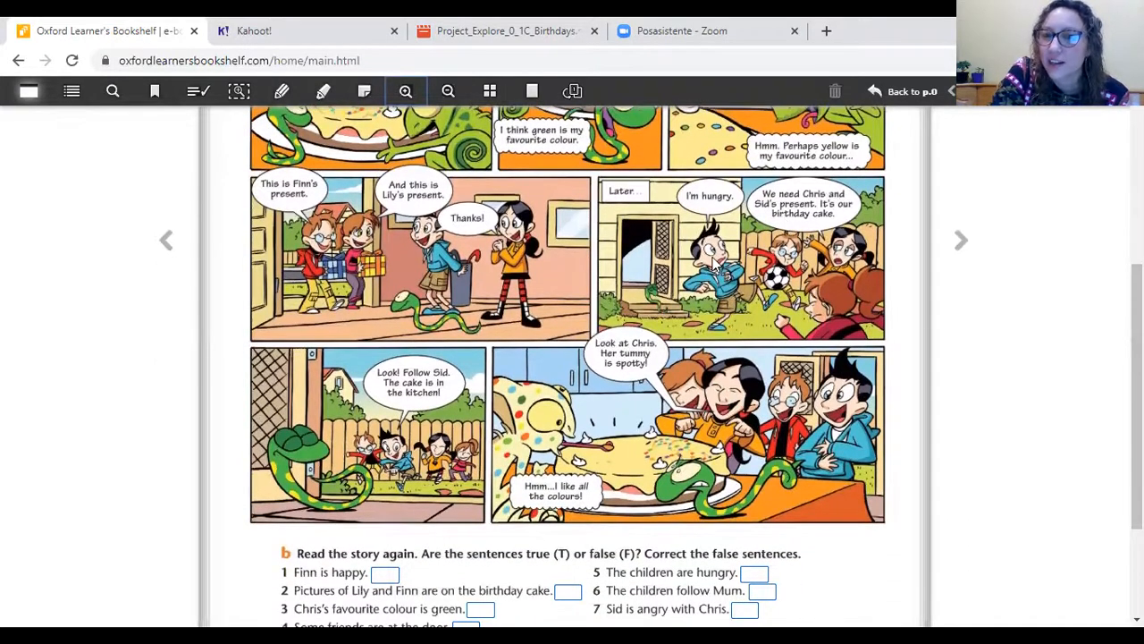
pyautogui.moveTo(823, 324)
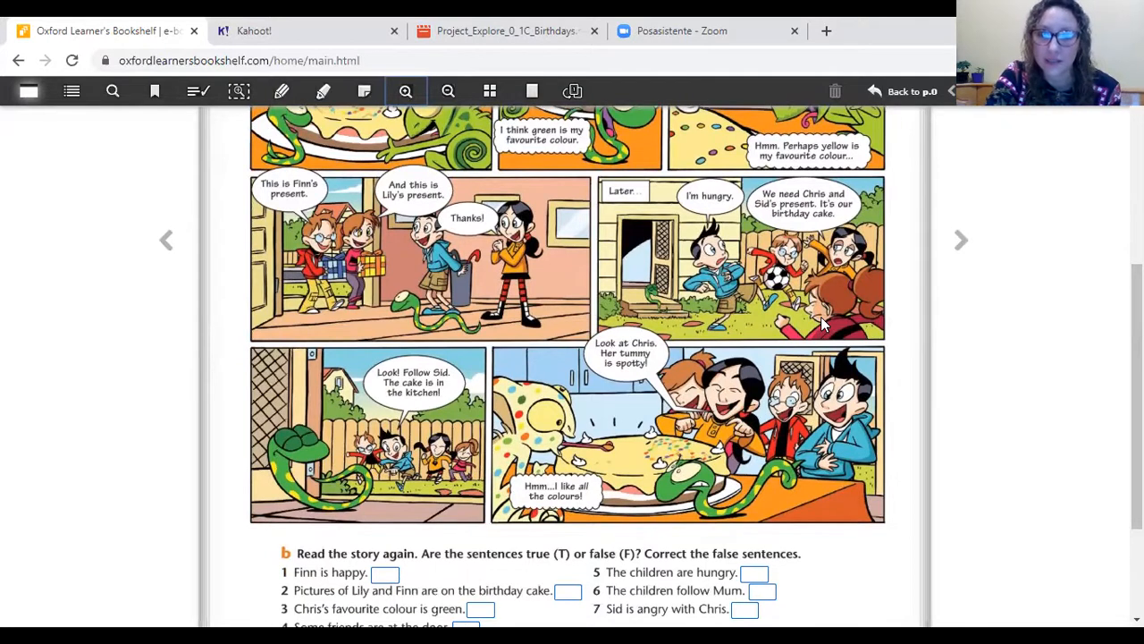
pyautogui.moveTo(739, 319)
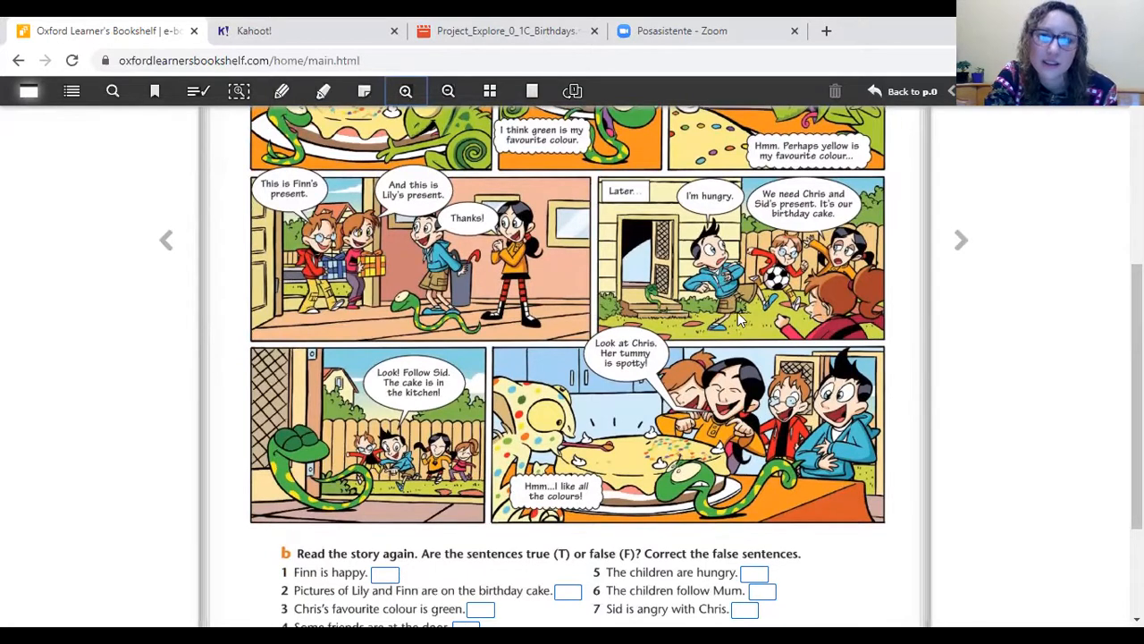
pyautogui.moveTo(728, 309)
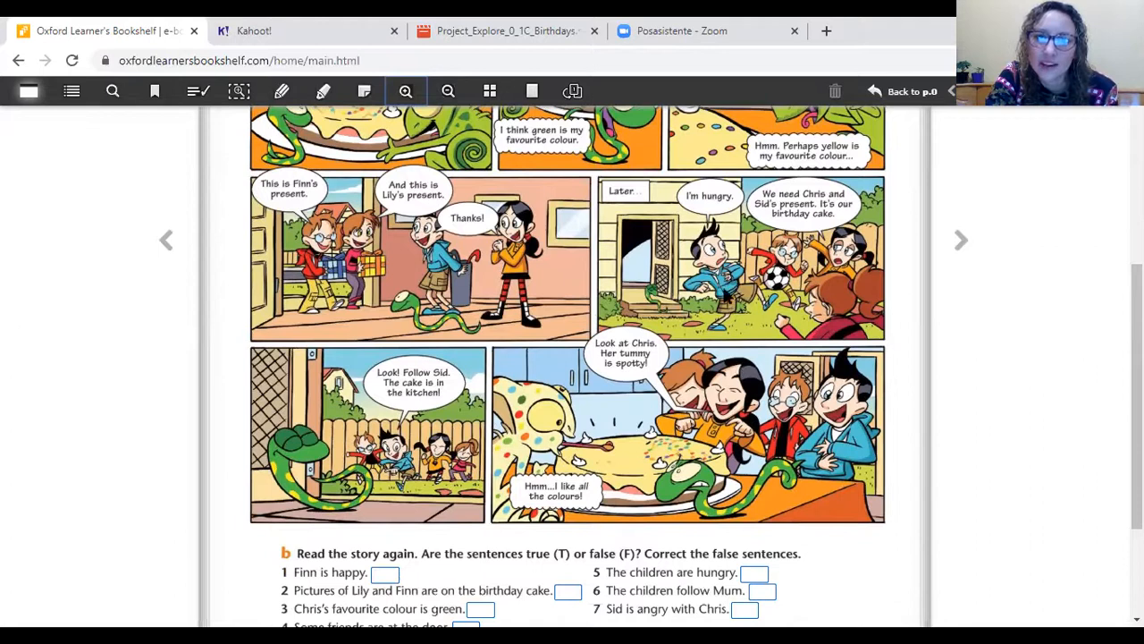
pyautogui.moveTo(749, 325)
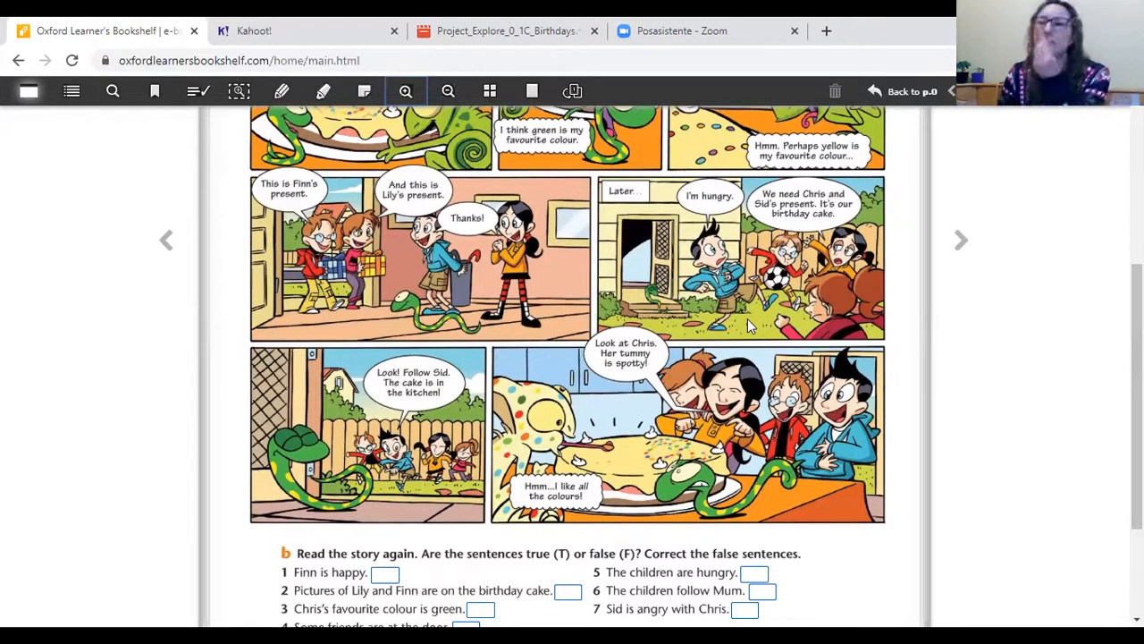
pyautogui.moveTo(719, 317)
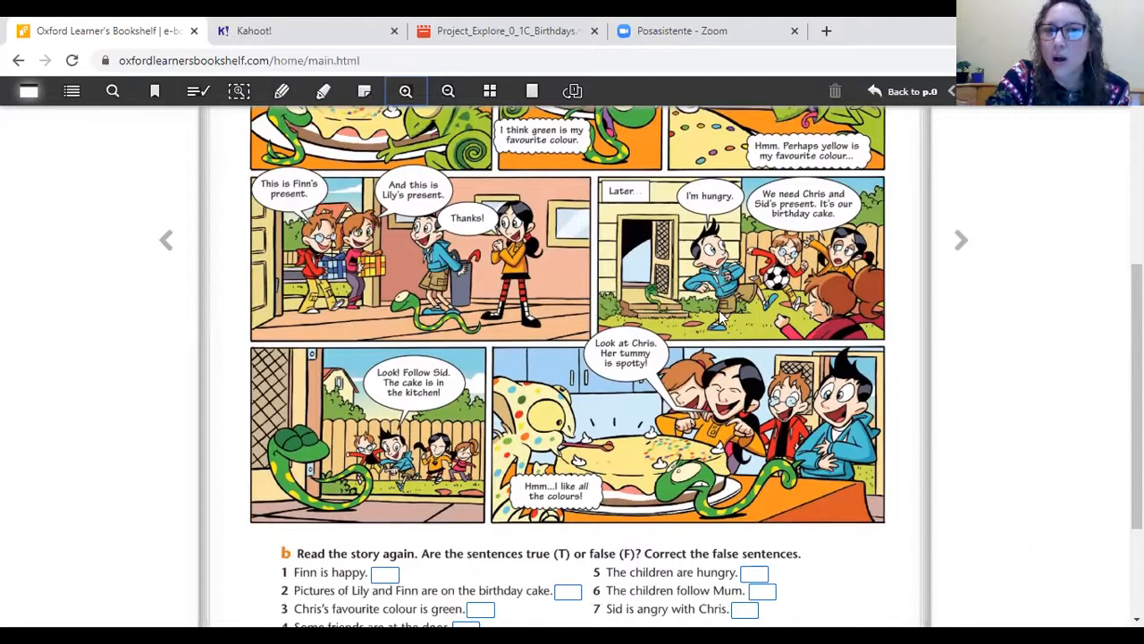
pyautogui.moveTo(746, 309)
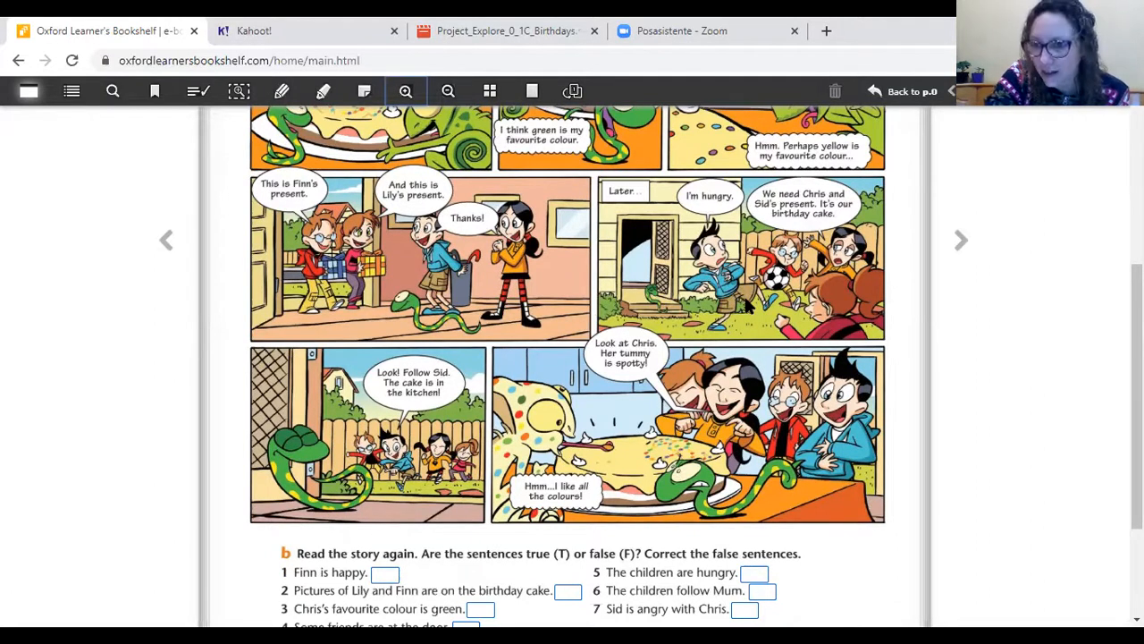
pyautogui.moveTo(1028, 474)
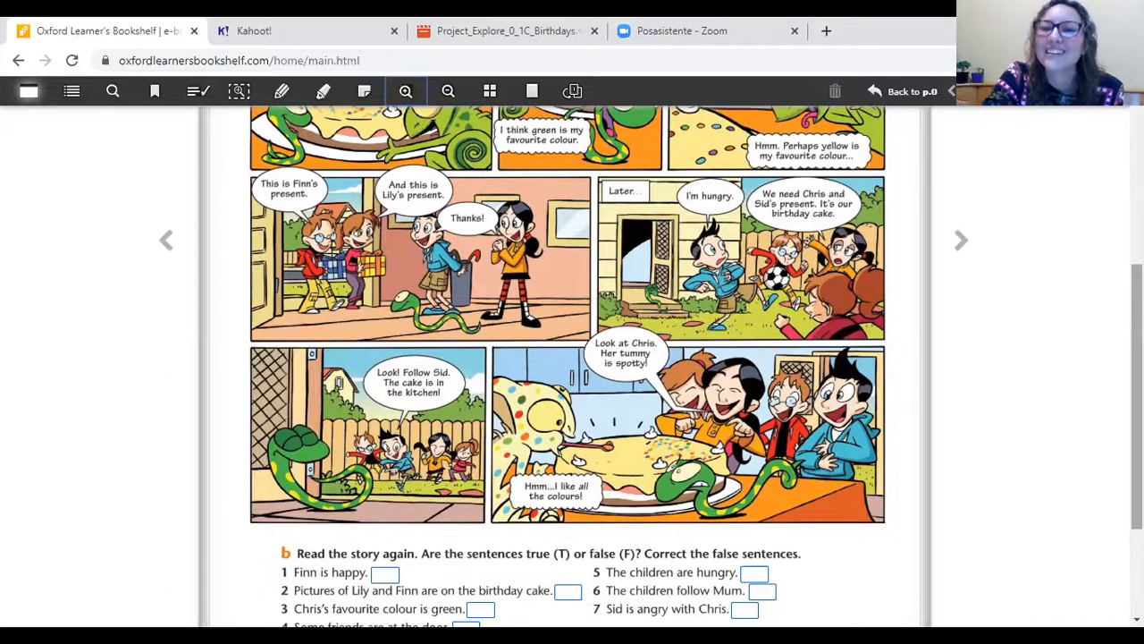
pyautogui.scroll(-3)
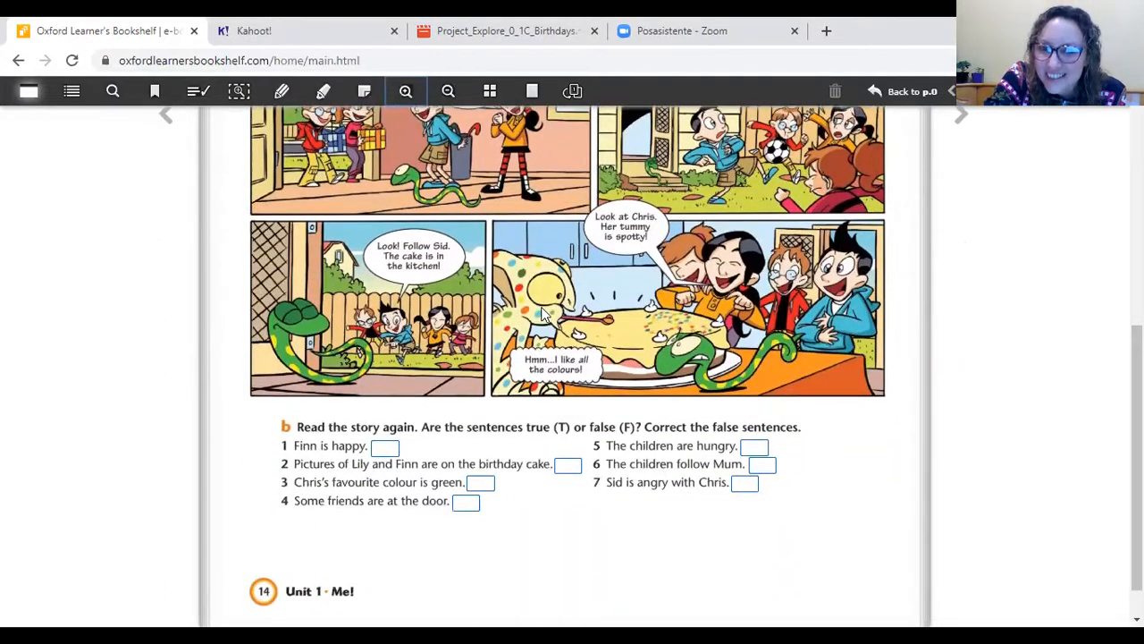
pyautogui.moveTo(641, 340)
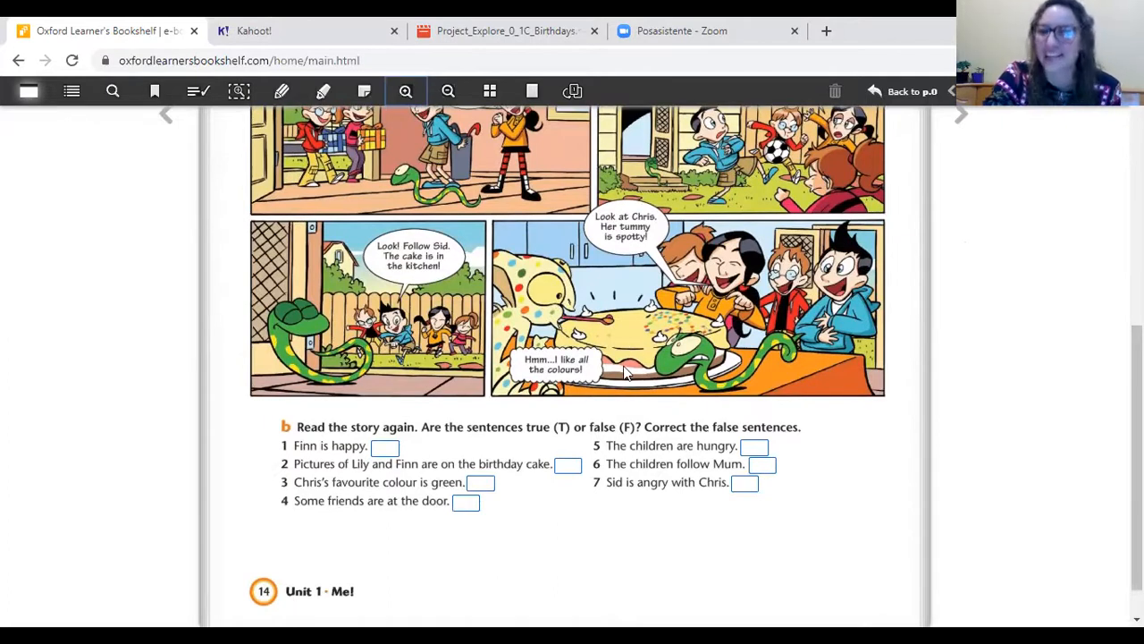
pyautogui.moveTo(633, 356)
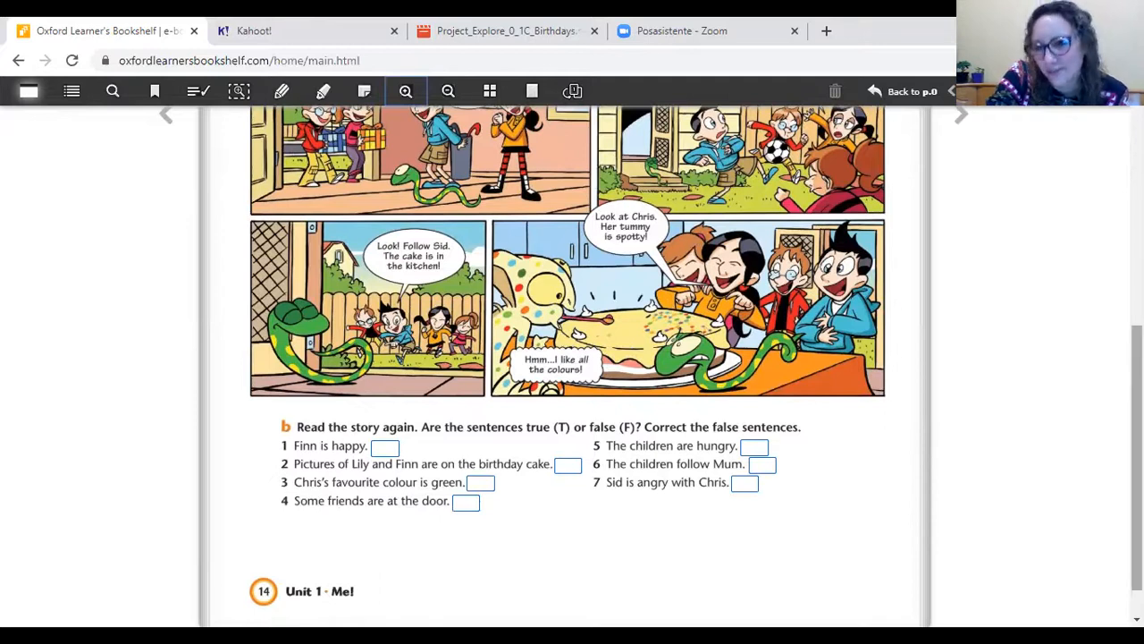
pyautogui.scroll(-3)
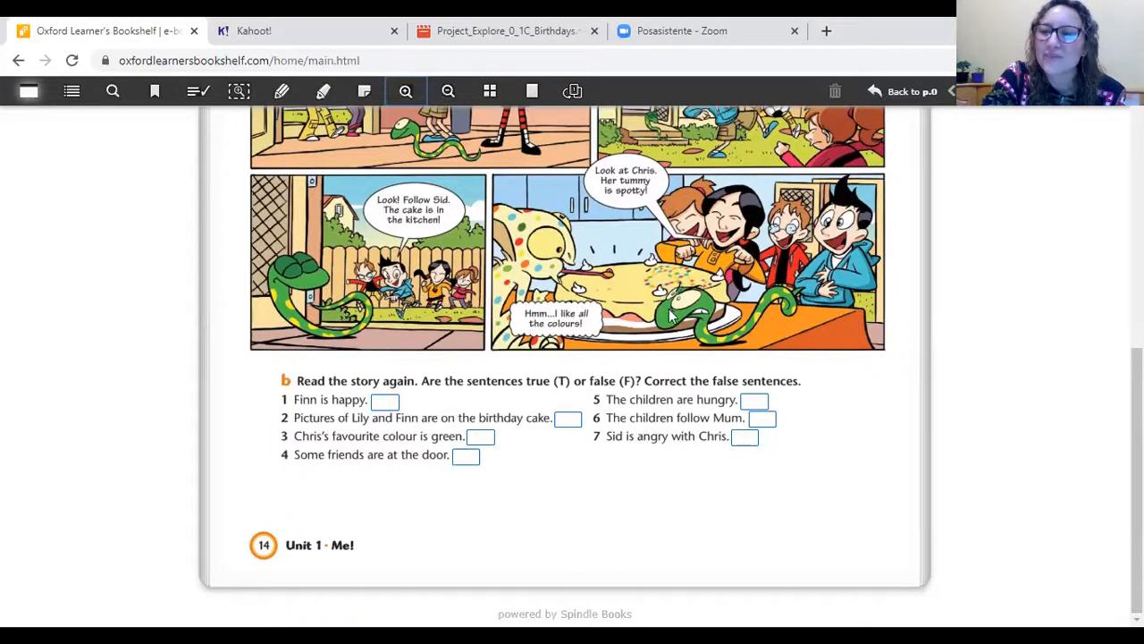
pyautogui.moveTo(563, 488)
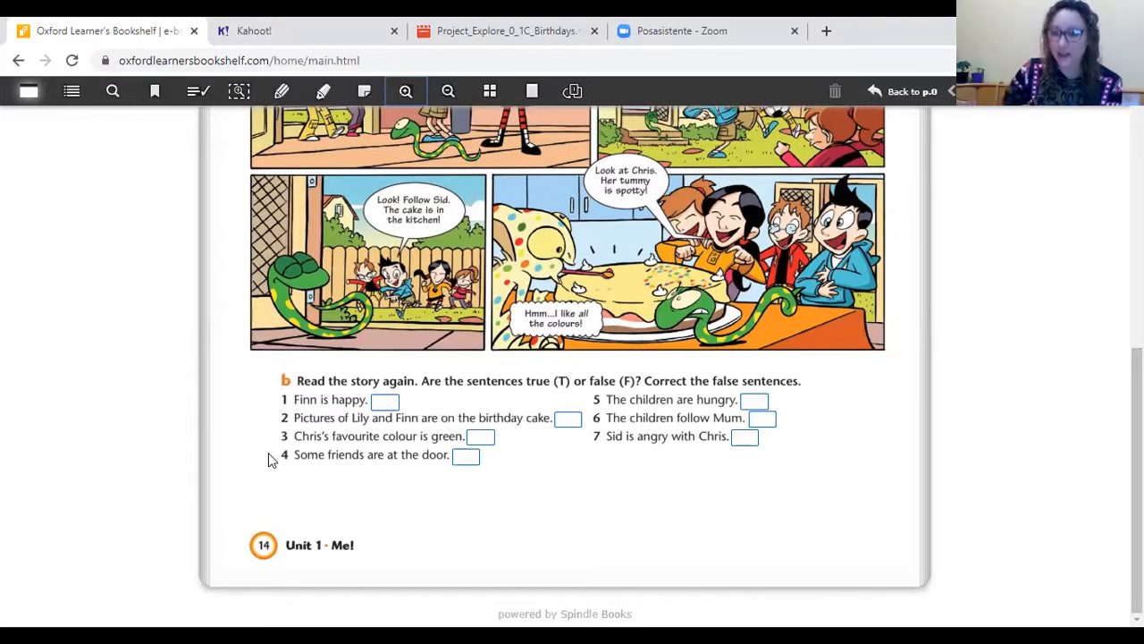
pyautogui.moveTo(273, 383)
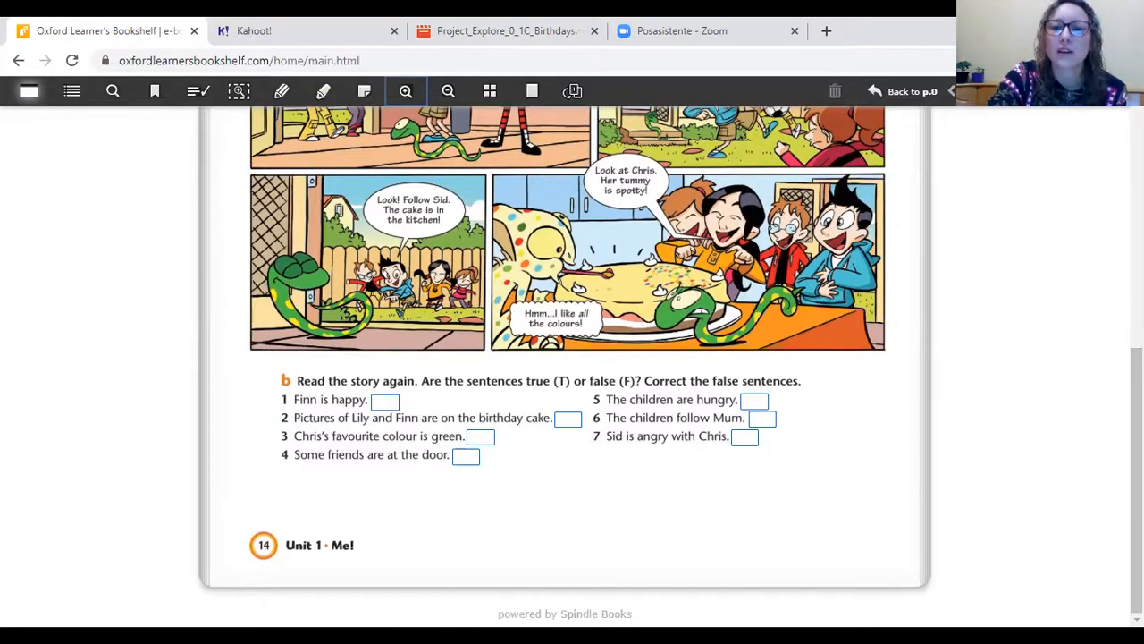
pyautogui.moveTo(898, 481)
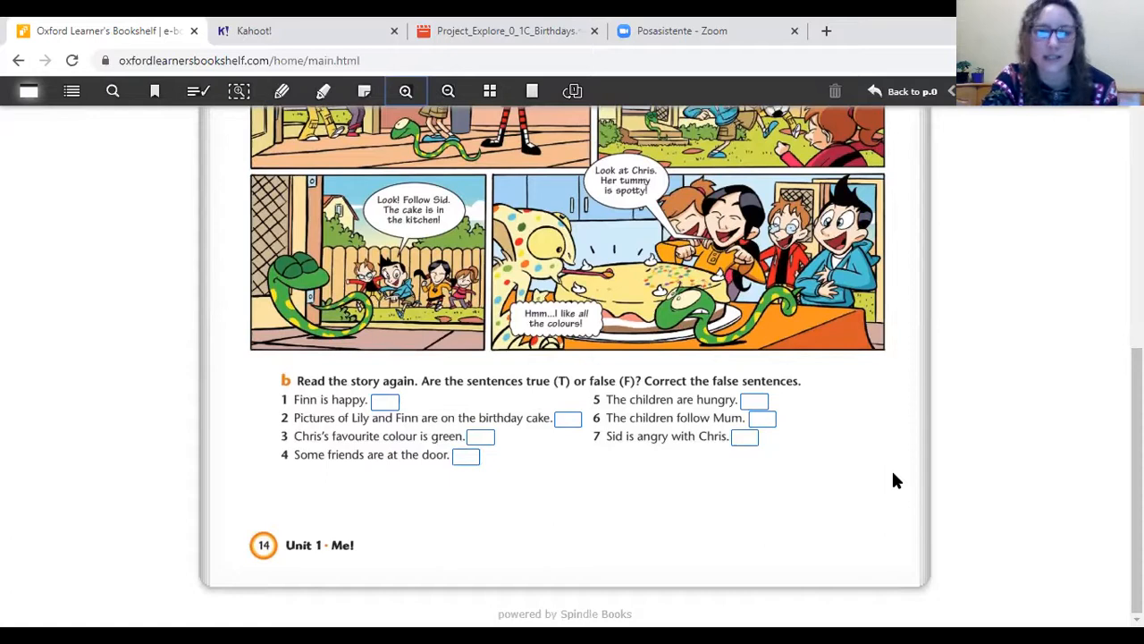
pyautogui.moveTo(726, 495)
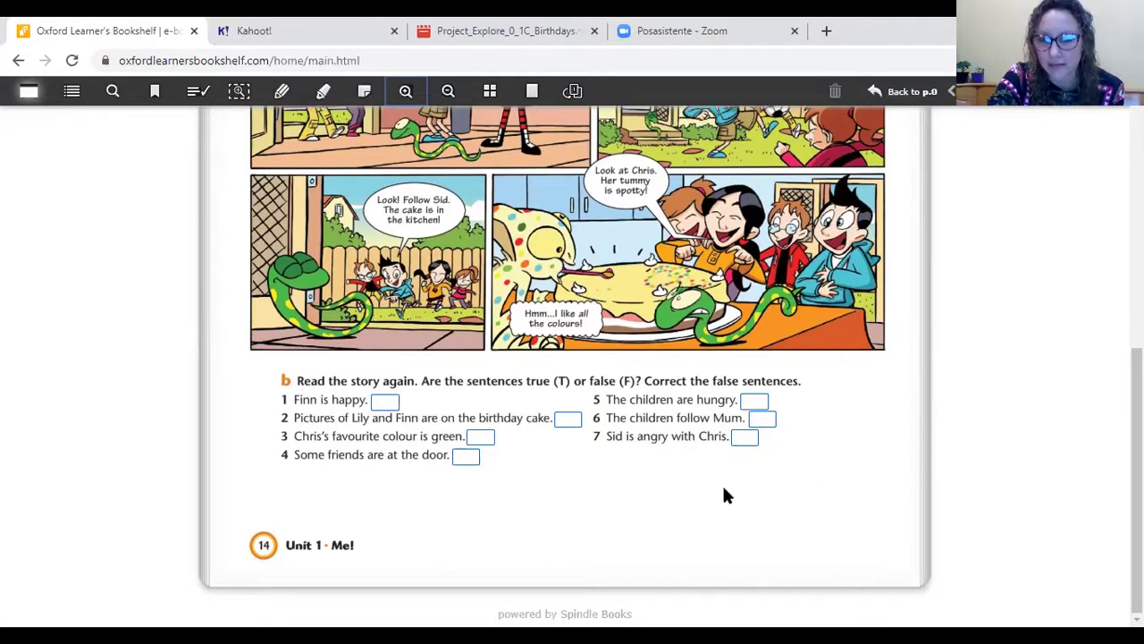
pyautogui.moveTo(548, 516)
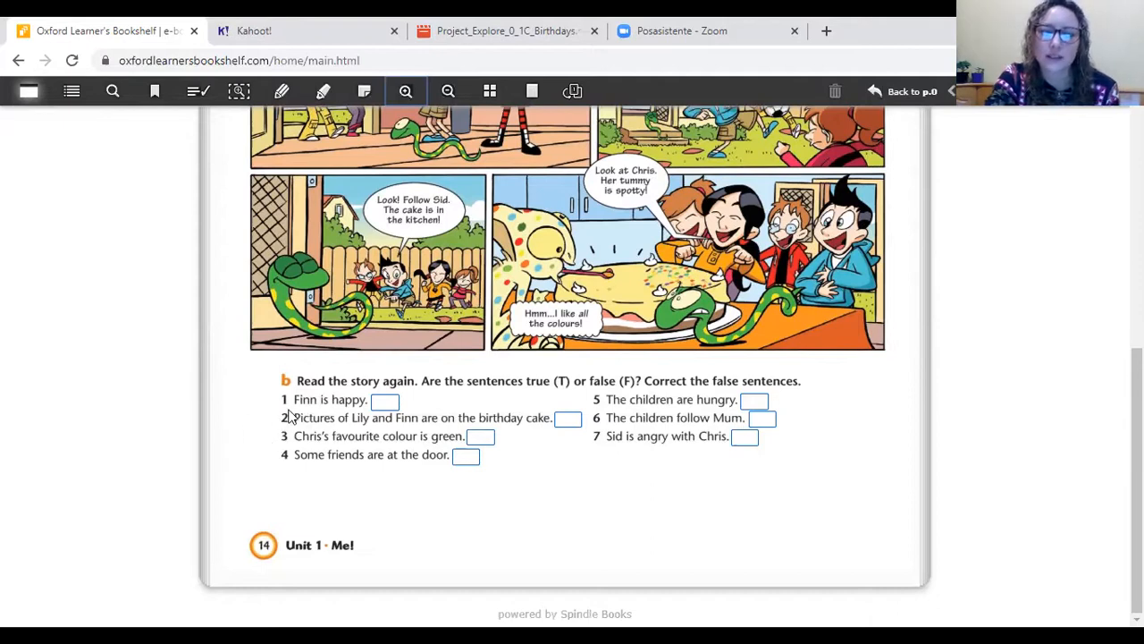
pyautogui.moveTo(349, 413)
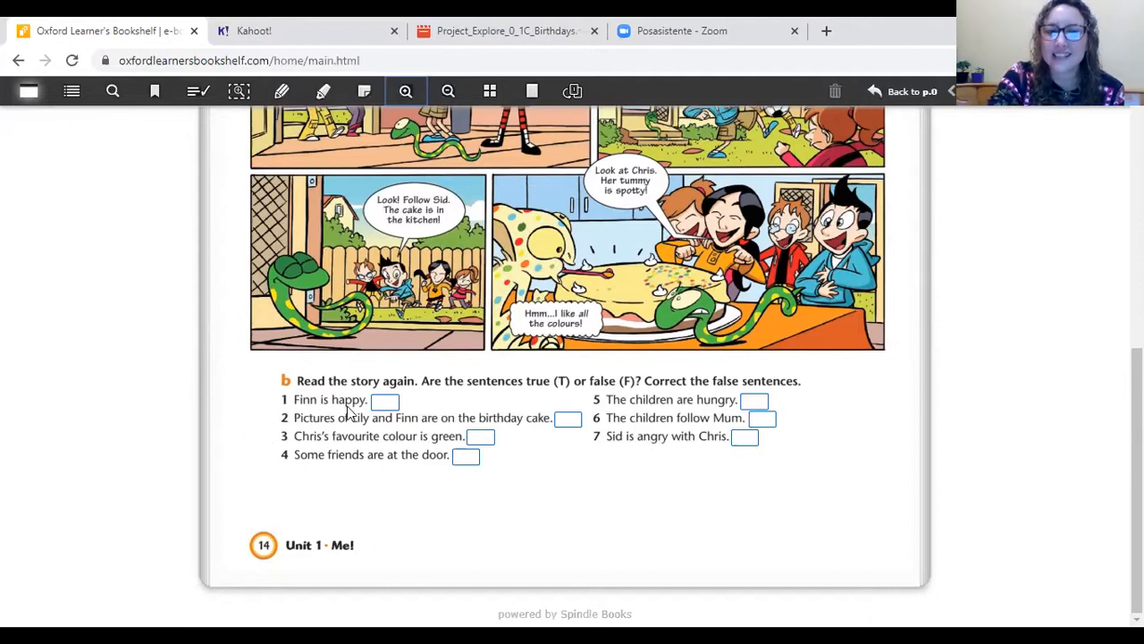
pyautogui.scroll(3)
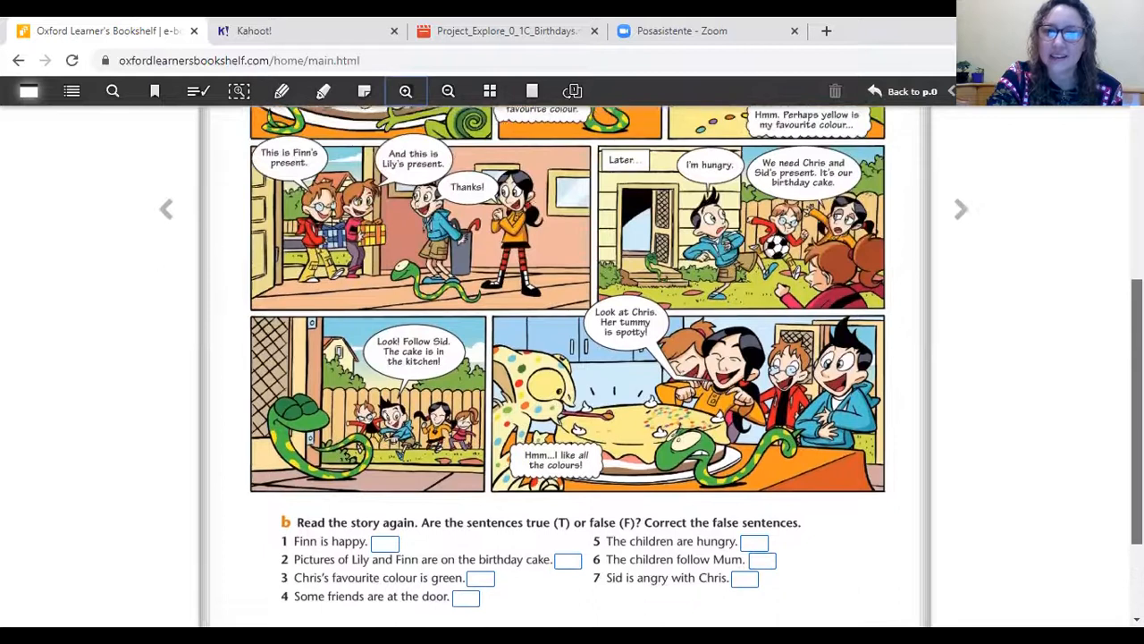
pyautogui.scroll(3)
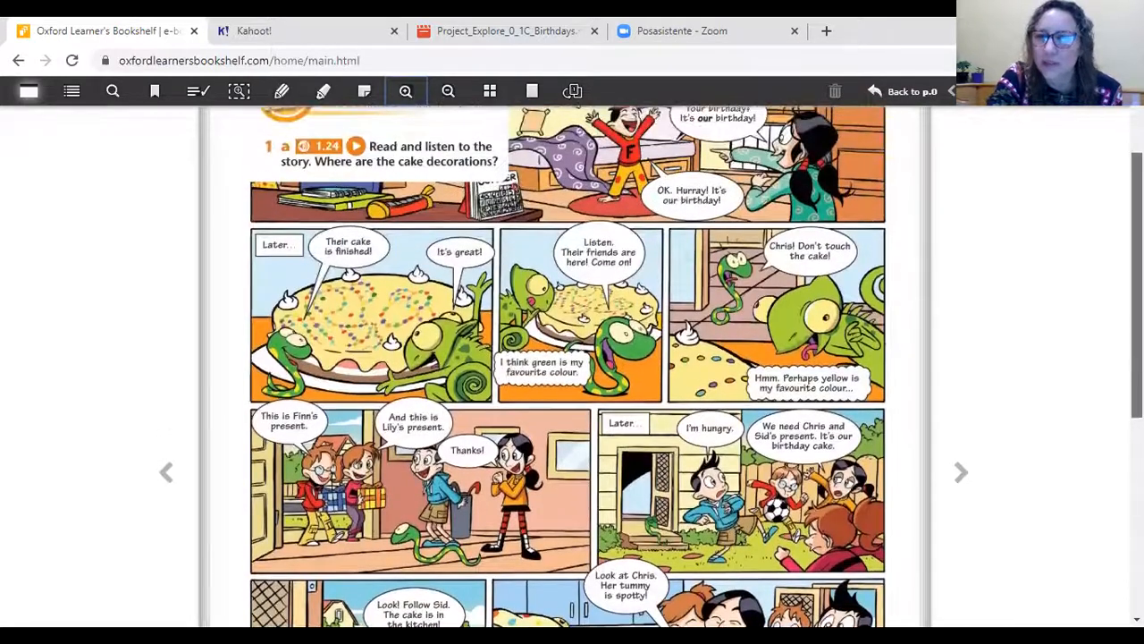
pyautogui.scroll(3)
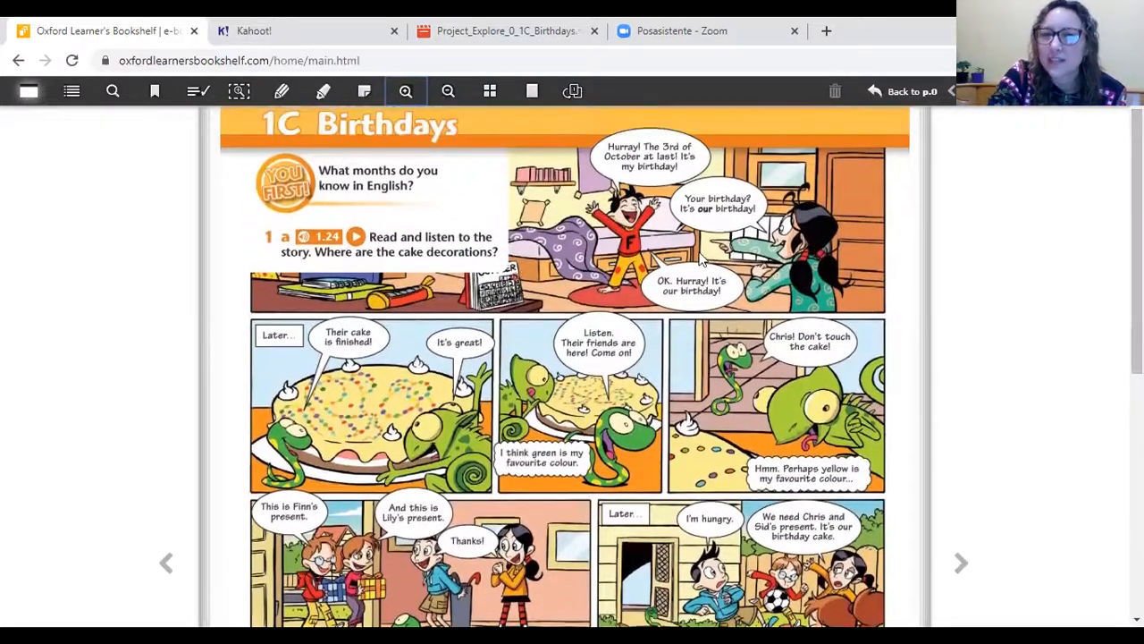
pyautogui.moveTo(607, 277)
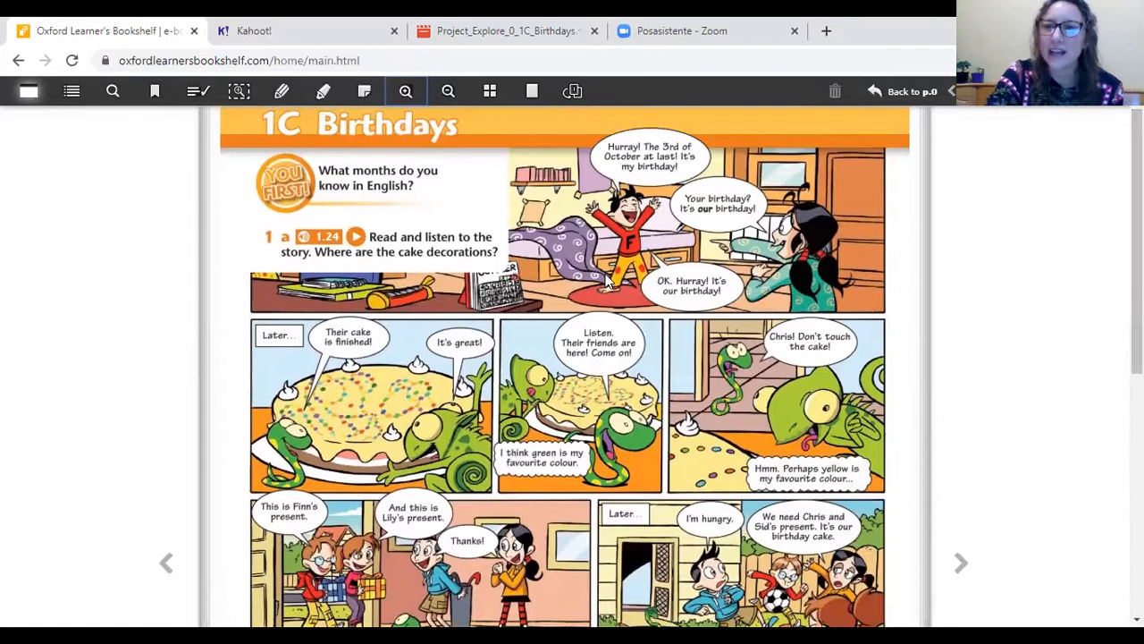
pyautogui.scroll(-3)
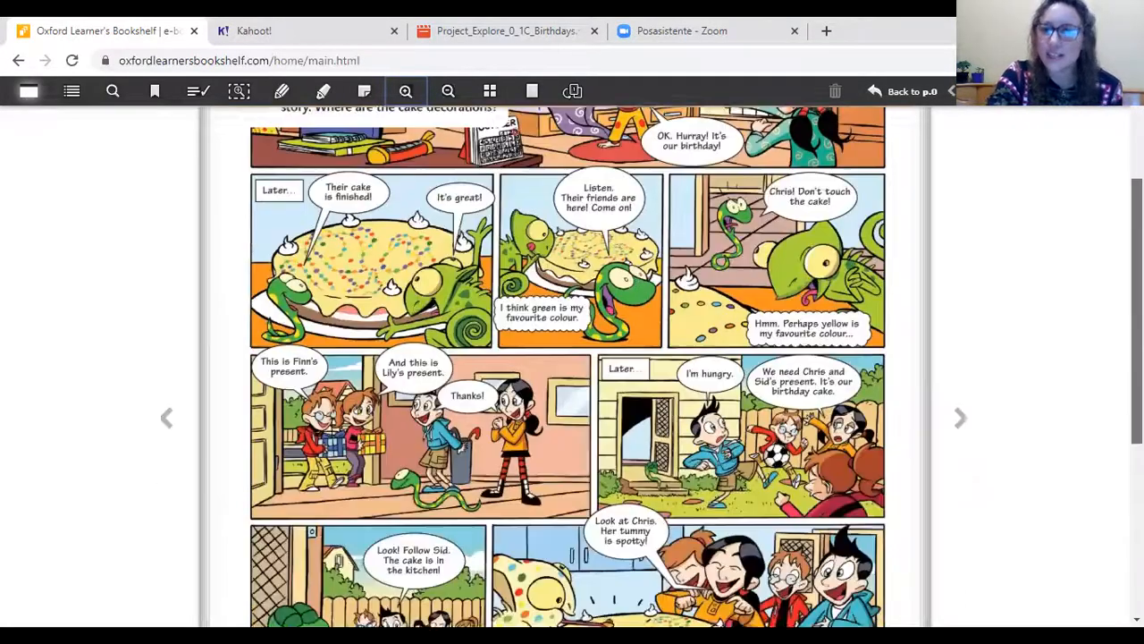
pyautogui.scroll(-3)
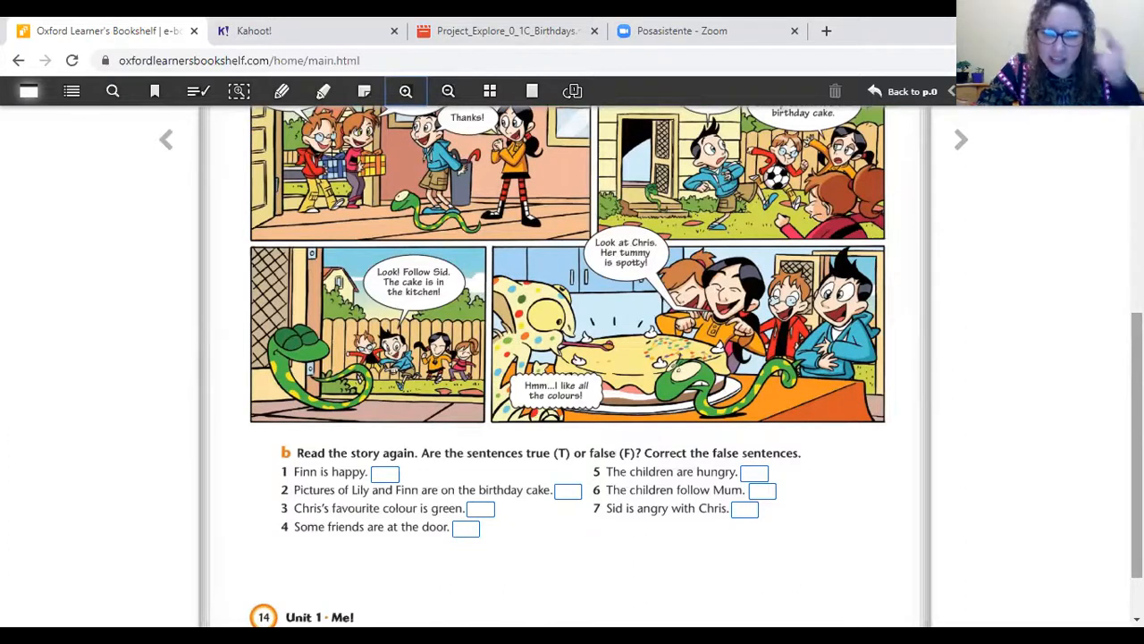
pyautogui.scroll(3)
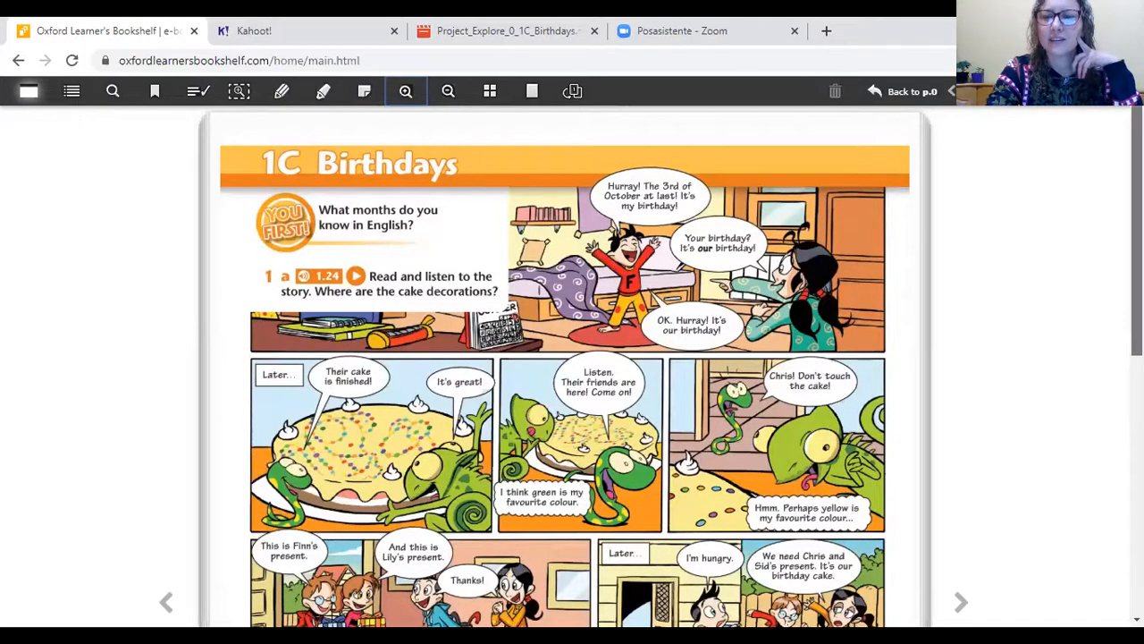
# - Open the T/F answer choice for sentence 1, 'Finn is happy'
pyautogui.scroll(-3)
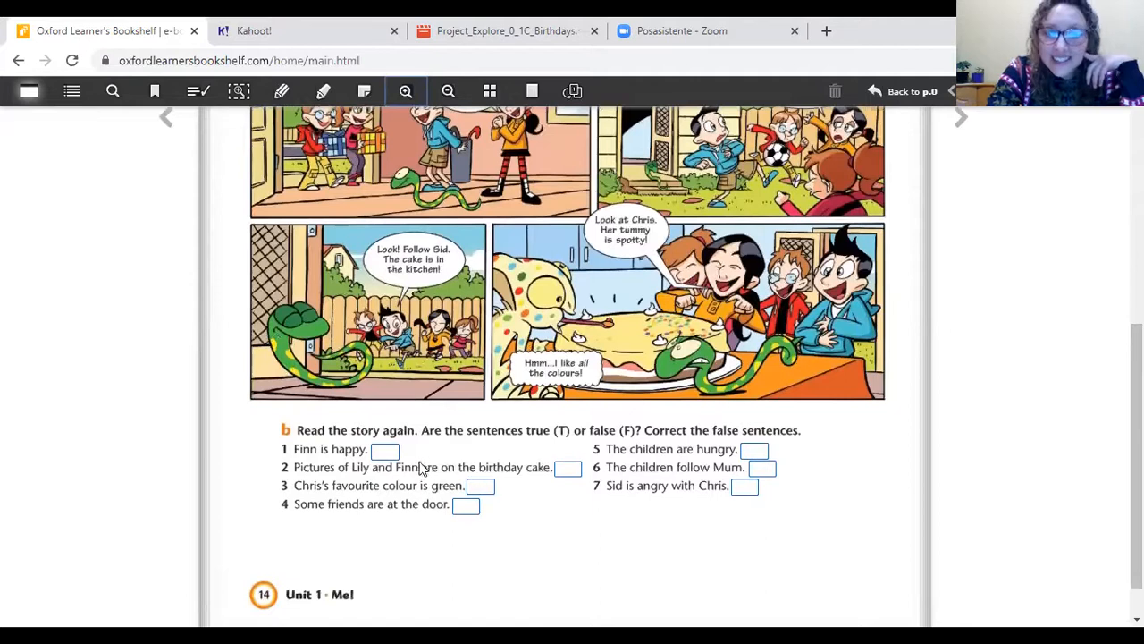
pyautogui.click(384, 448)
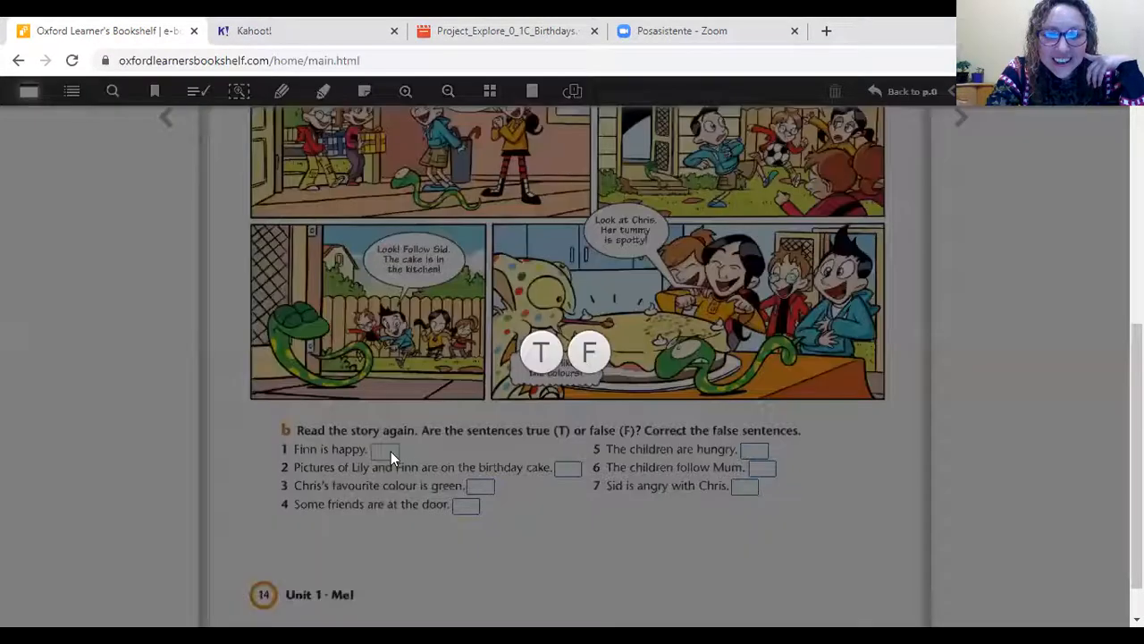
pyautogui.moveTo(568, 367)
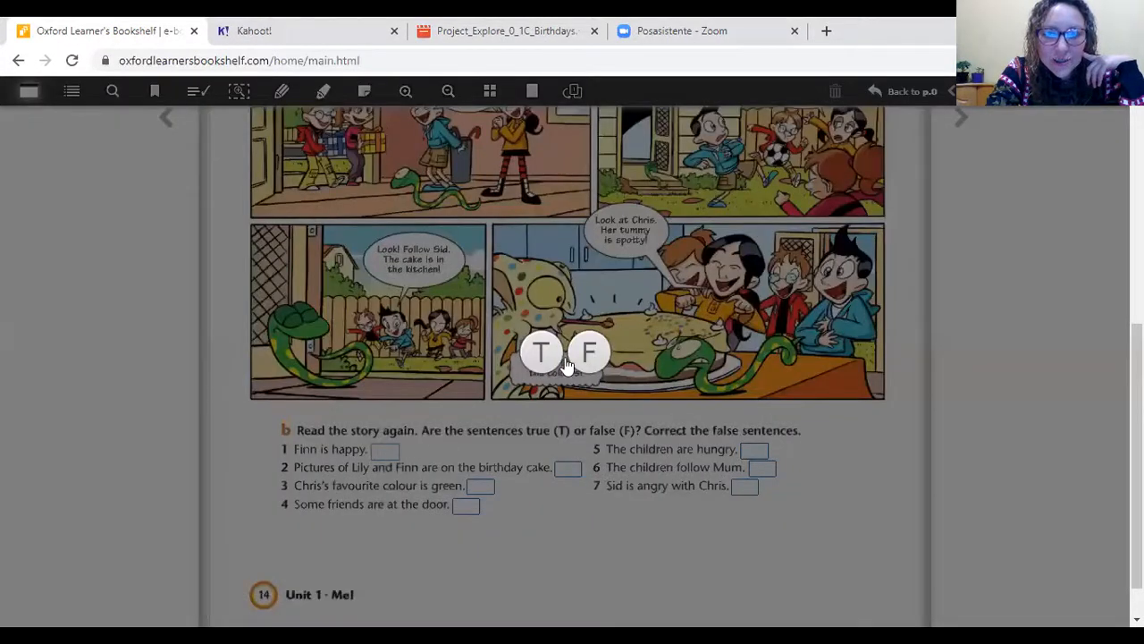
pyautogui.moveTo(544, 350)
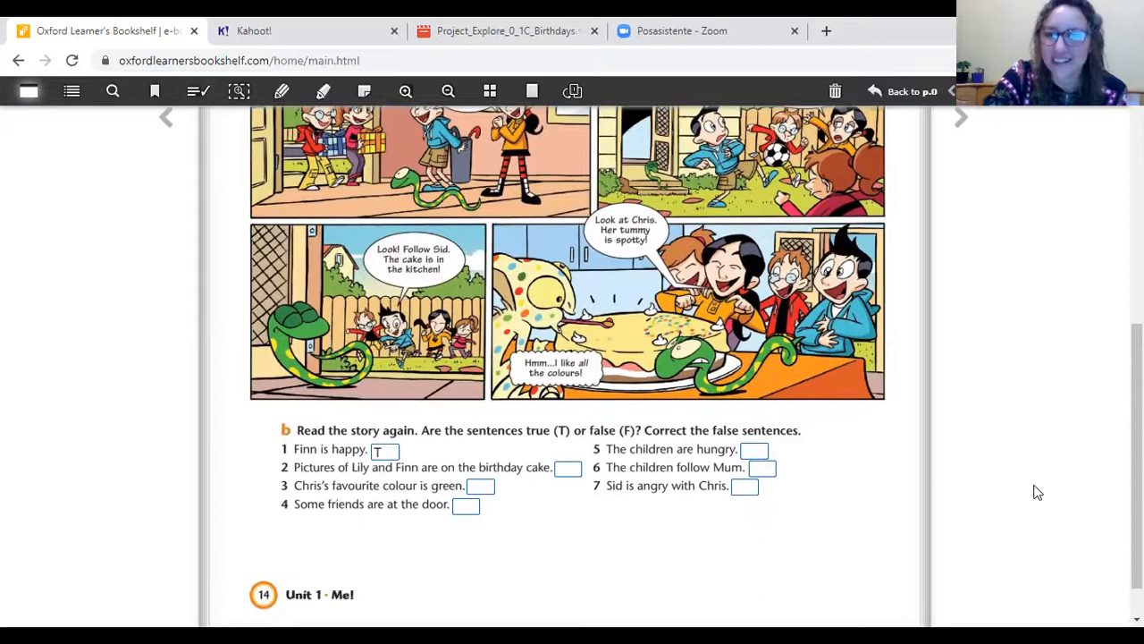
pyautogui.moveTo(1047, 498)
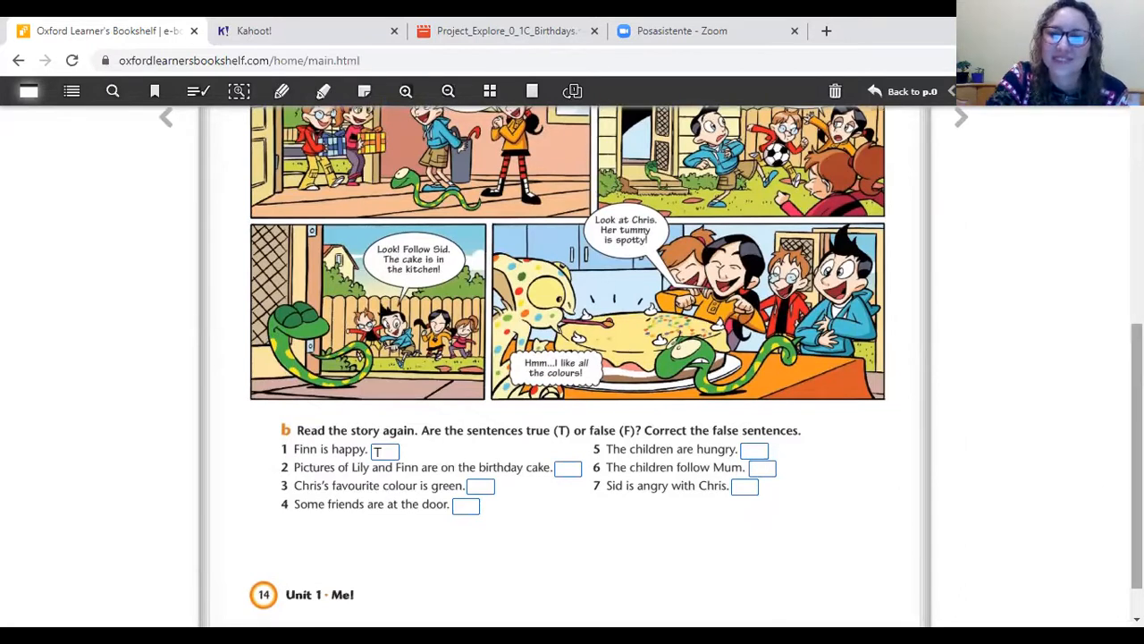
# - Recheck the story, then mark sentence 2 about the birthday-cake pictures as F
pyautogui.scroll(-3)
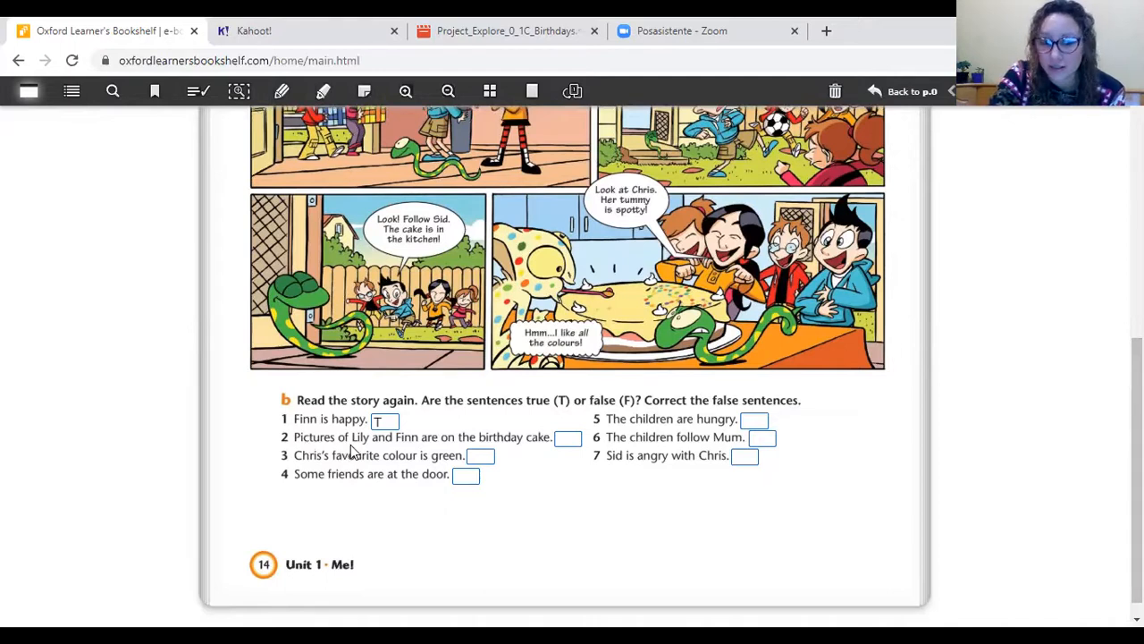
pyautogui.moveTo(434, 452)
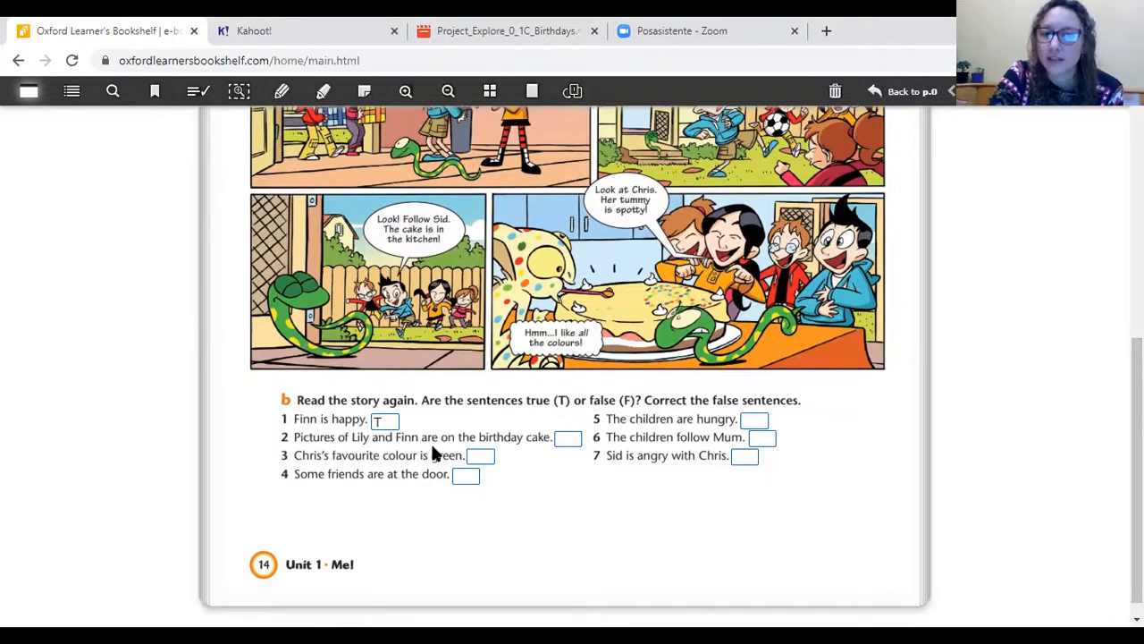
pyautogui.moveTo(534, 456)
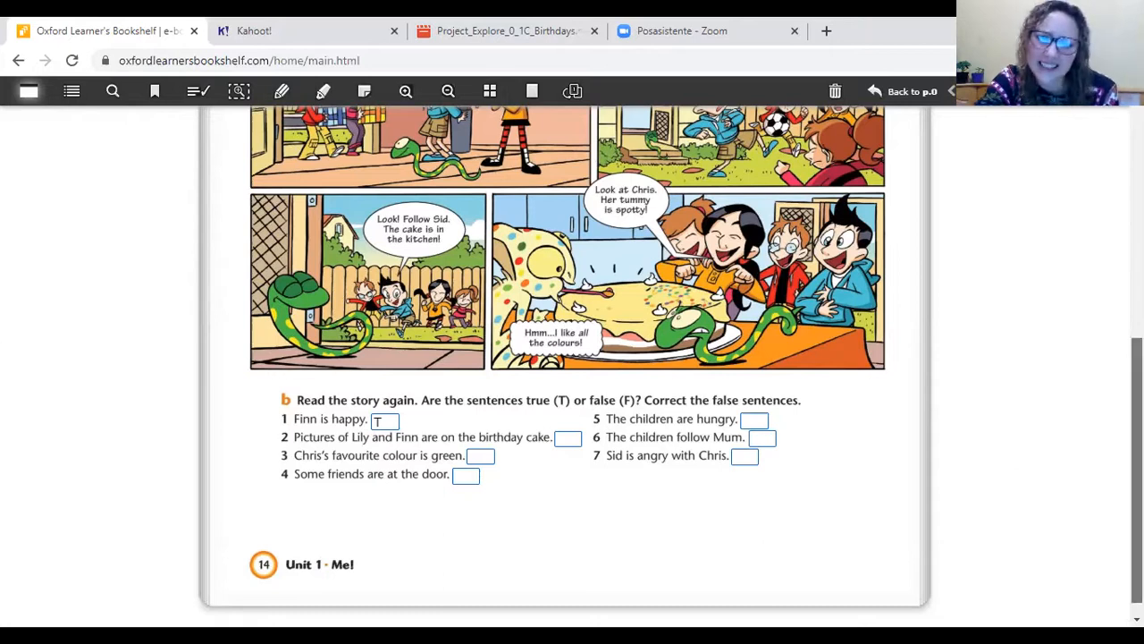
pyautogui.scroll(3)
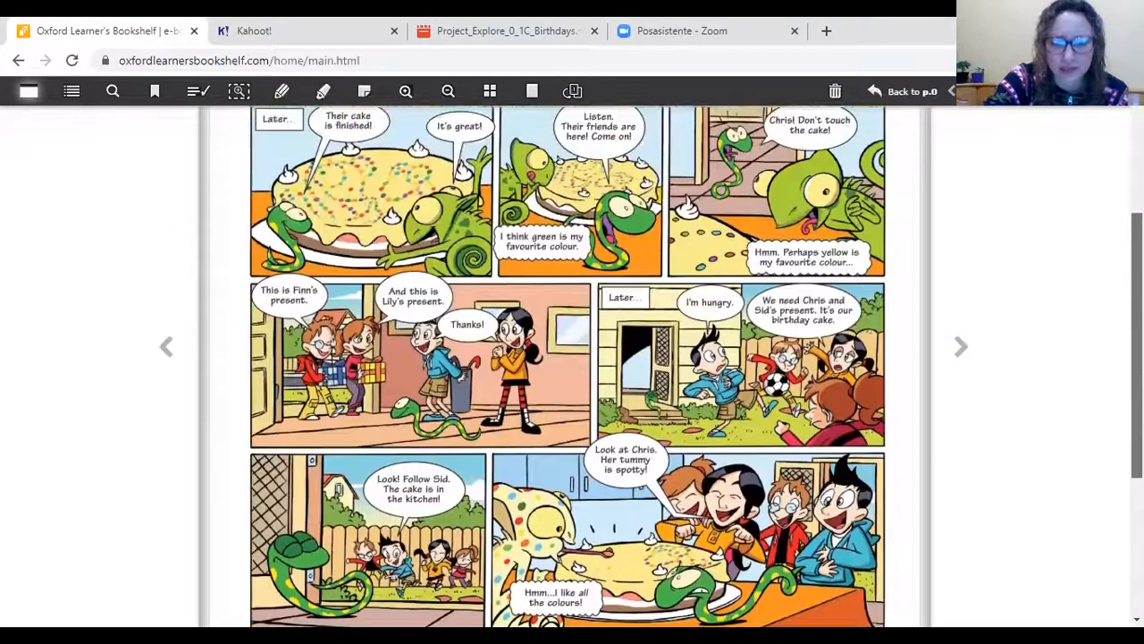
pyautogui.scroll(3)
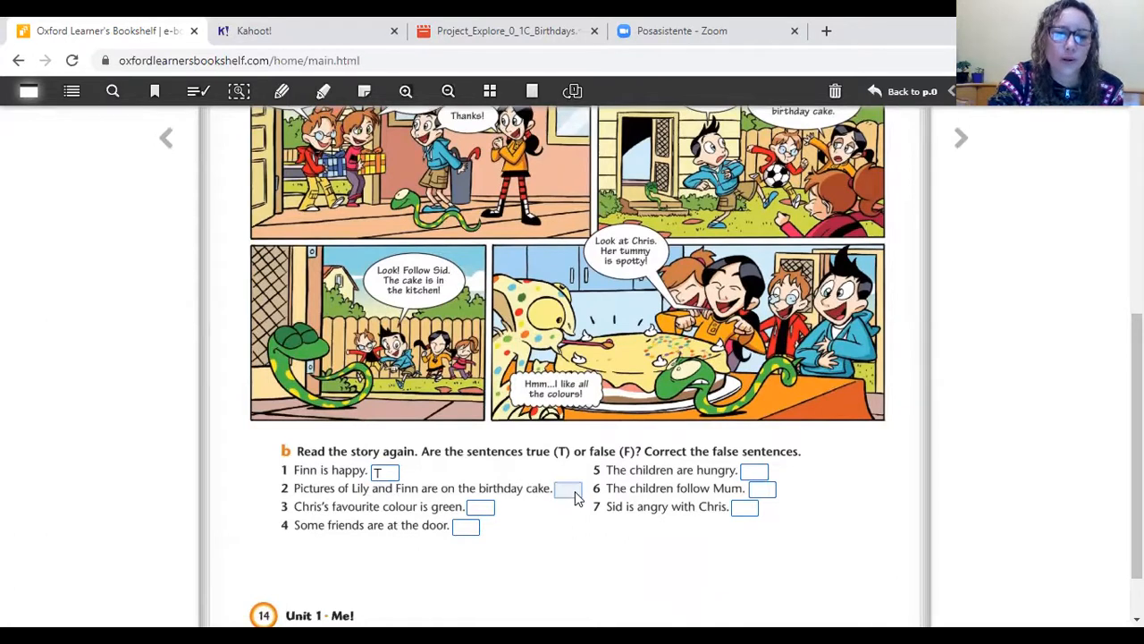
pyautogui.click(568, 488)
pyautogui.write('F')
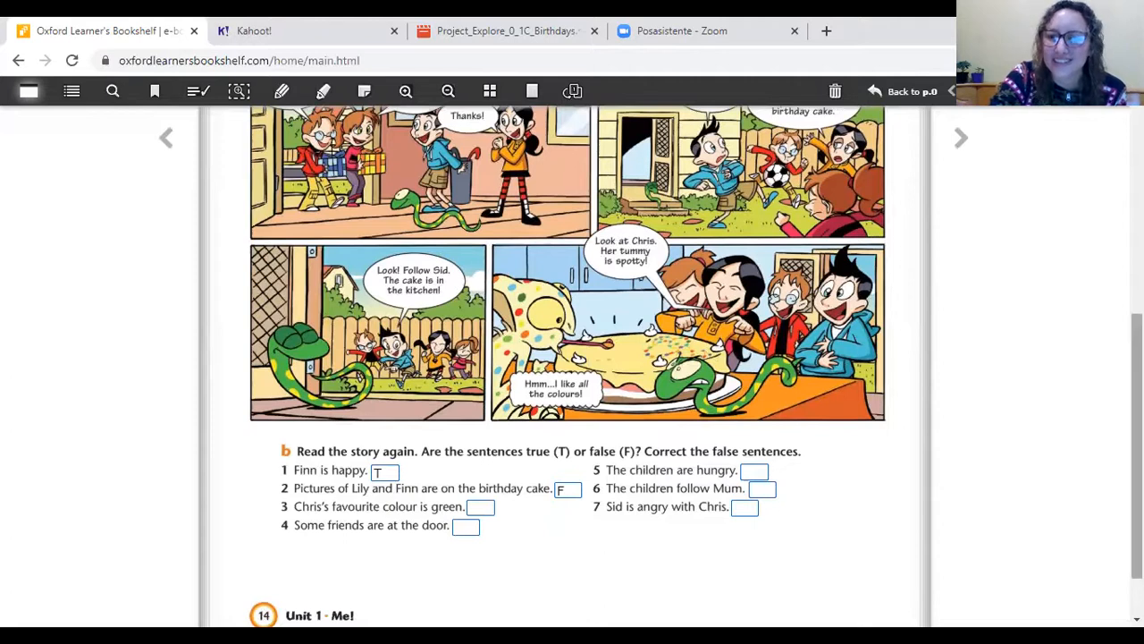
pyautogui.scroll(-3)
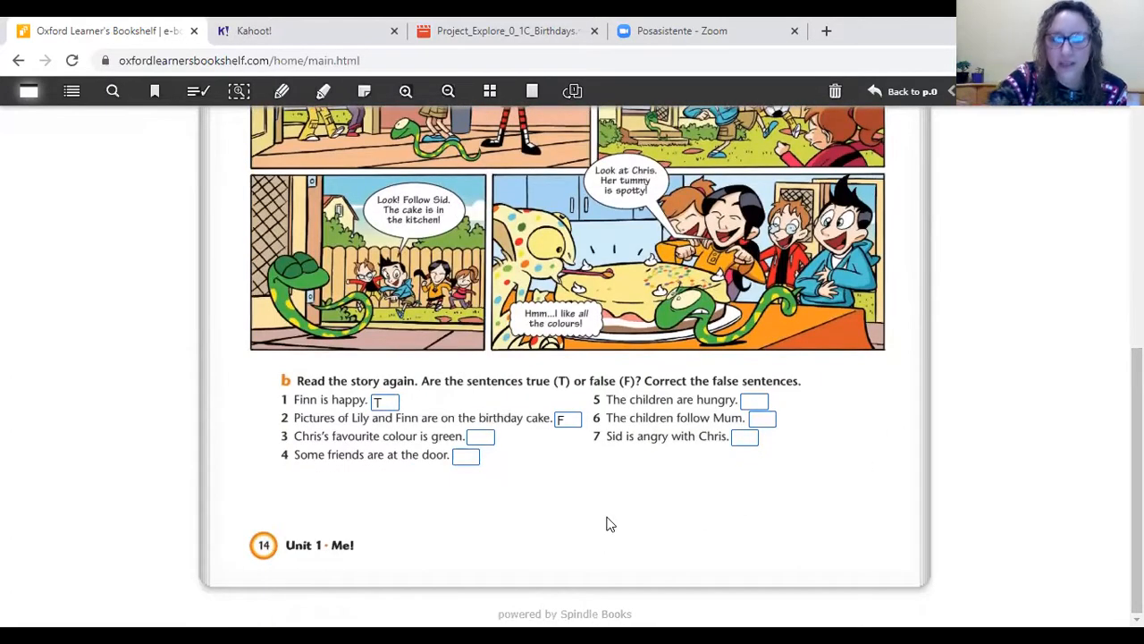
pyautogui.moveTo(407, 445)
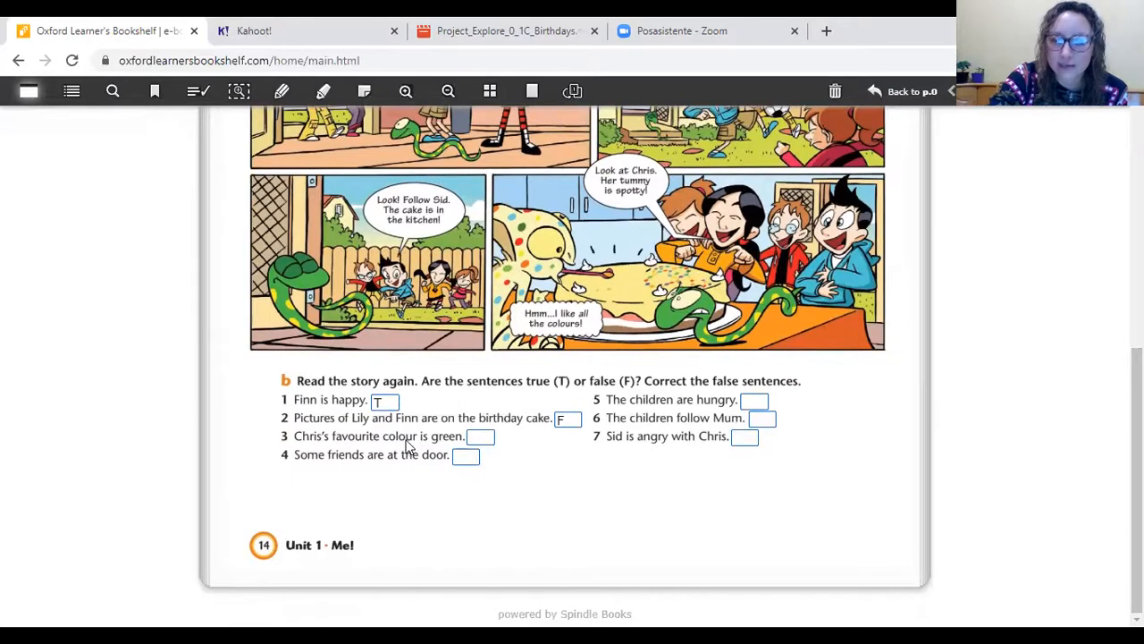
pyautogui.moveTo(447, 448)
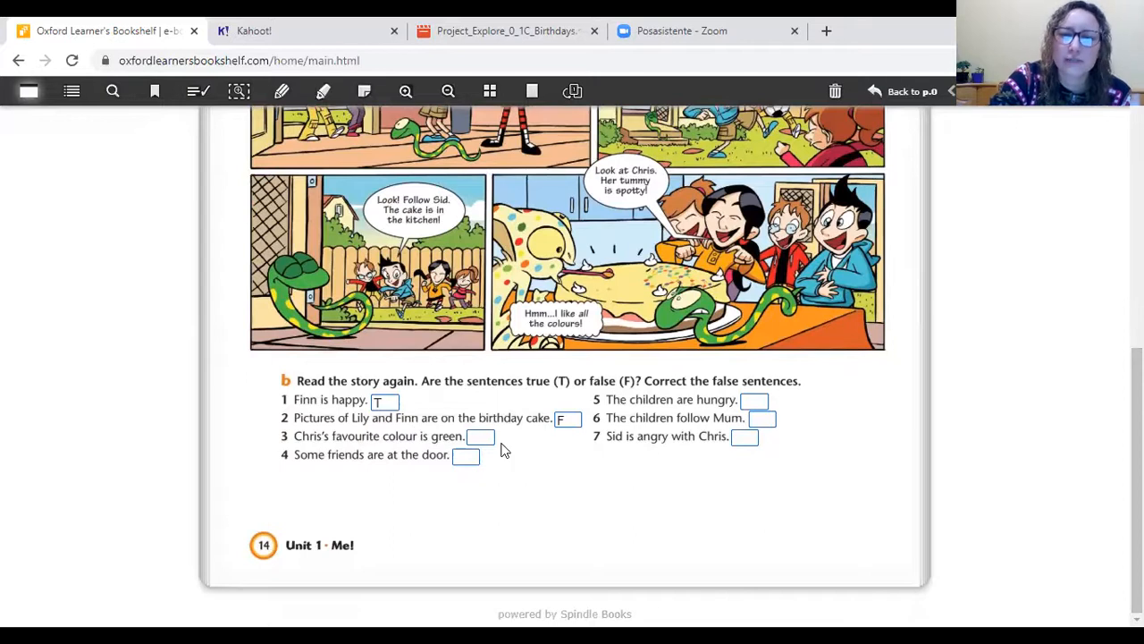
pyautogui.scroll(3)
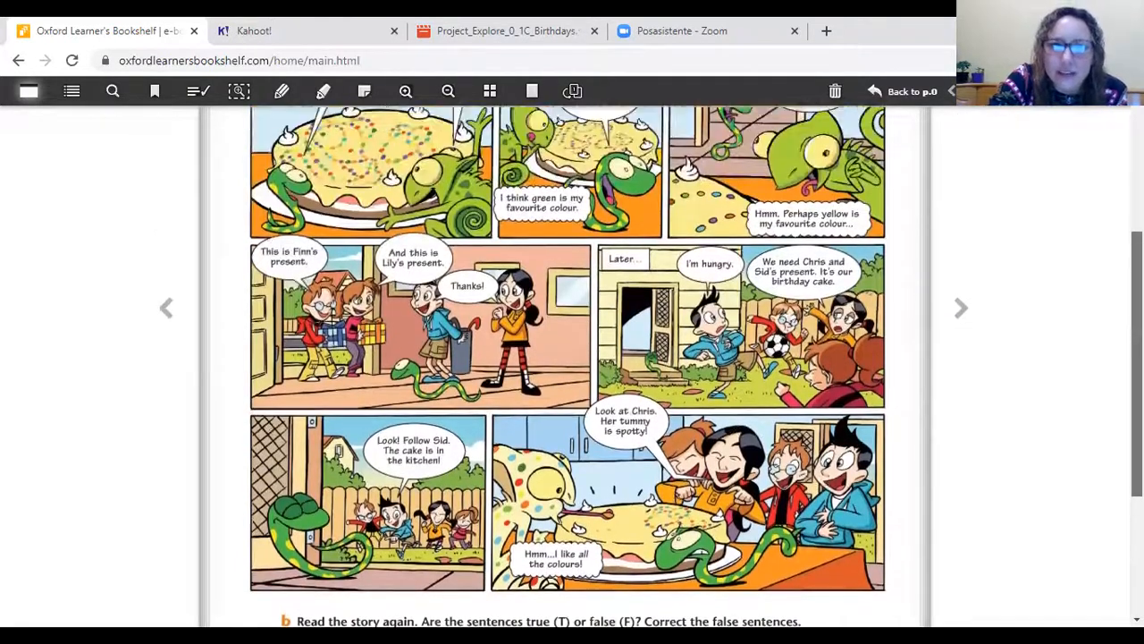
pyautogui.scroll(3)
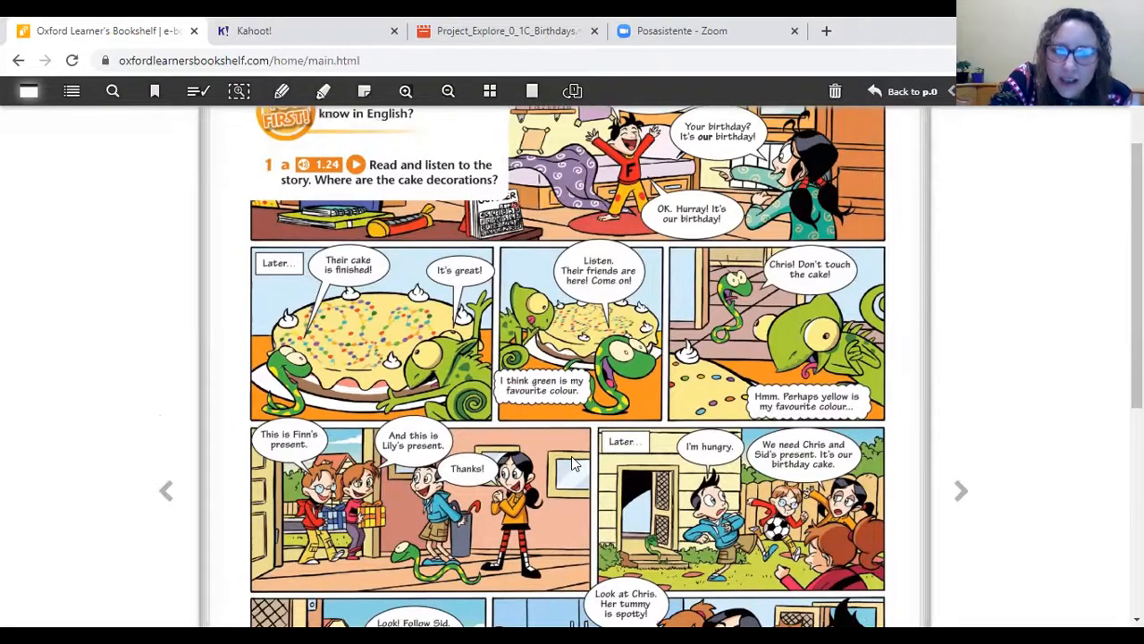
pyautogui.moveTo(521, 385)
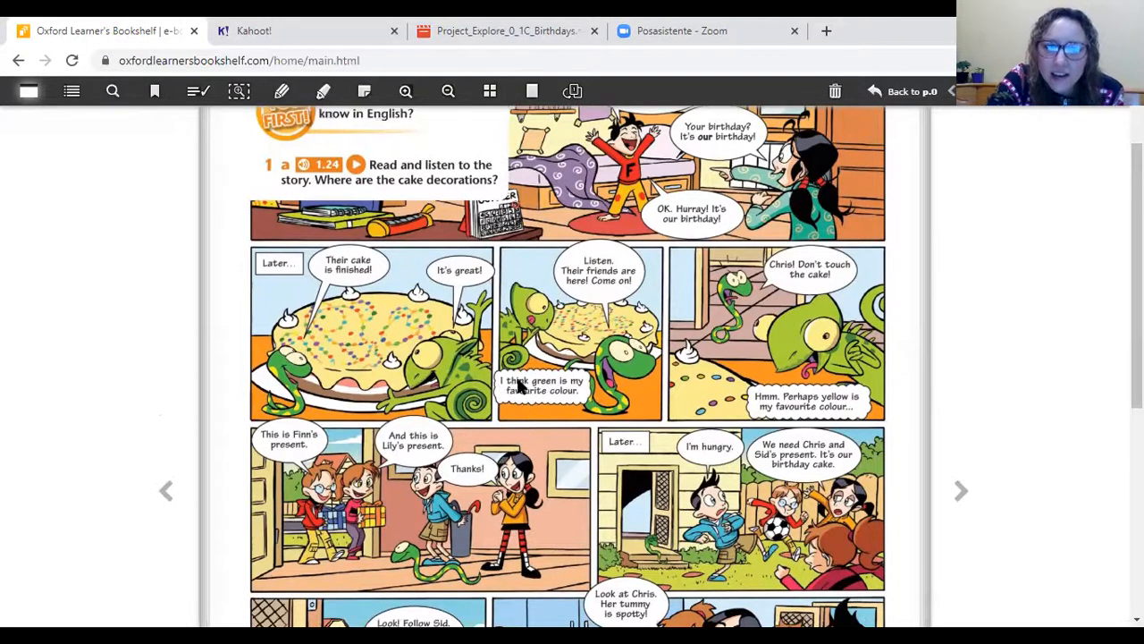
pyautogui.moveTo(568, 389)
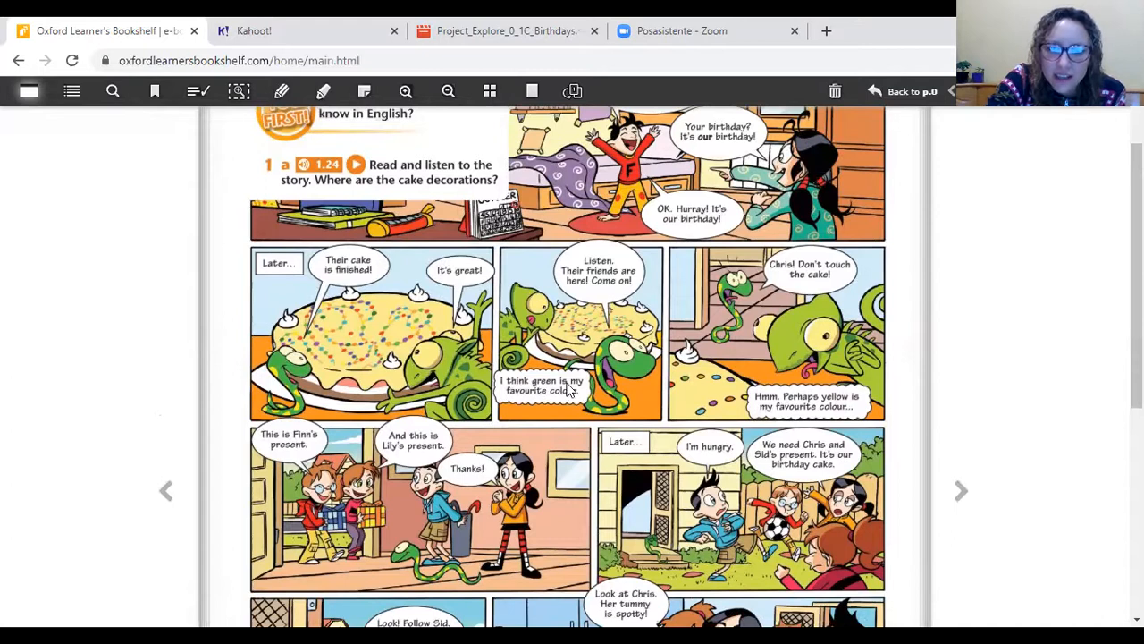
pyautogui.moveTo(577, 402)
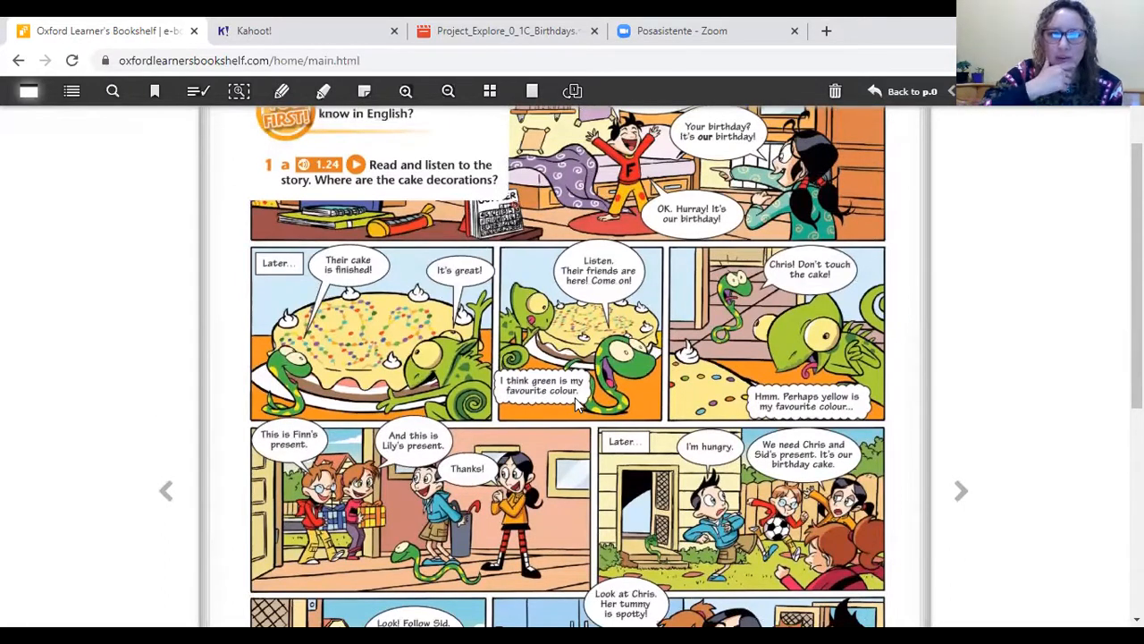
pyautogui.moveTo(764, 414)
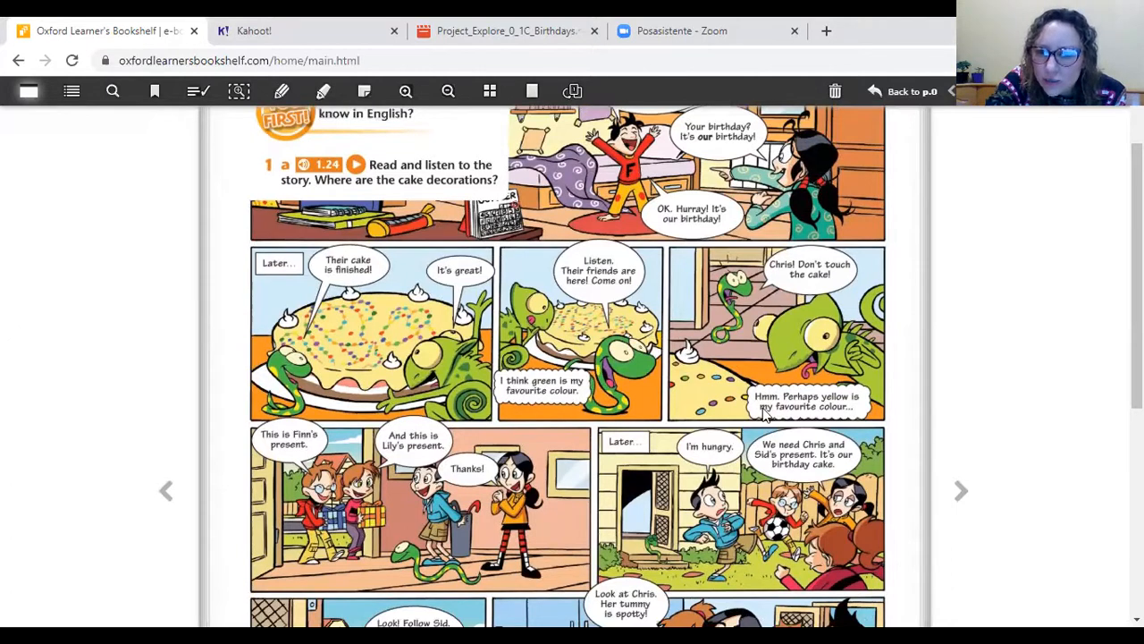
pyautogui.moveTo(800, 411)
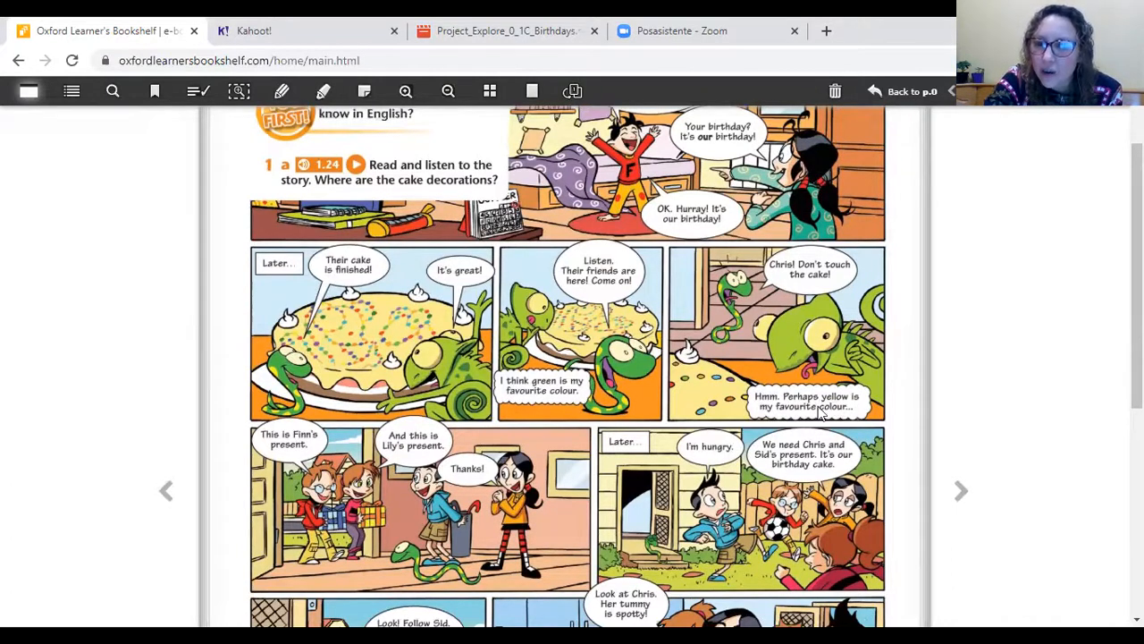
pyautogui.moveTo(871, 420)
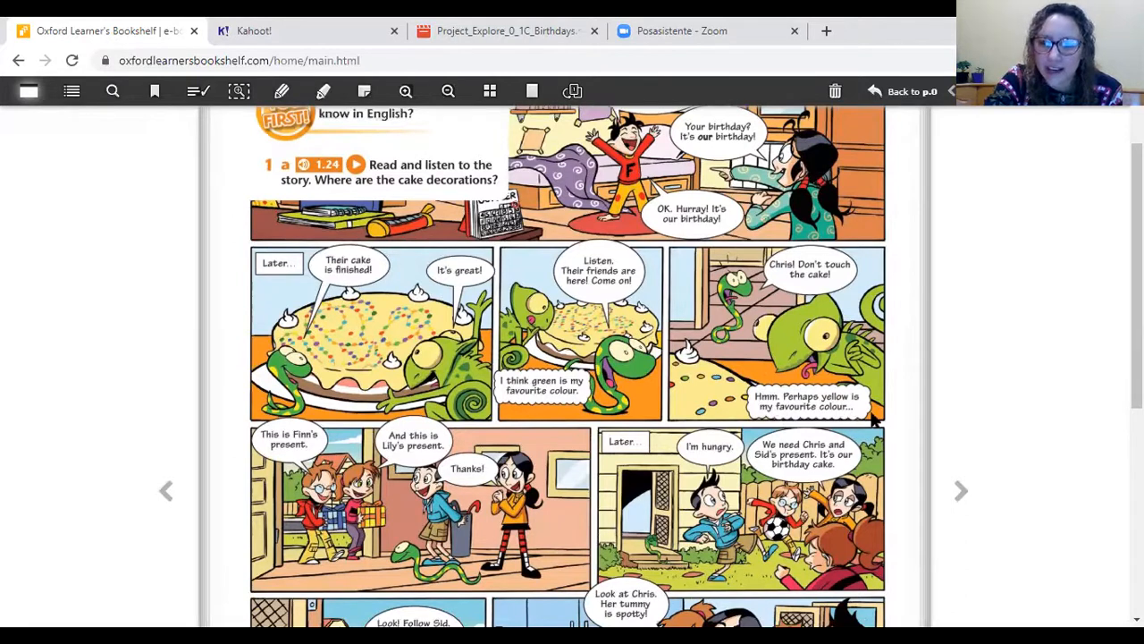
pyautogui.scroll(-3)
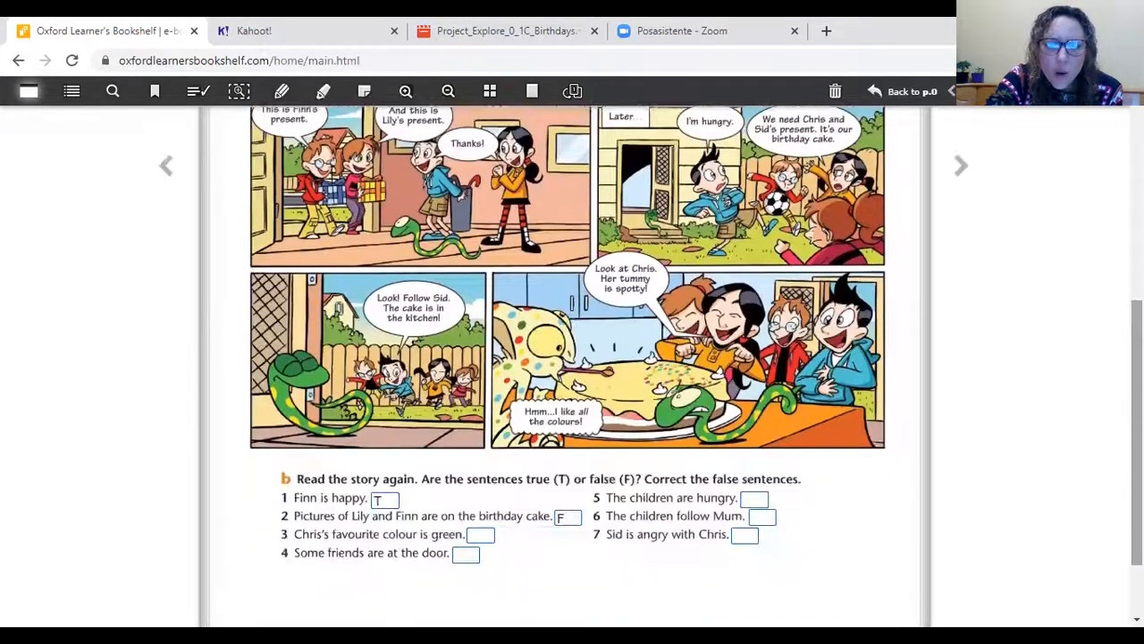
pyautogui.scroll(-3)
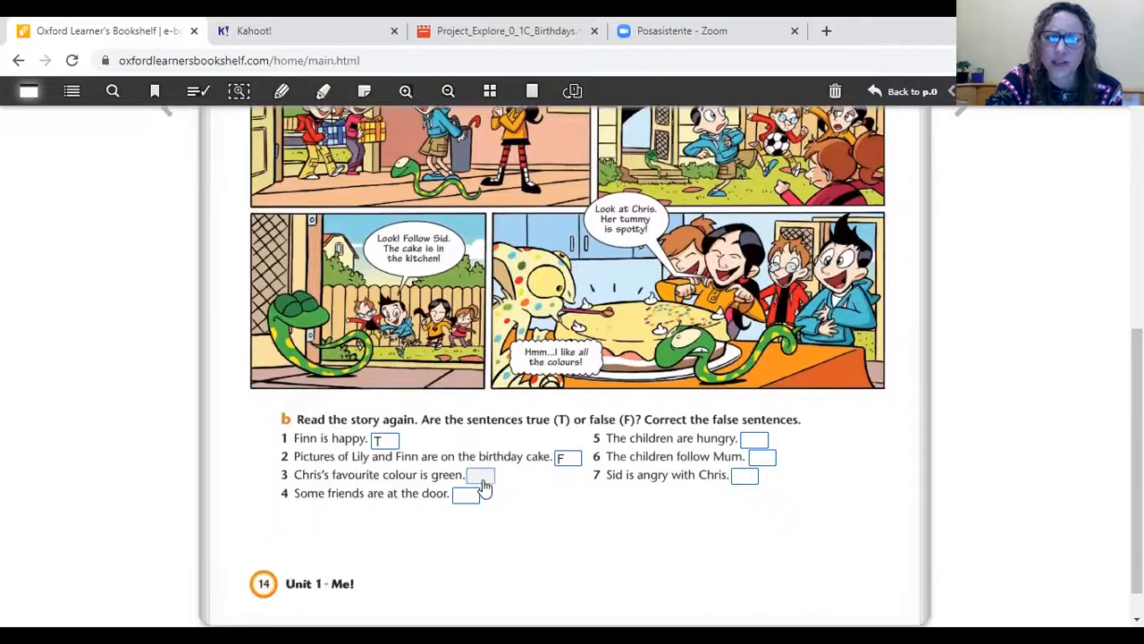
pyautogui.moveTo(548, 528)
pyautogui.write('F')
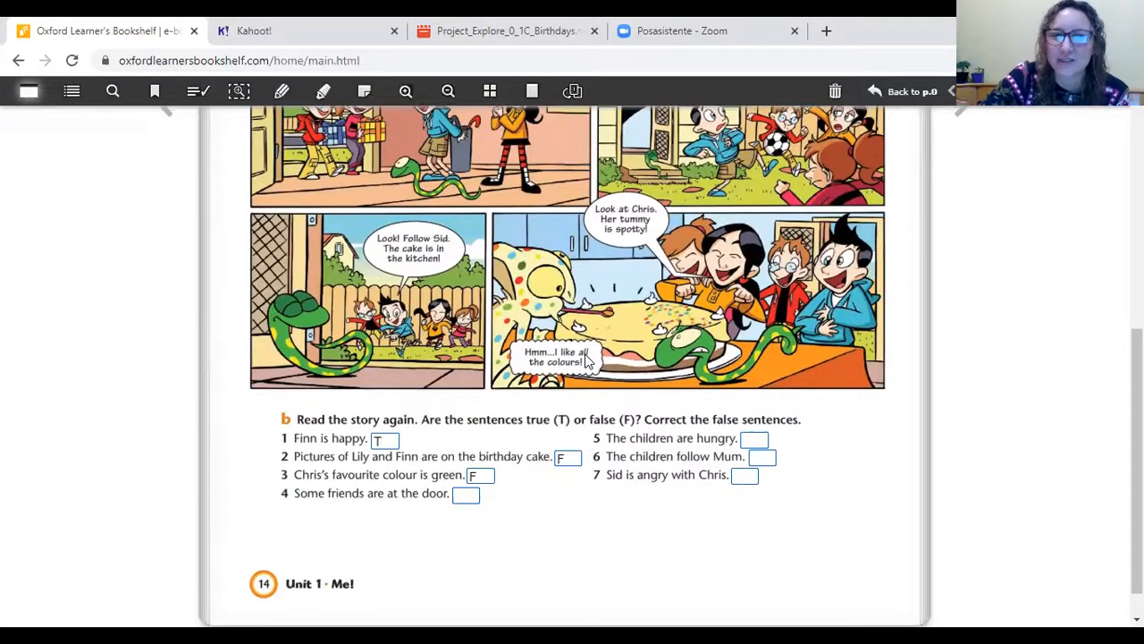
pyautogui.moveTo(597, 534)
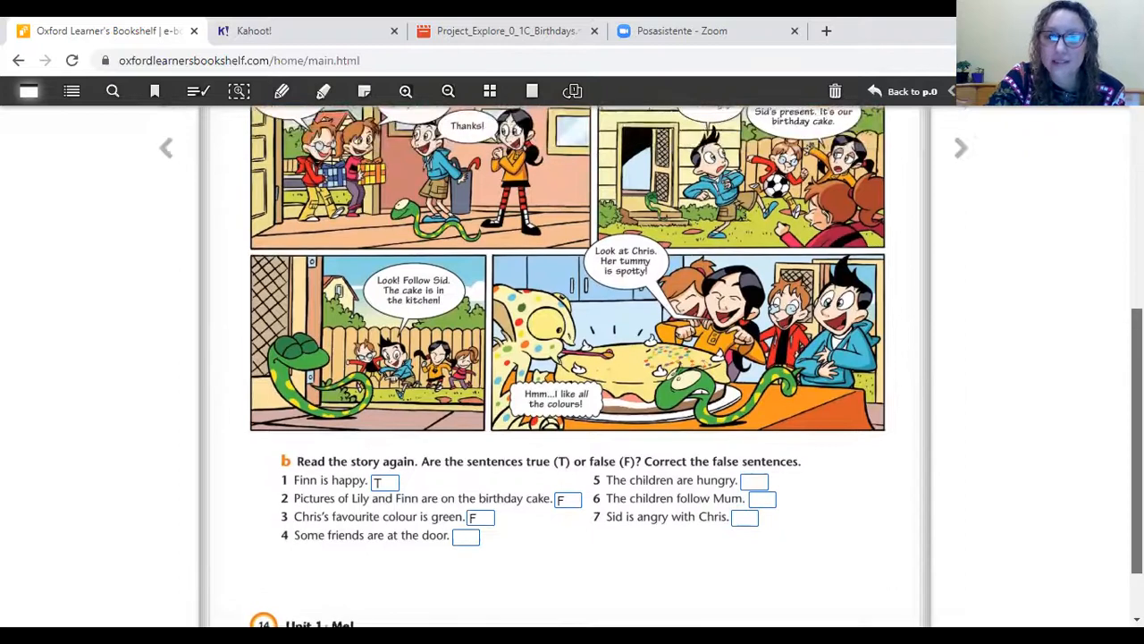
# - Scroll back up to exercise b after marking sentence 3 F
pyautogui.scroll(3)
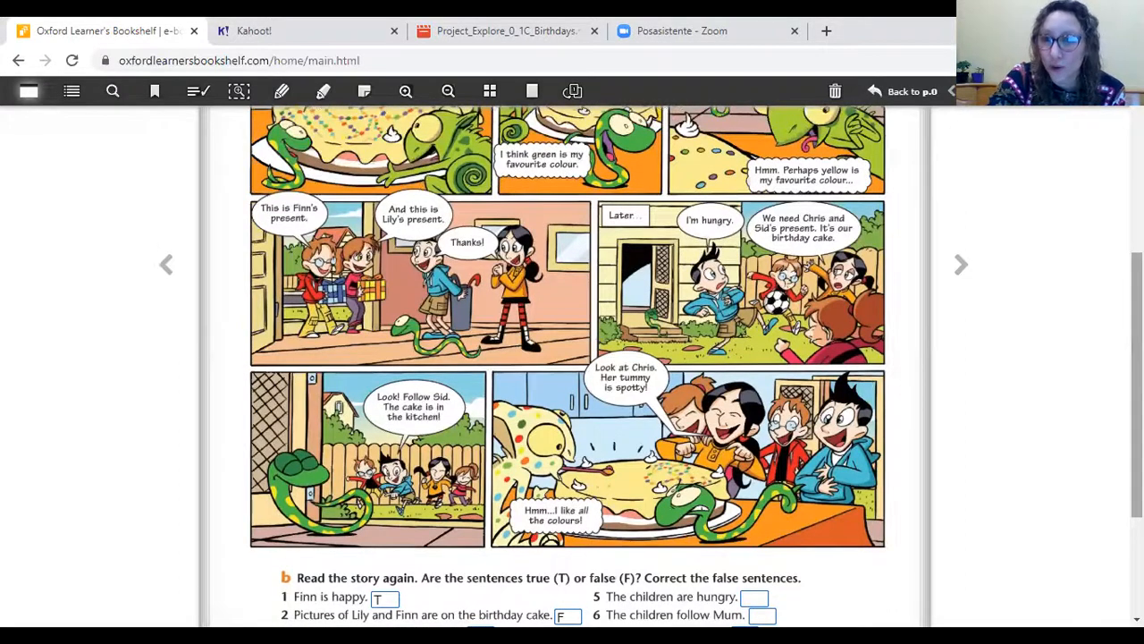
pyautogui.scroll(3)
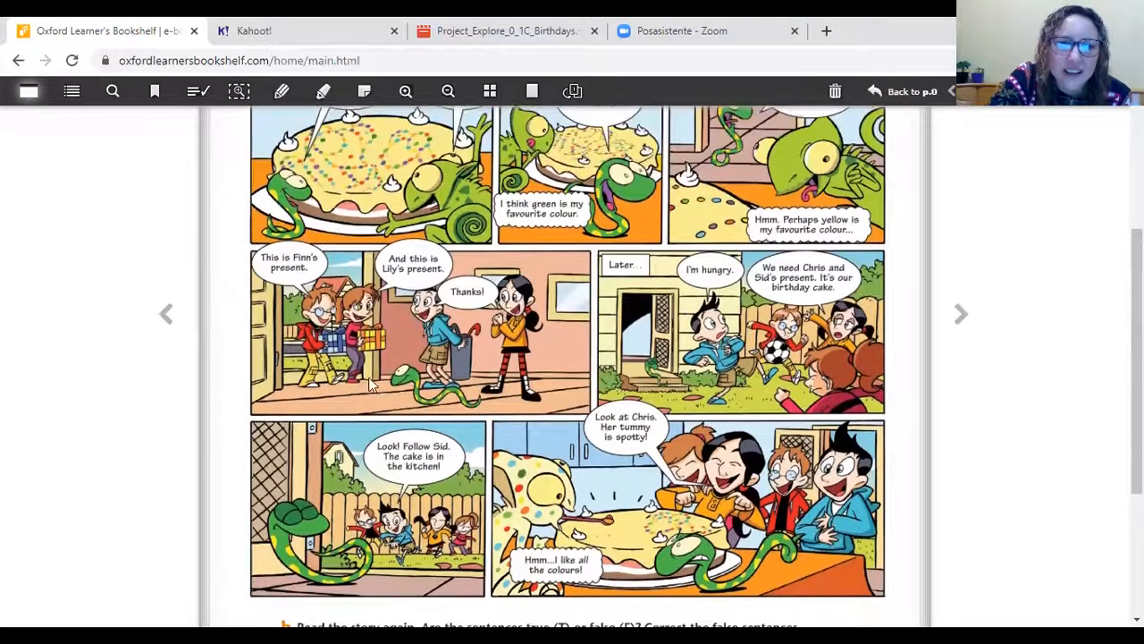
pyautogui.moveTo(508, 374)
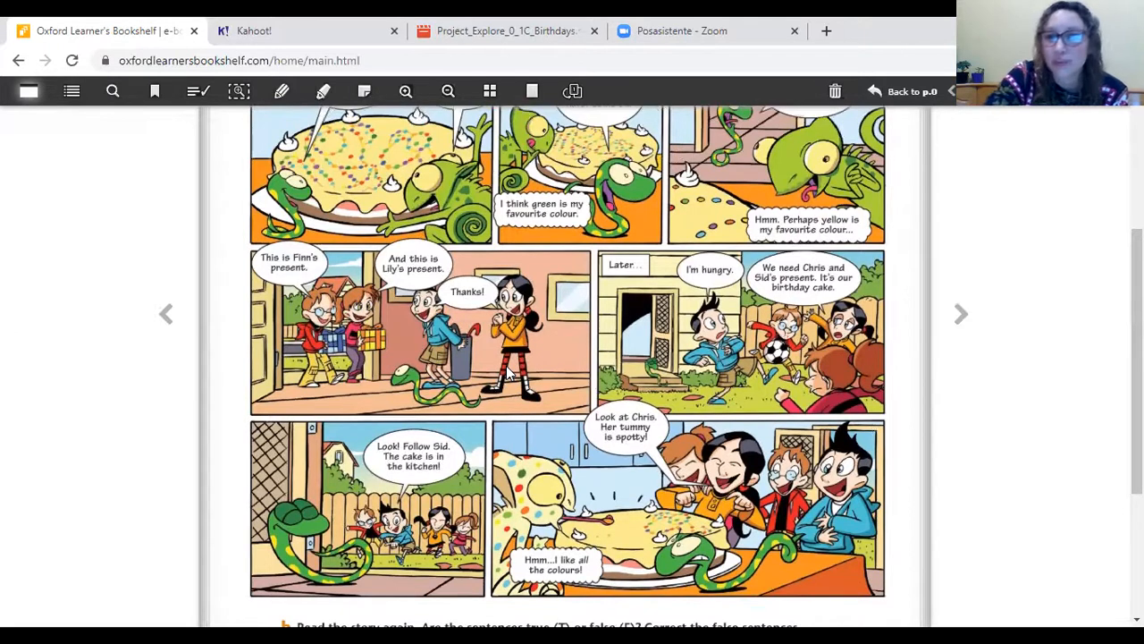
pyautogui.moveTo(255, 429)
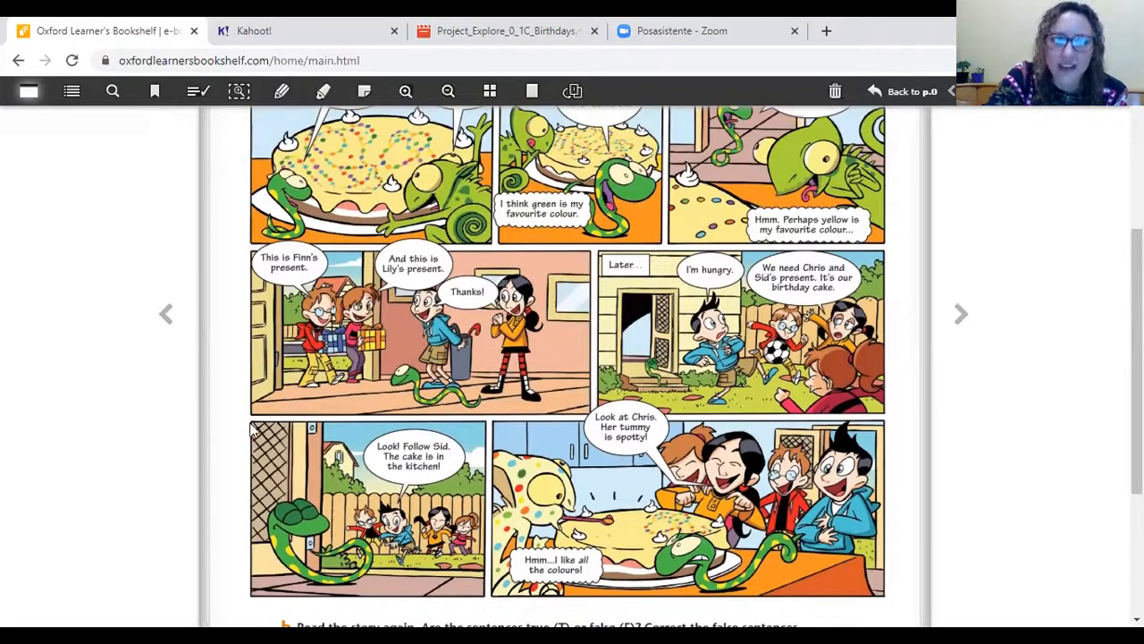
pyautogui.moveTo(254, 429)
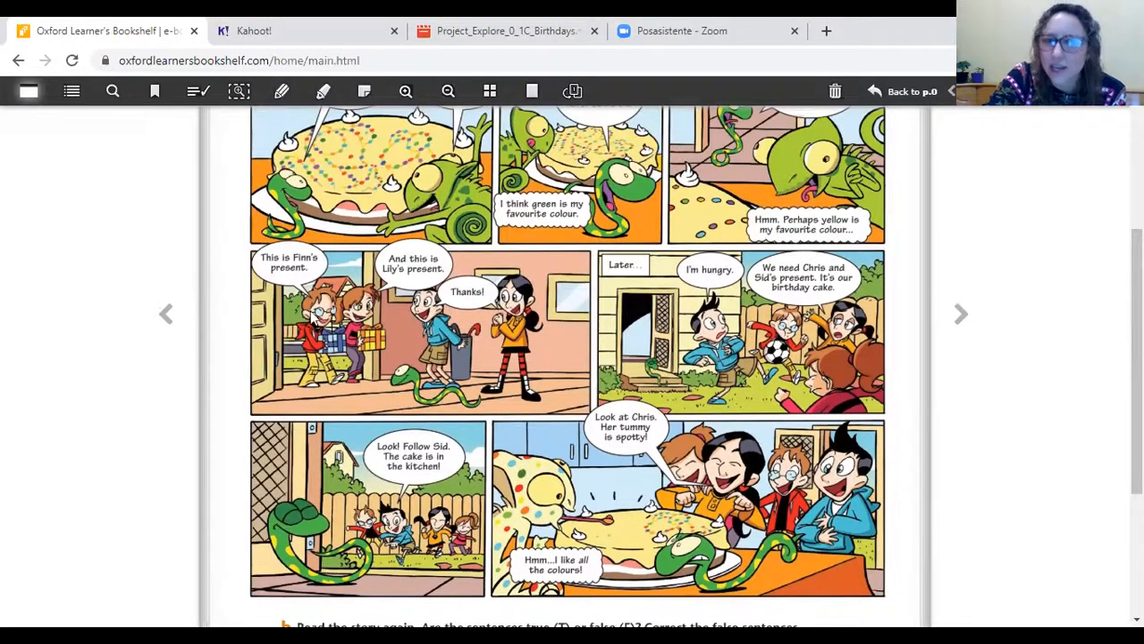
pyautogui.moveTo(344, 367)
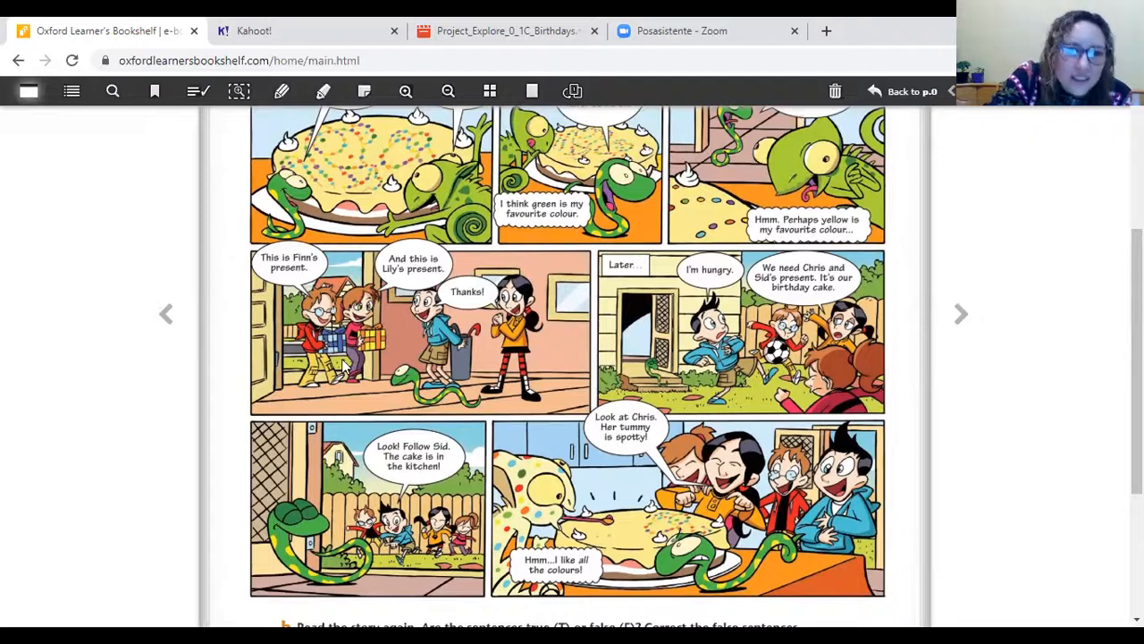
pyautogui.moveTo(259, 342)
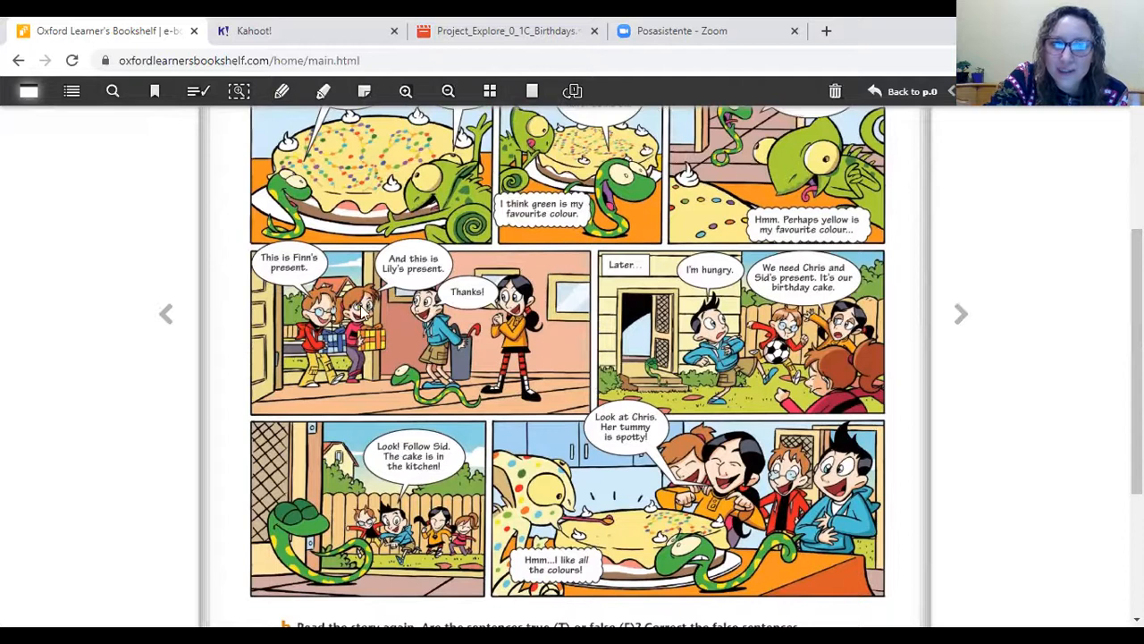
pyautogui.moveTo(404, 326)
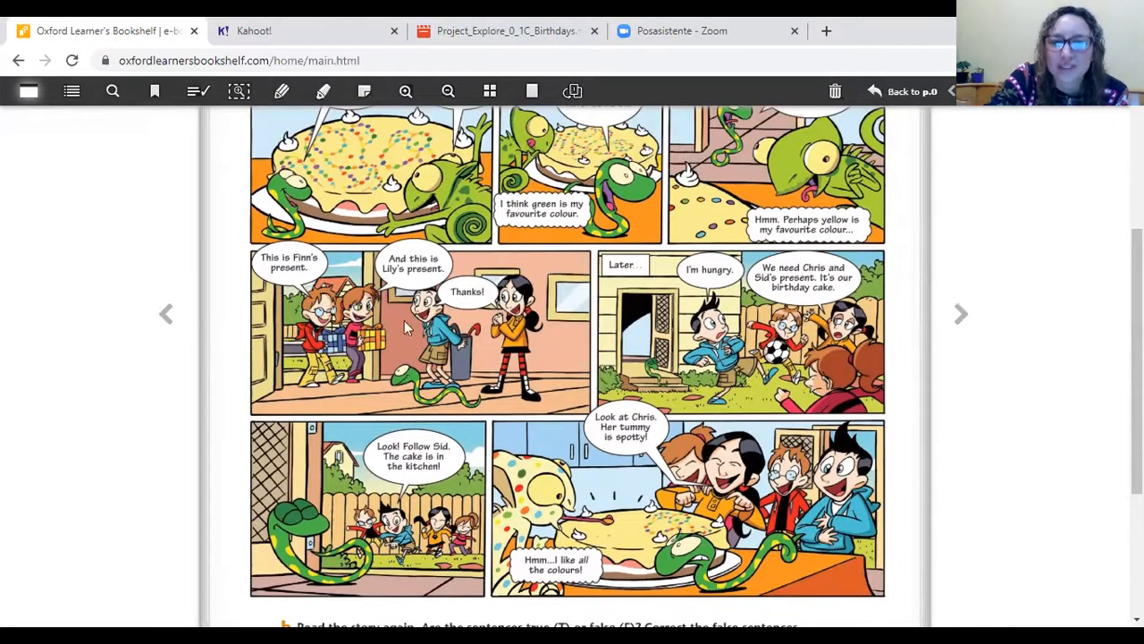
pyautogui.moveTo(315, 357)
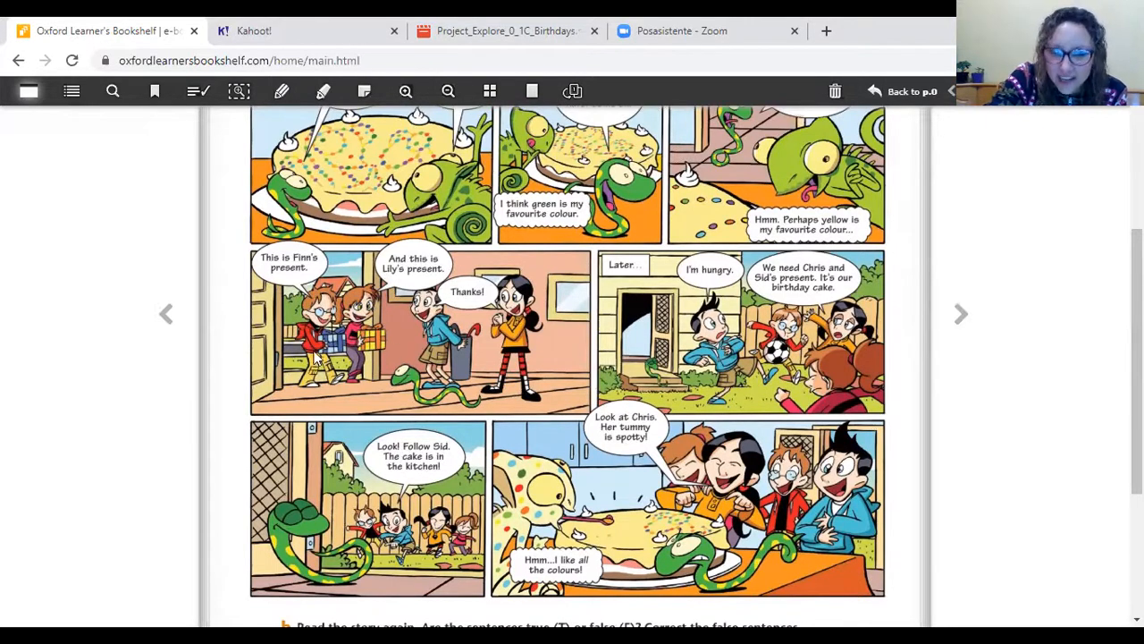
pyautogui.scroll(-3)
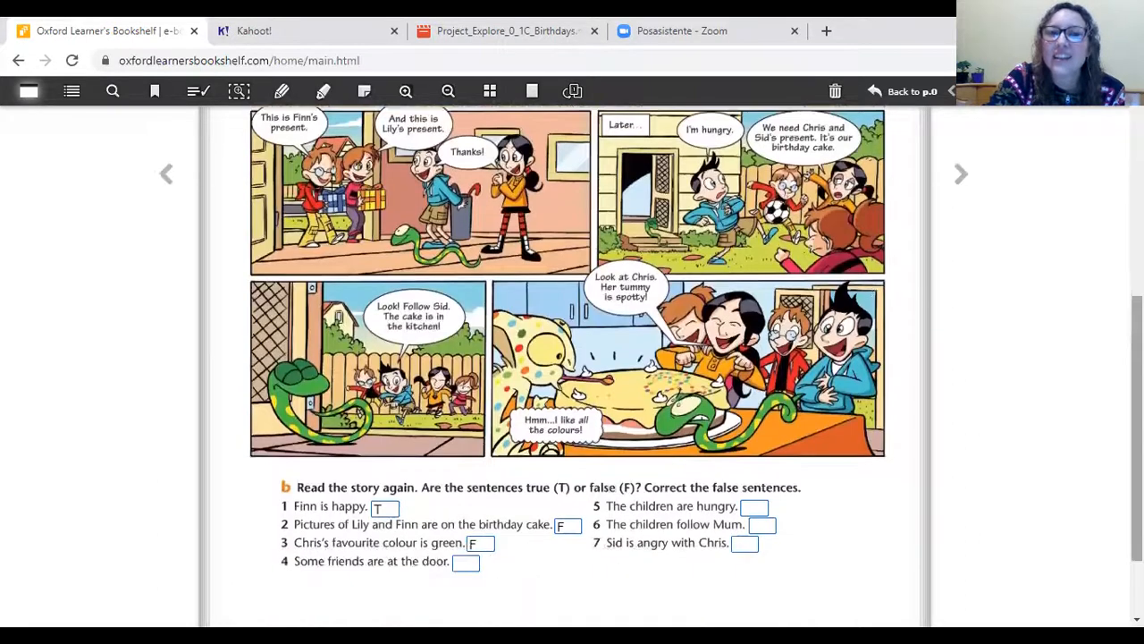
pyautogui.scroll(-3)
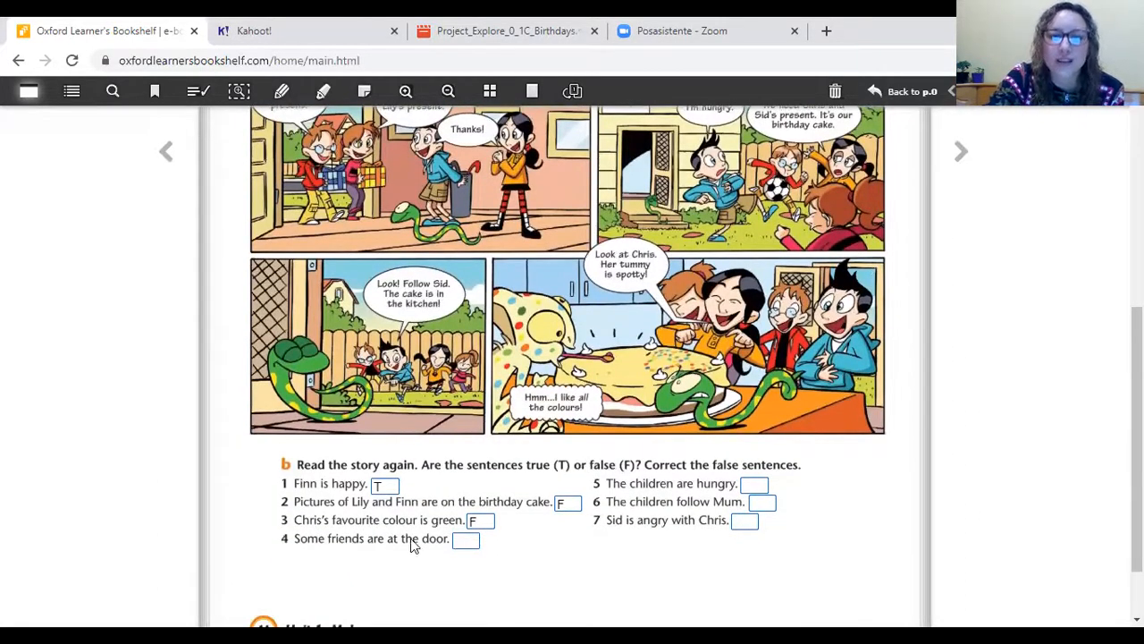
pyautogui.click(465, 539)
pyautogui.write('T')
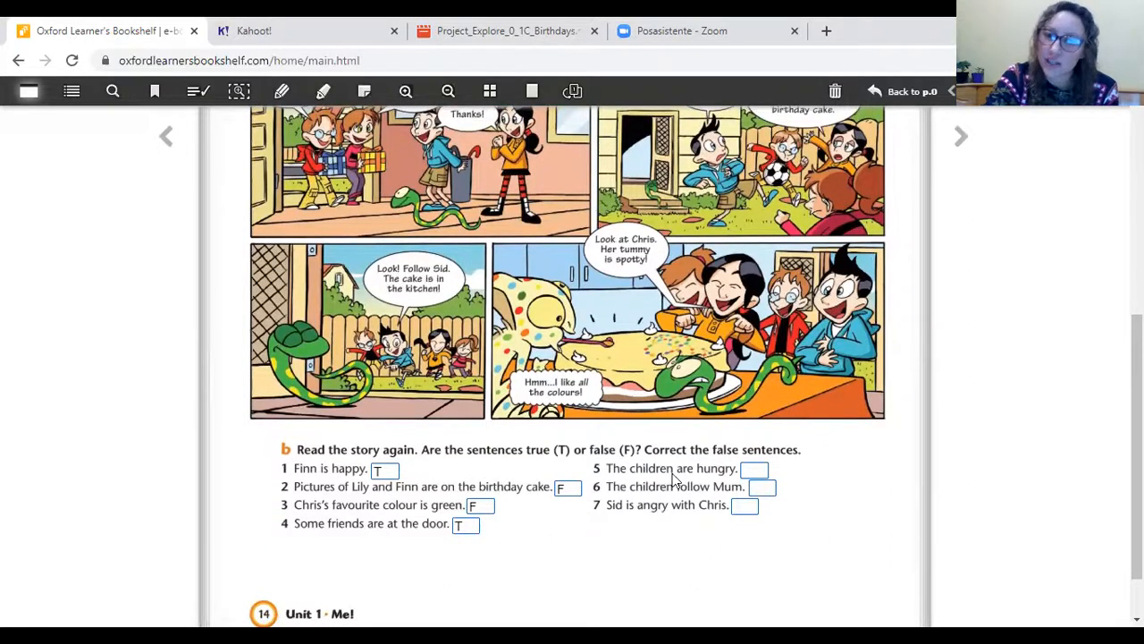
pyautogui.moveTo(723, 481)
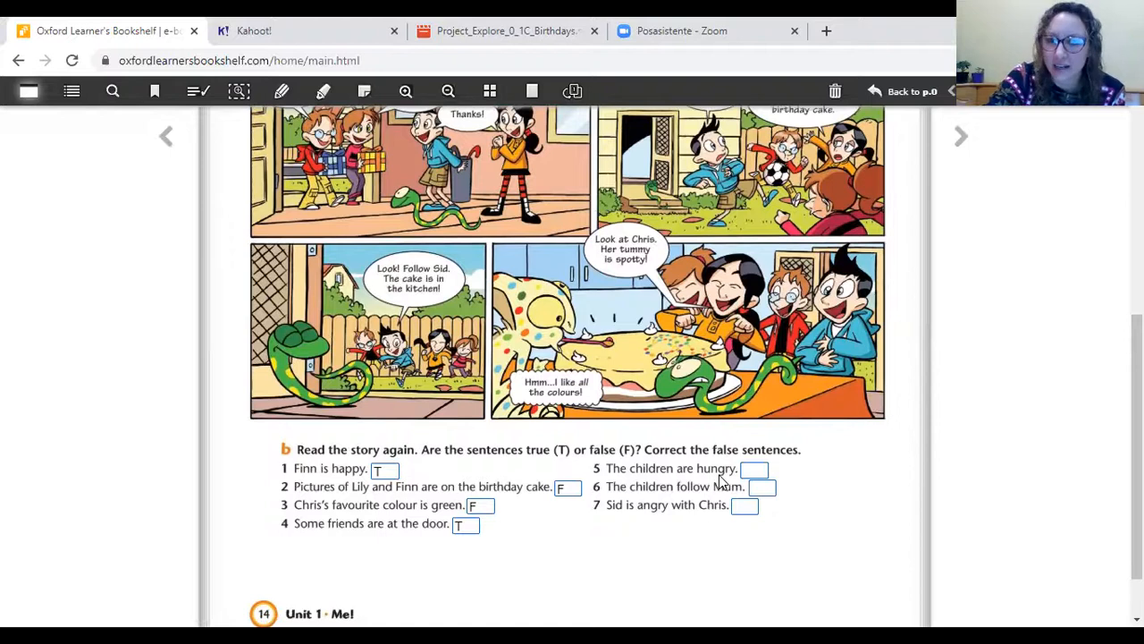
# - Review the story, then mark sentence 5, 'The children are hungry', as T
pyautogui.scroll(3)
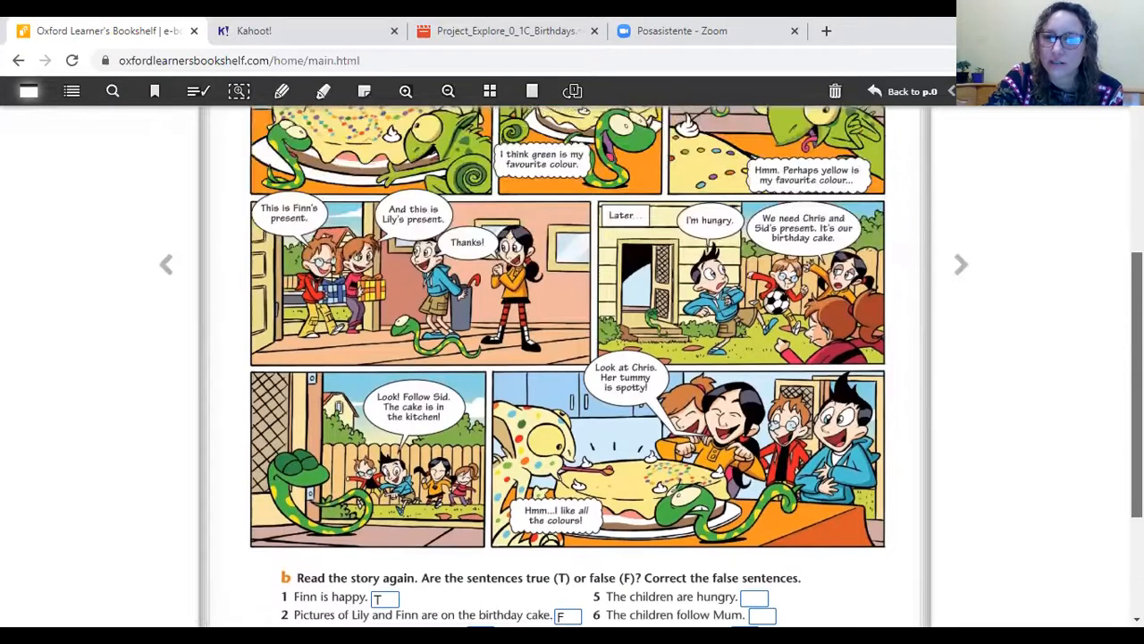
pyautogui.scroll(-3)
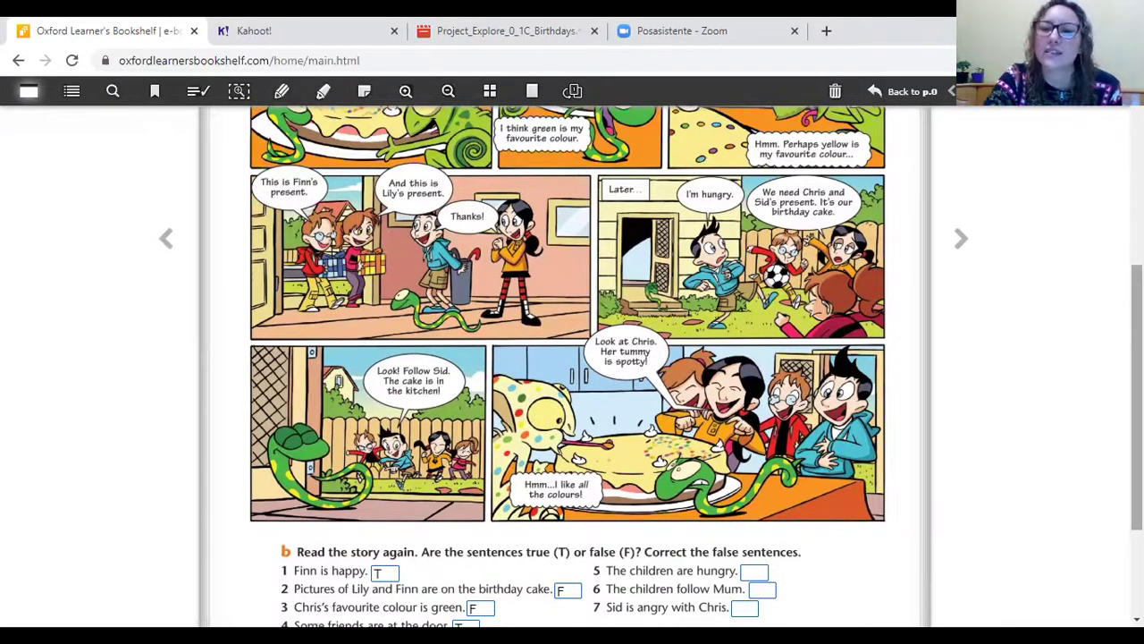
pyautogui.scroll(-3)
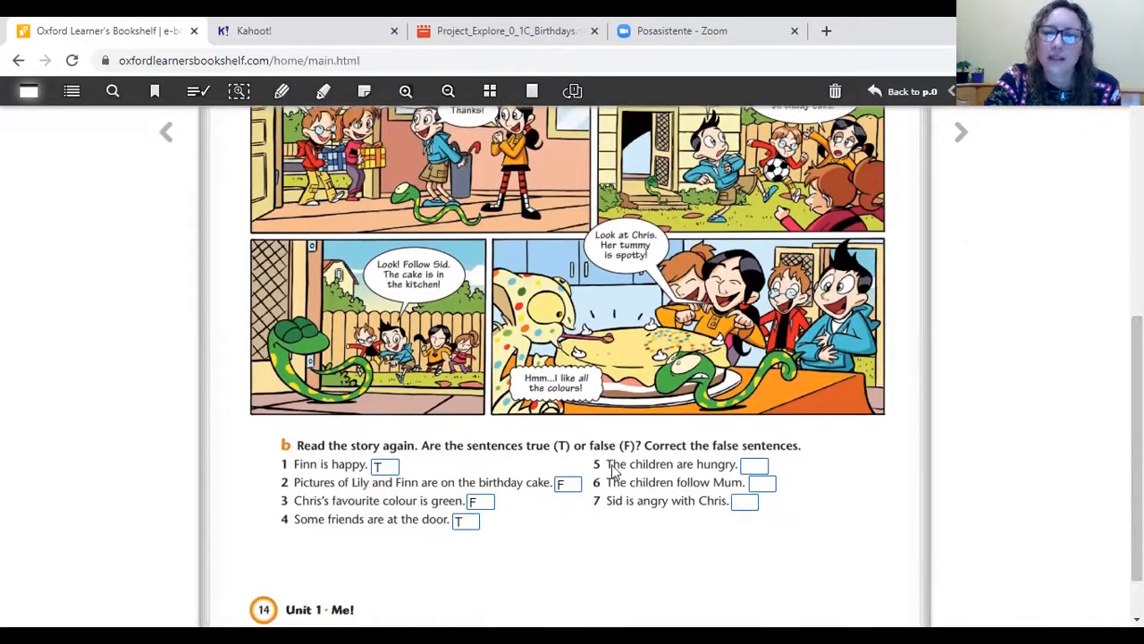
pyautogui.scroll(3)
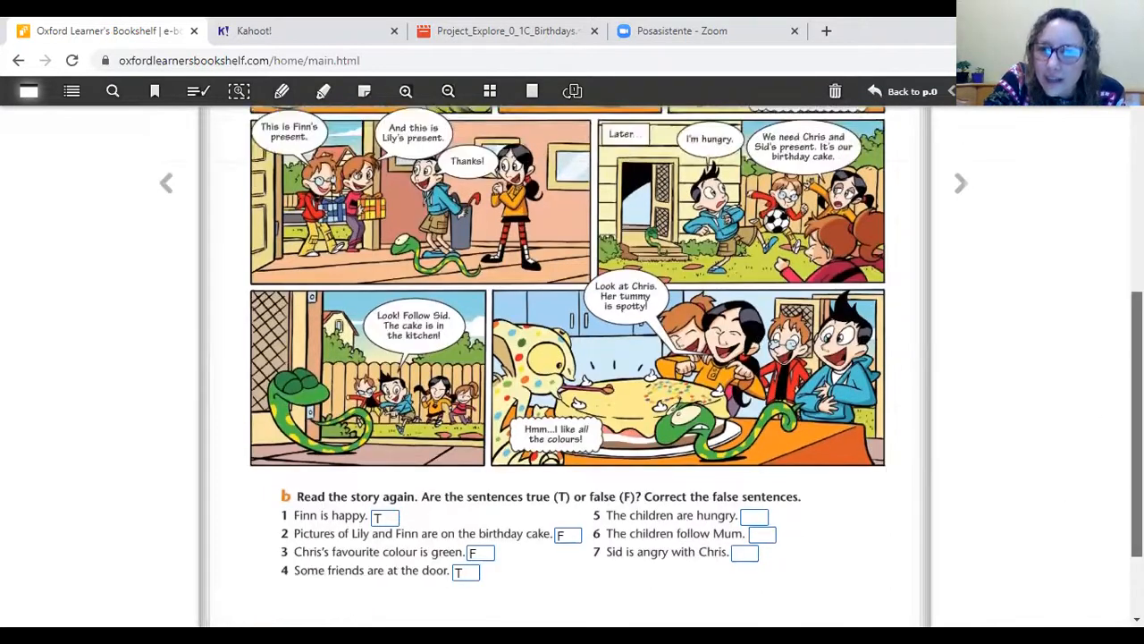
pyautogui.scroll(3)
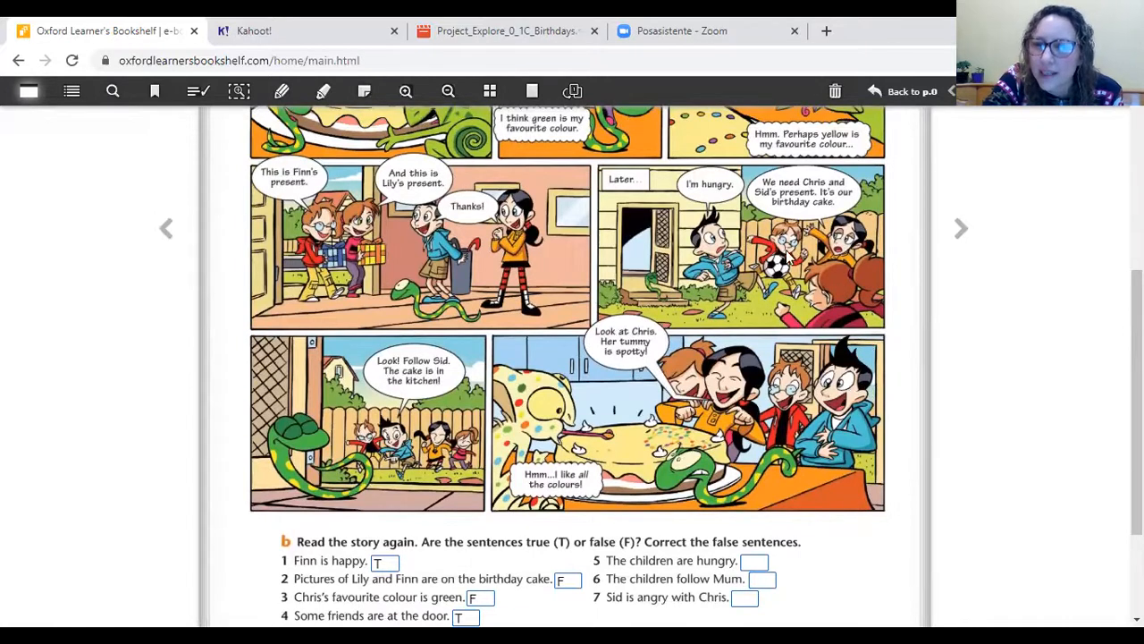
pyautogui.moveTo(742, 295)
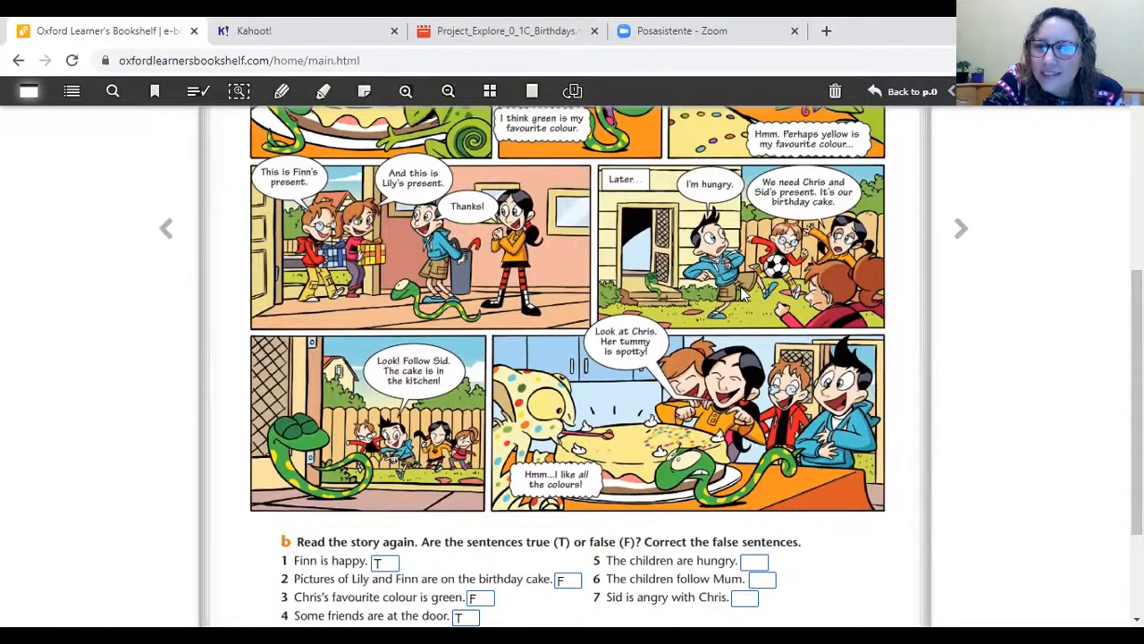
pyautogui.moveTo(742, 208)
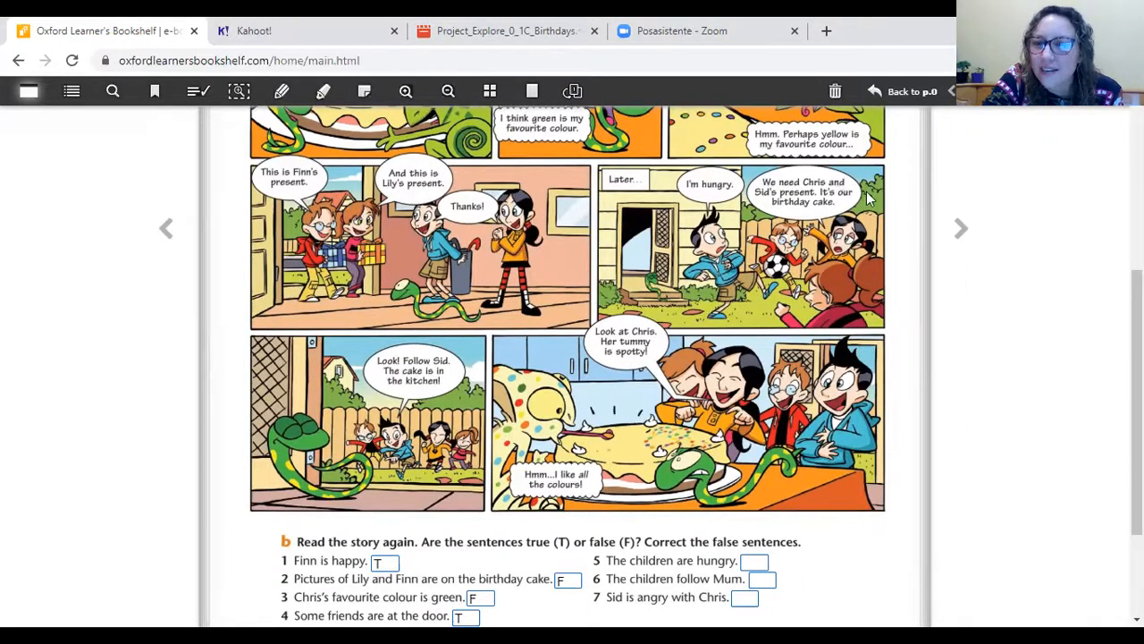
pyautogui.moveTo(881, 219)
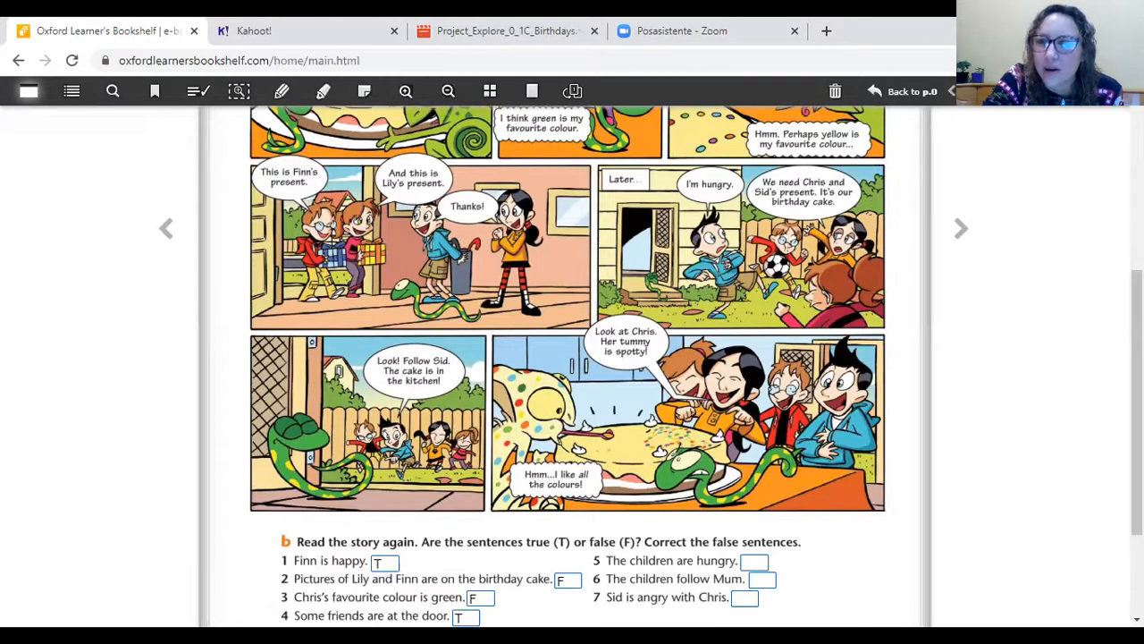
pyautogui.scroll(-3)
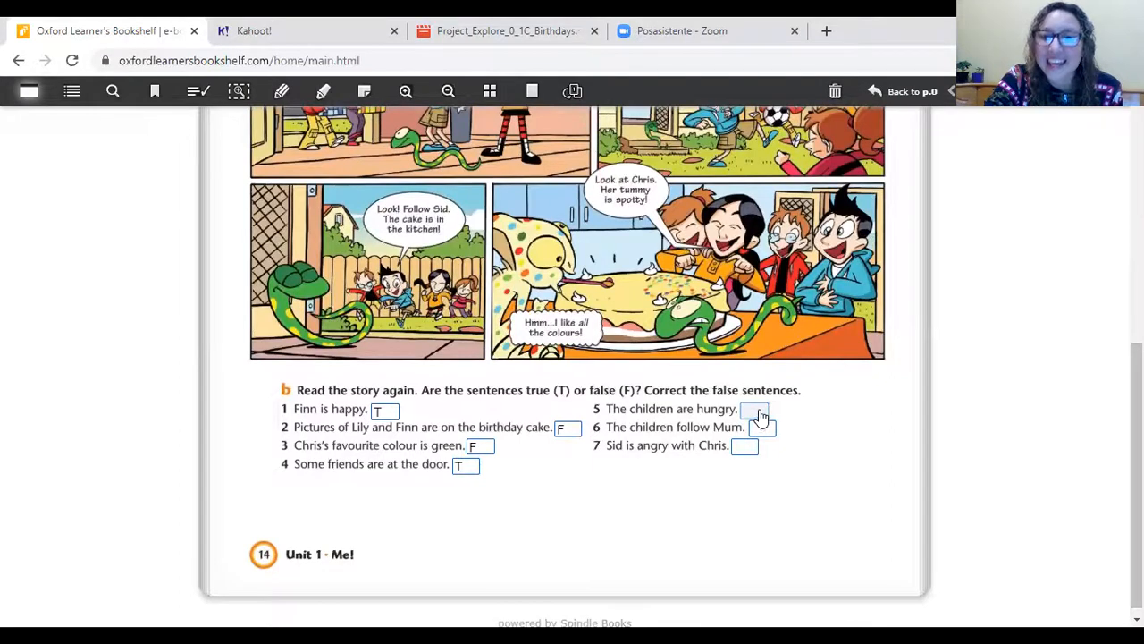
pyautogui.click(754, 408)
pyautogui.write('T')
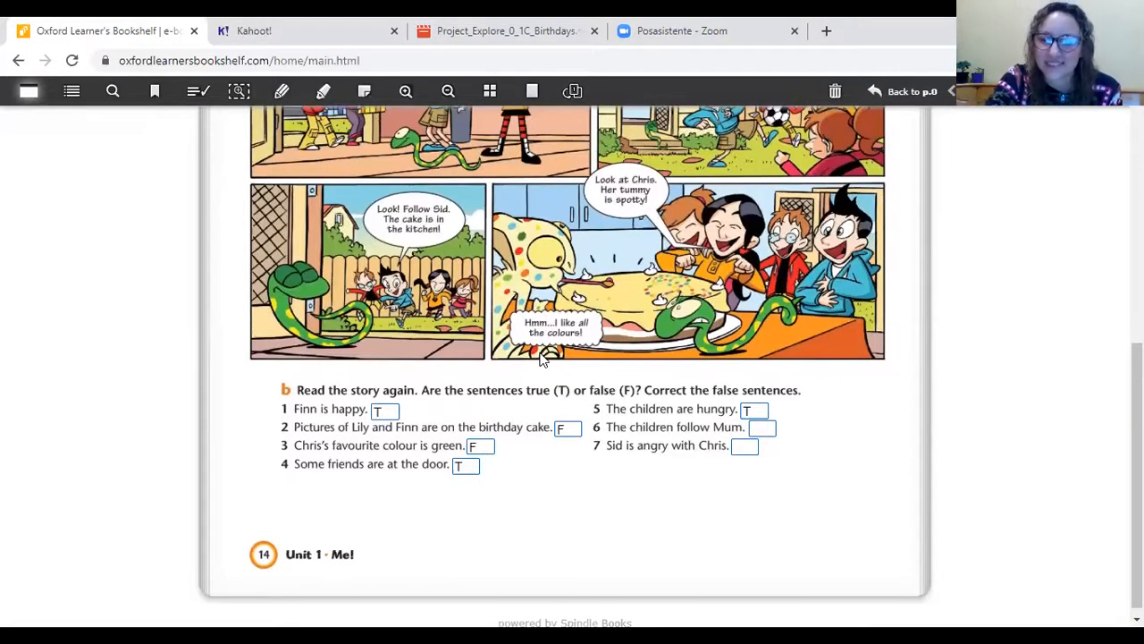
pyautogui.moveTo(890, 524)
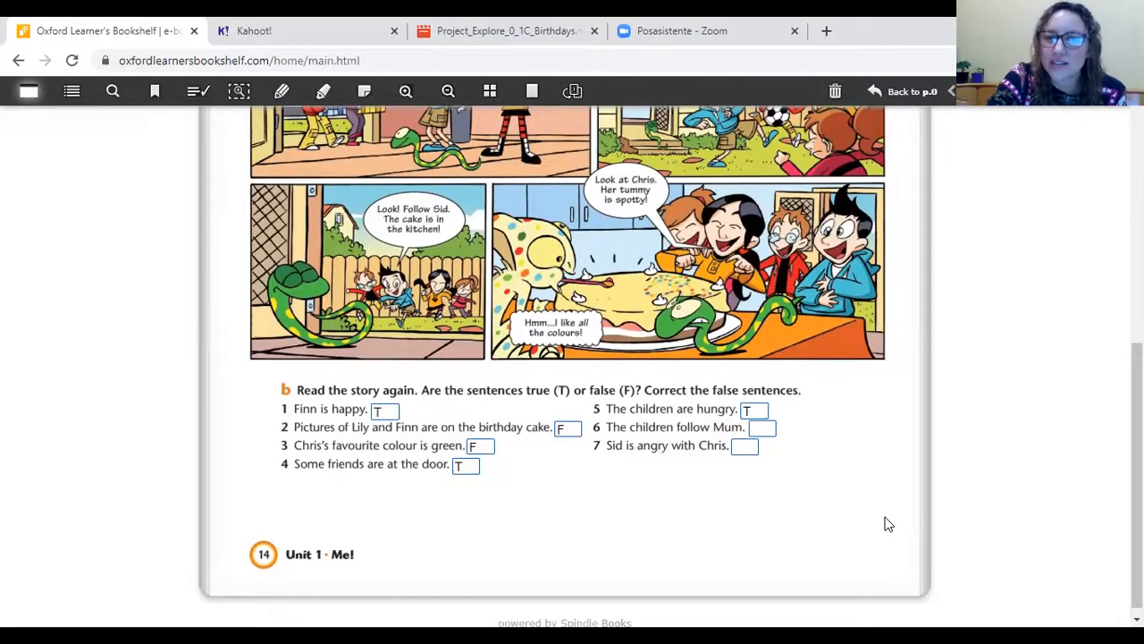
pyautogui.moveTo(637, 437)
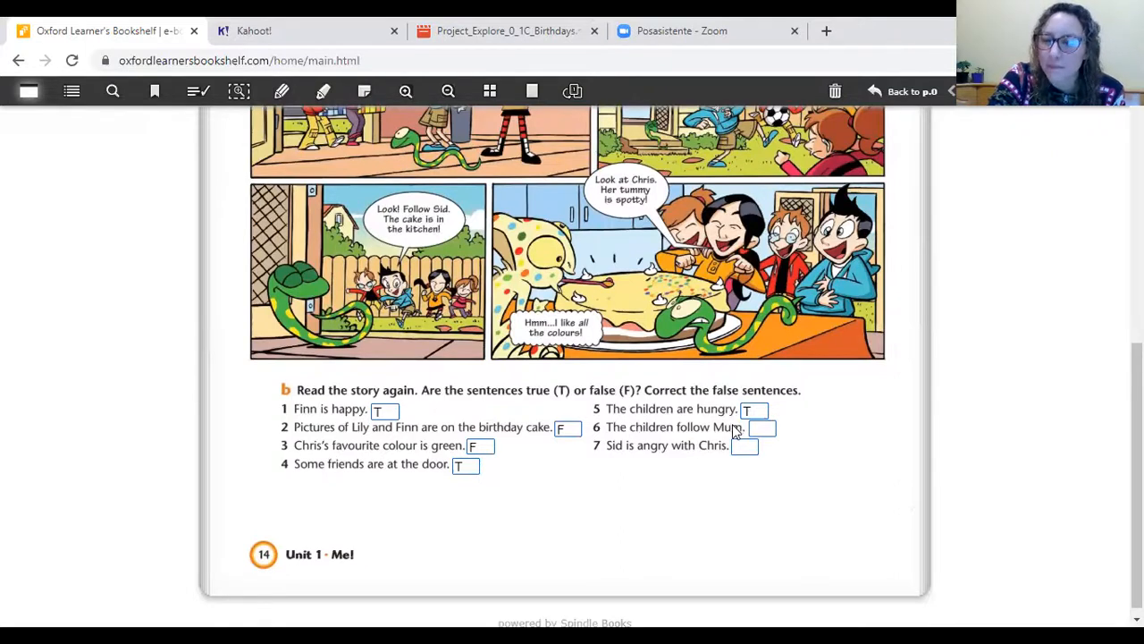
pyautogui.moveTo(702, 438)
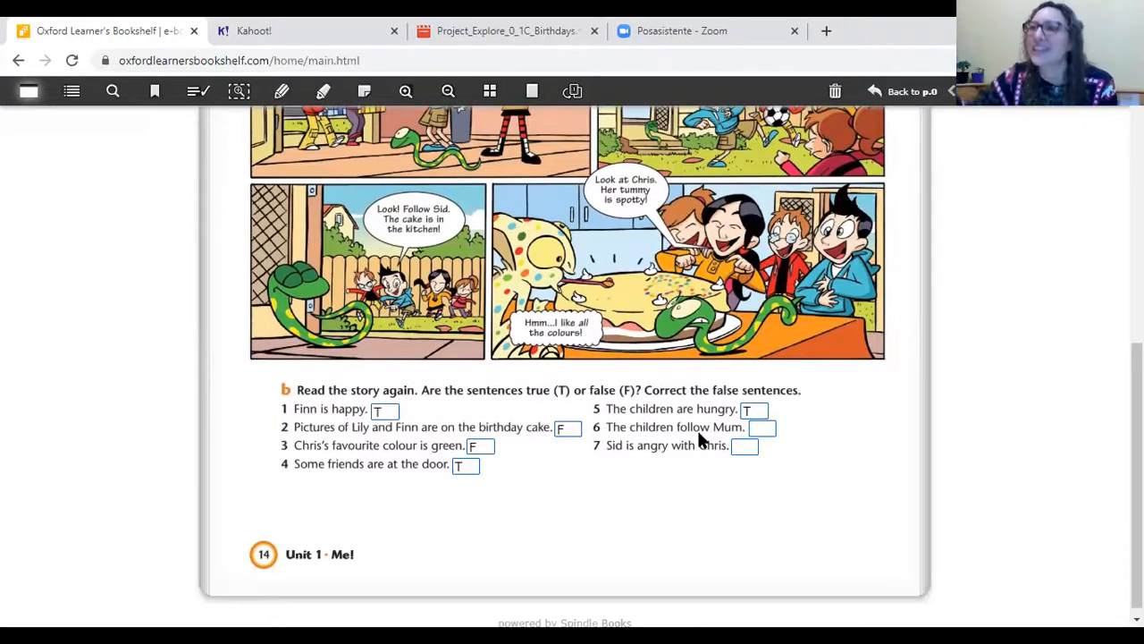
pyautogui.moveTo(683, 438)
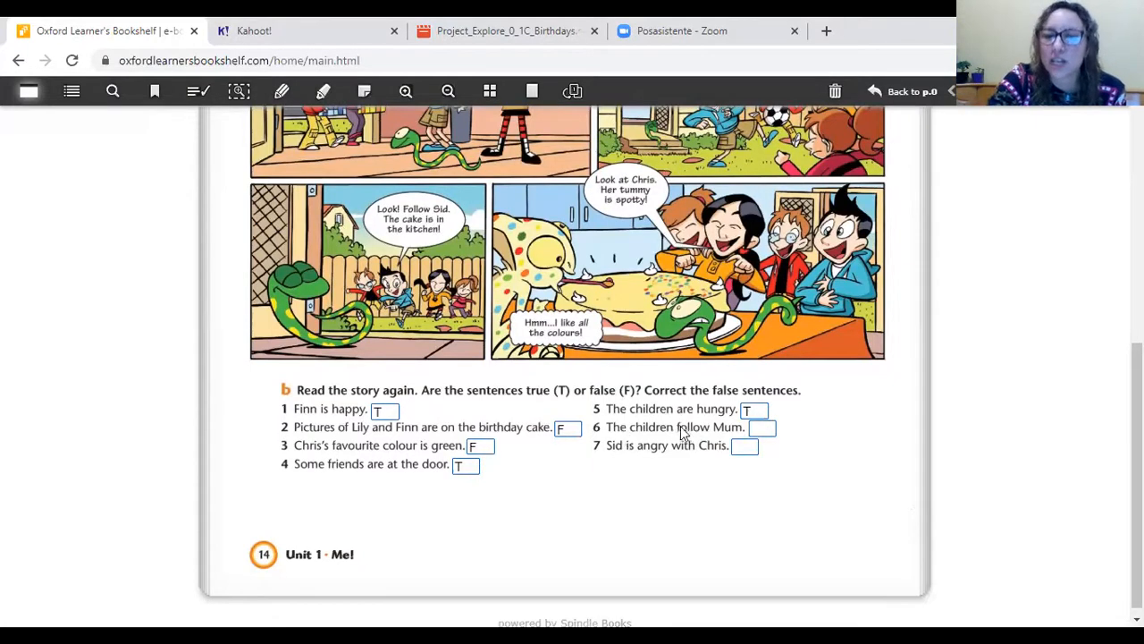
# - Open the T/F choice for sentence 6, 'The children follow Mum'
pyautogui.scroll(-3)
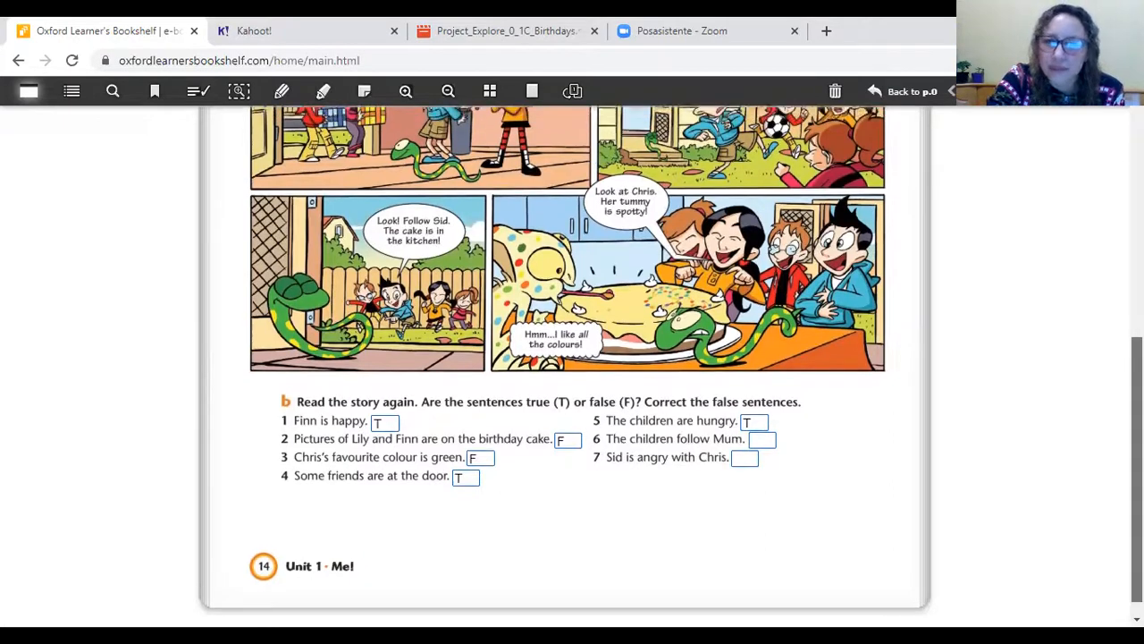
pyautogui.scroll(3)
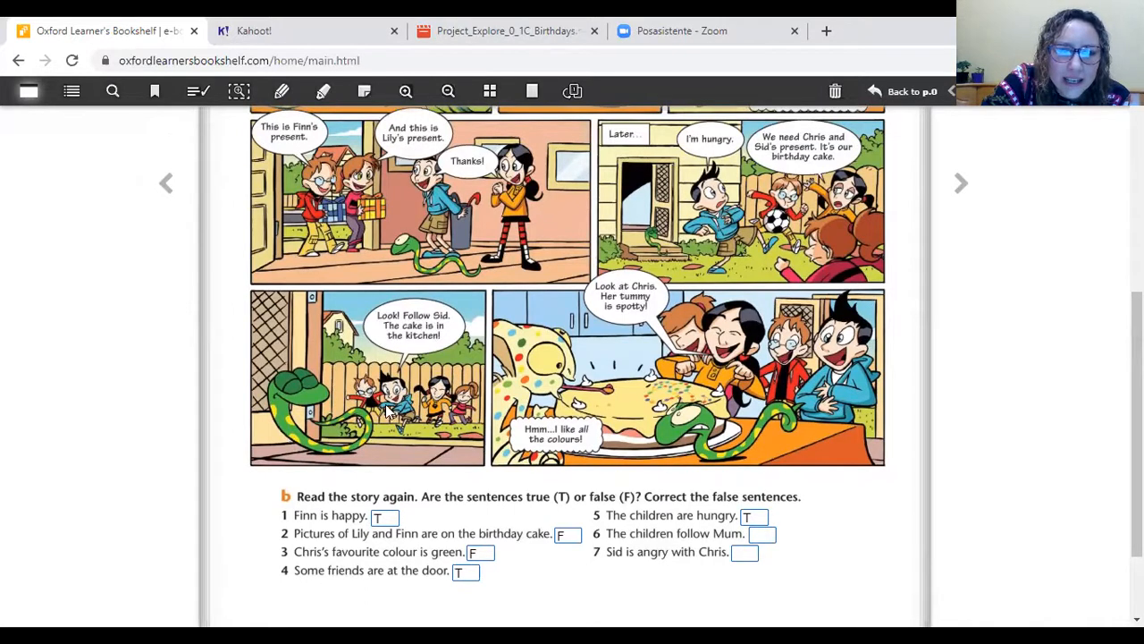
pyautogui.moveTo(323, 438)
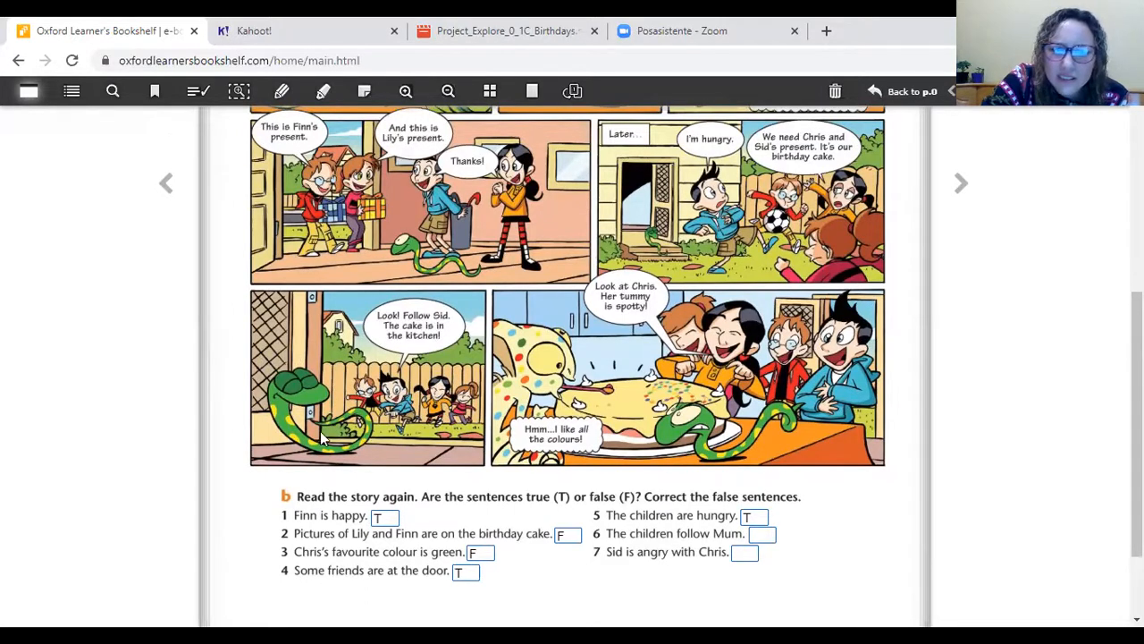
pyautogui.moveTo(286, 383)
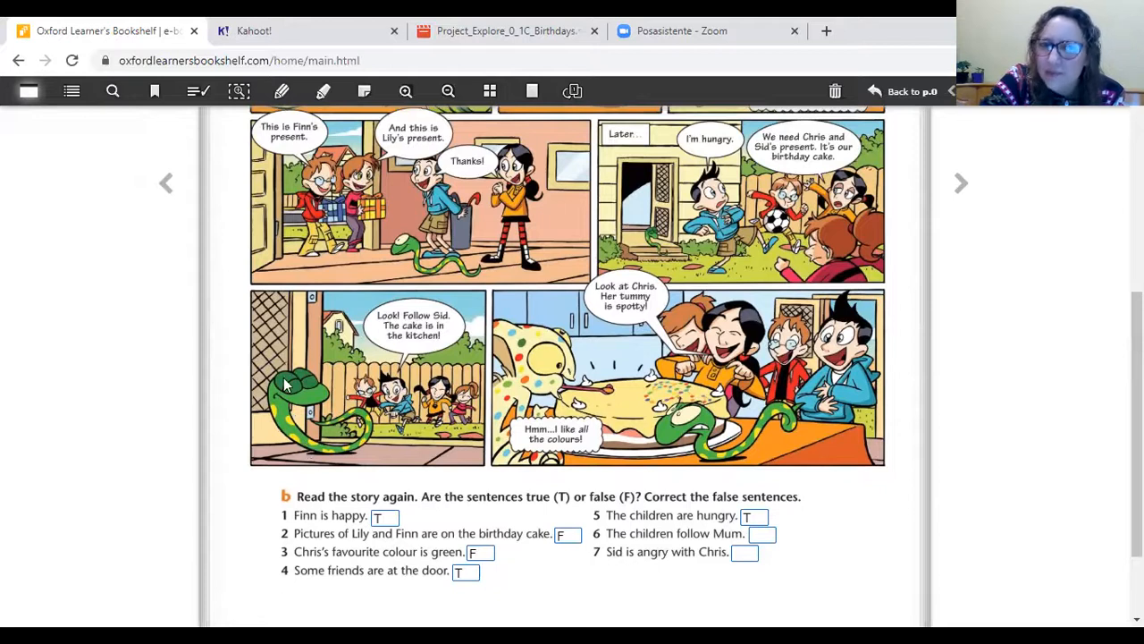
pyautogui.moveTo(295, 349)
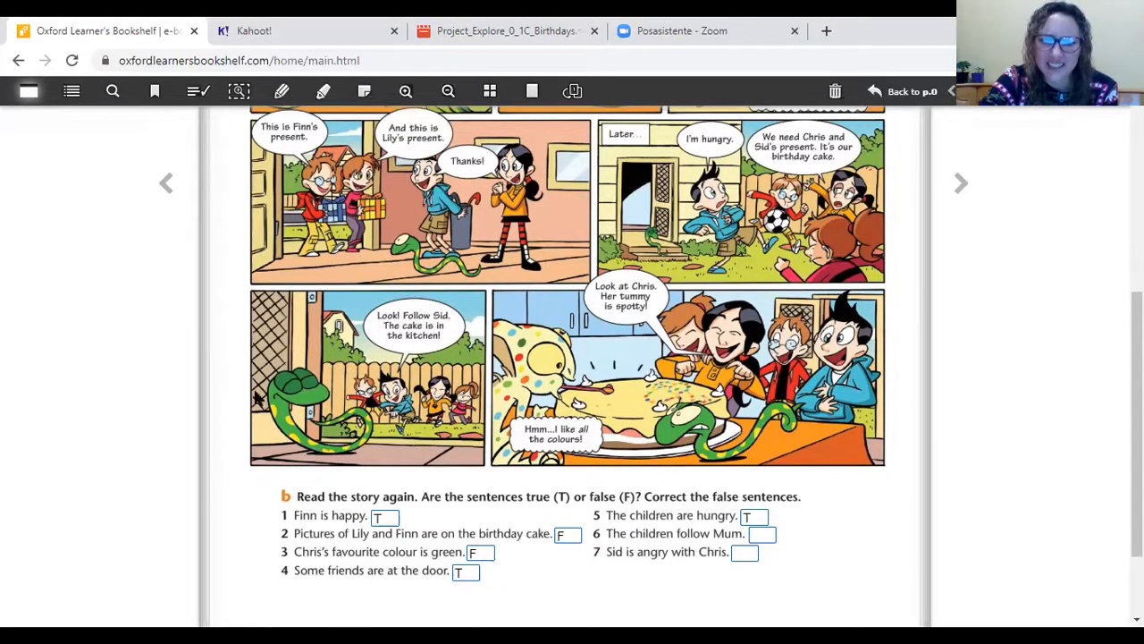
pyautogui.moveTo(407, 459)
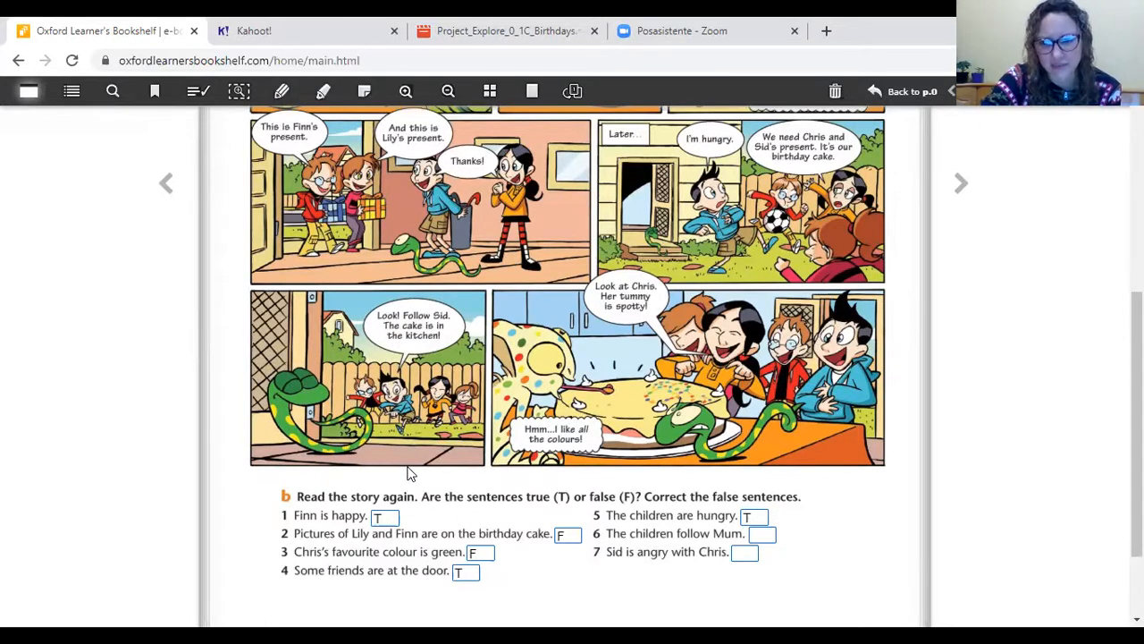
pyautogui.moveTo(324, 472)
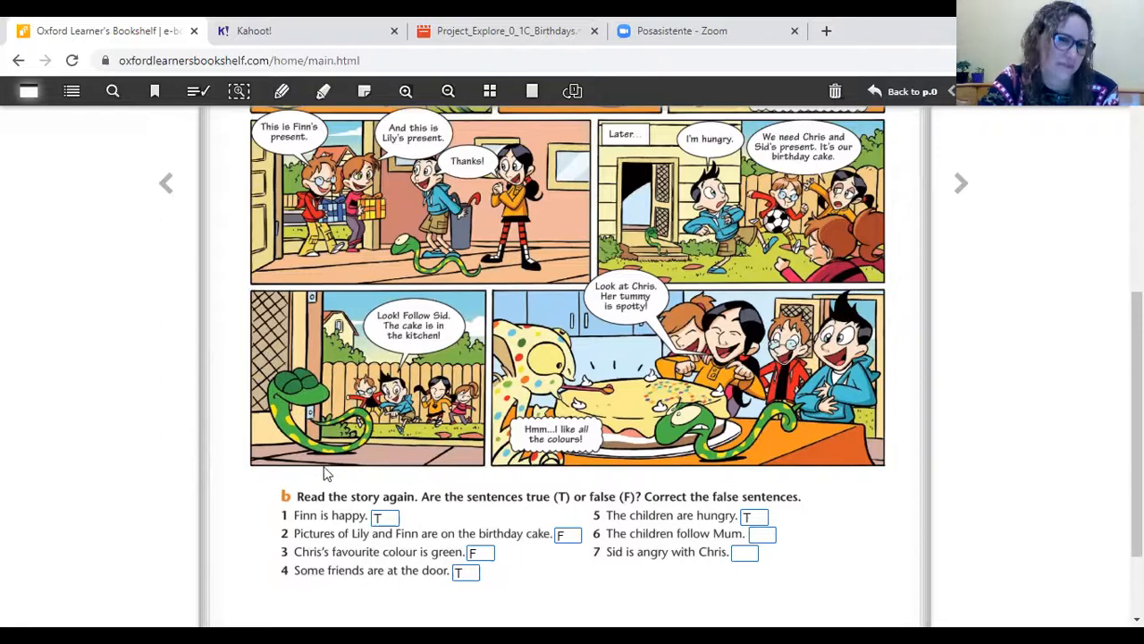
pyautogui.moveTo(476, 443)
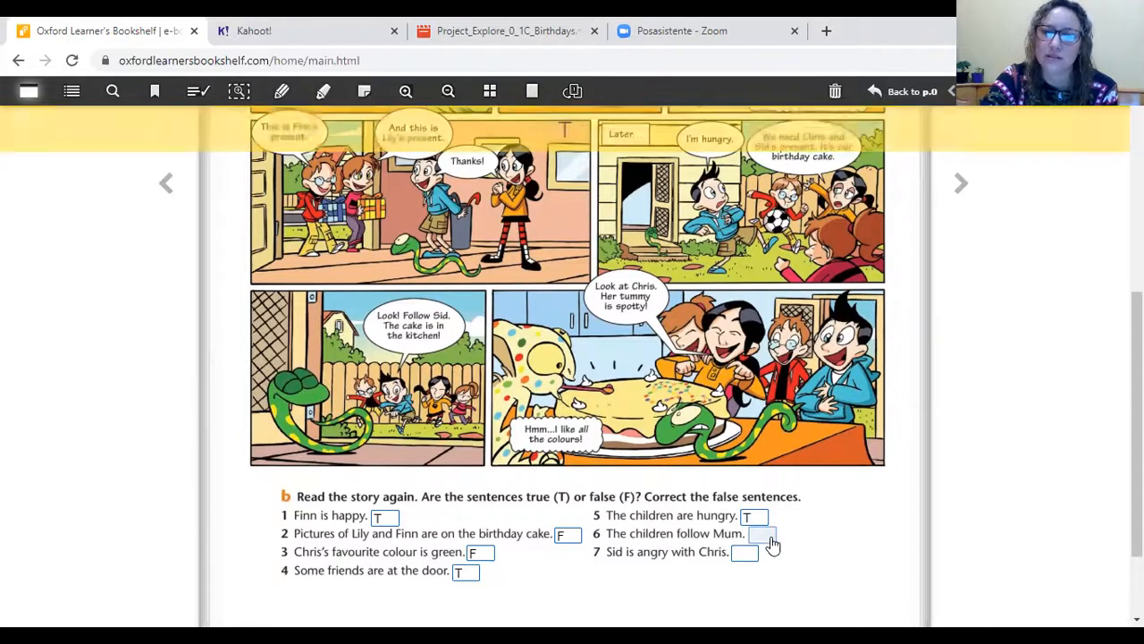
pyautogui.click(760, 533)
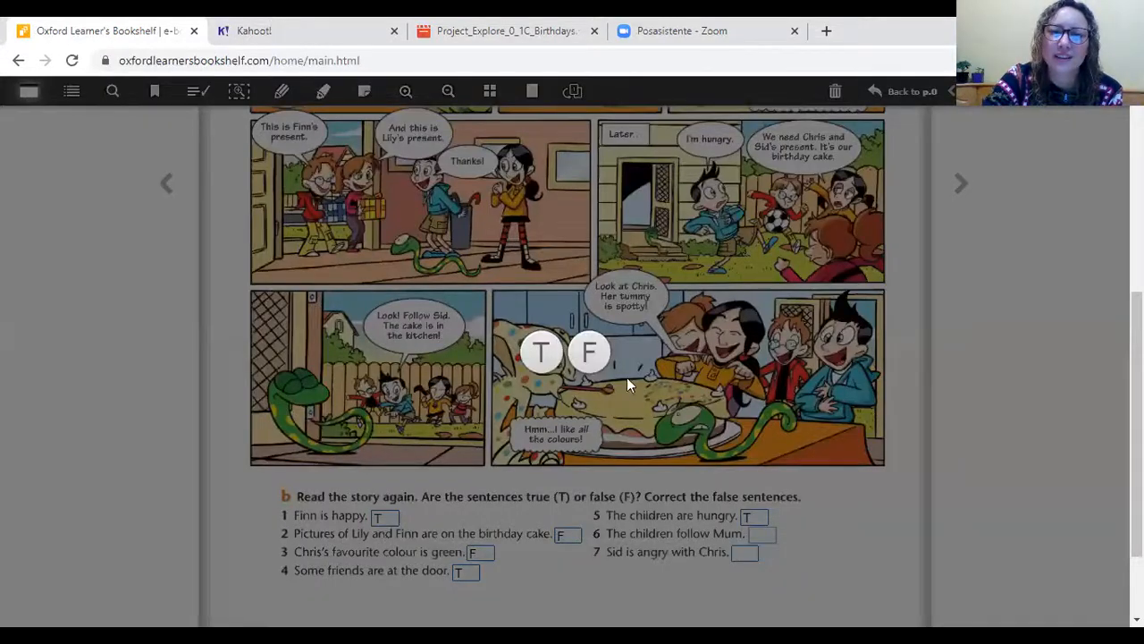
pyautogui.moveTo(590, 367)
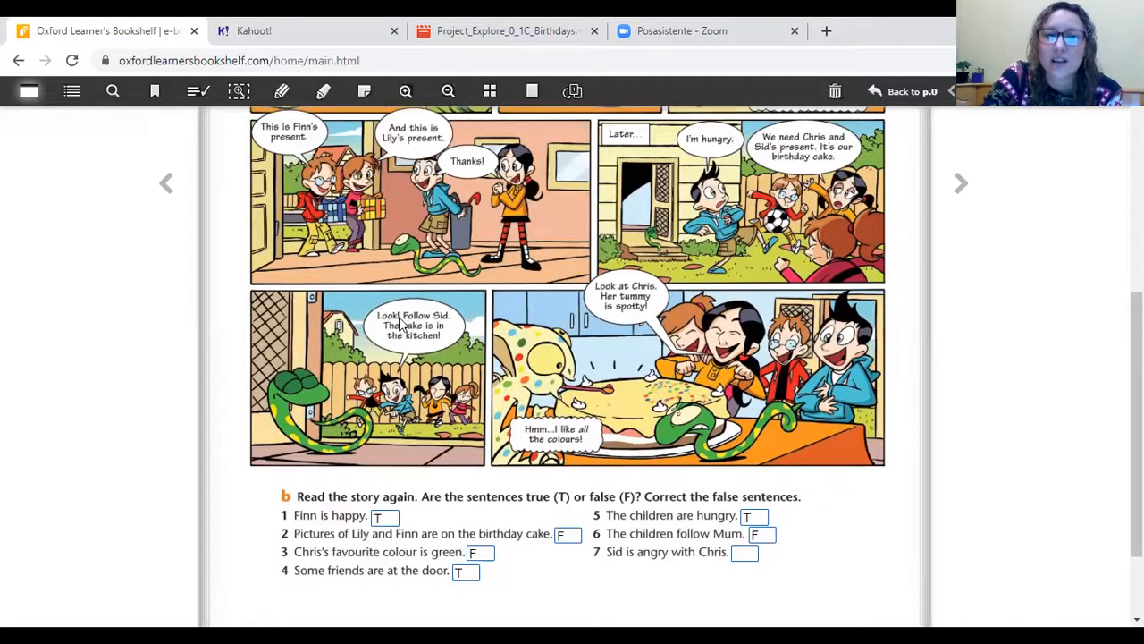
pyautogui.moveTo(411, 338)
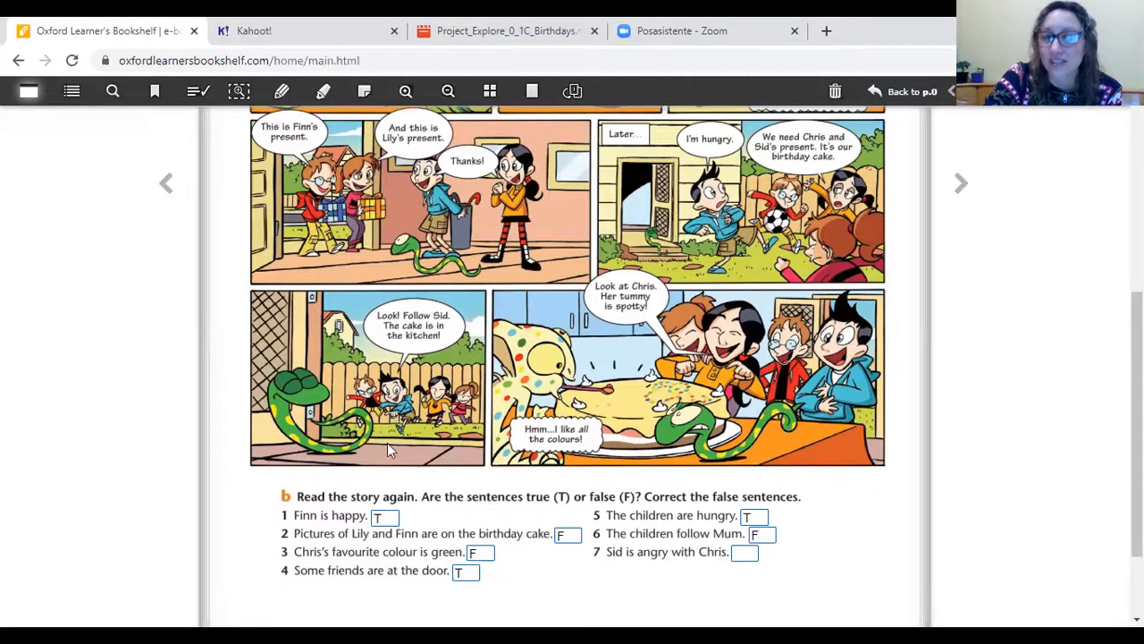
pyautogui.moveTo(371, 404)
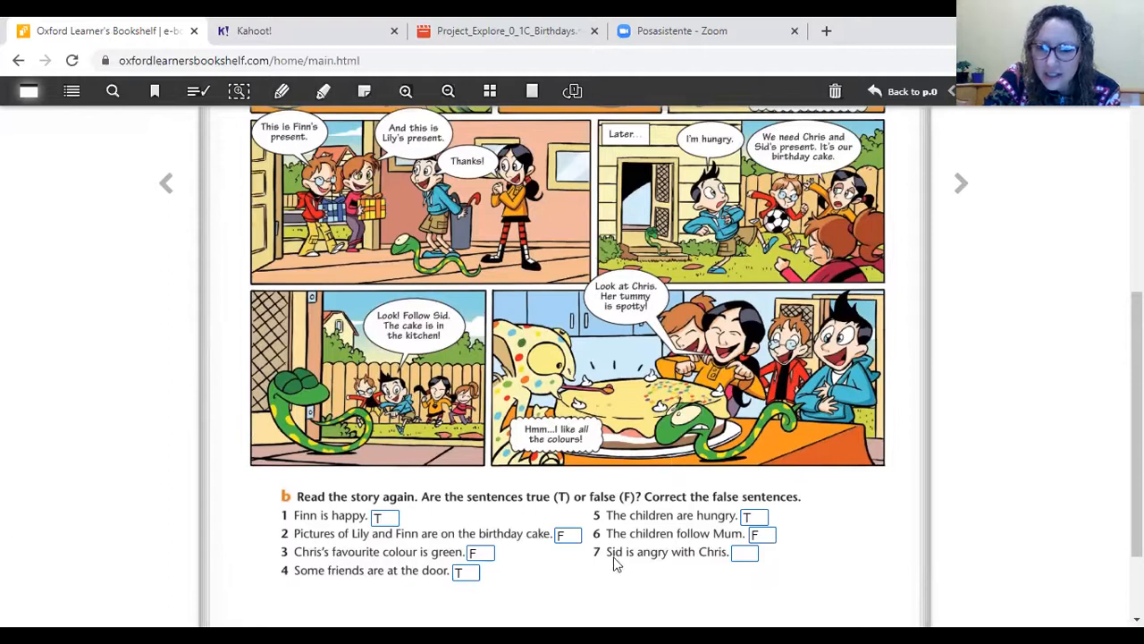
pyautogui.moveTo(666, 565)
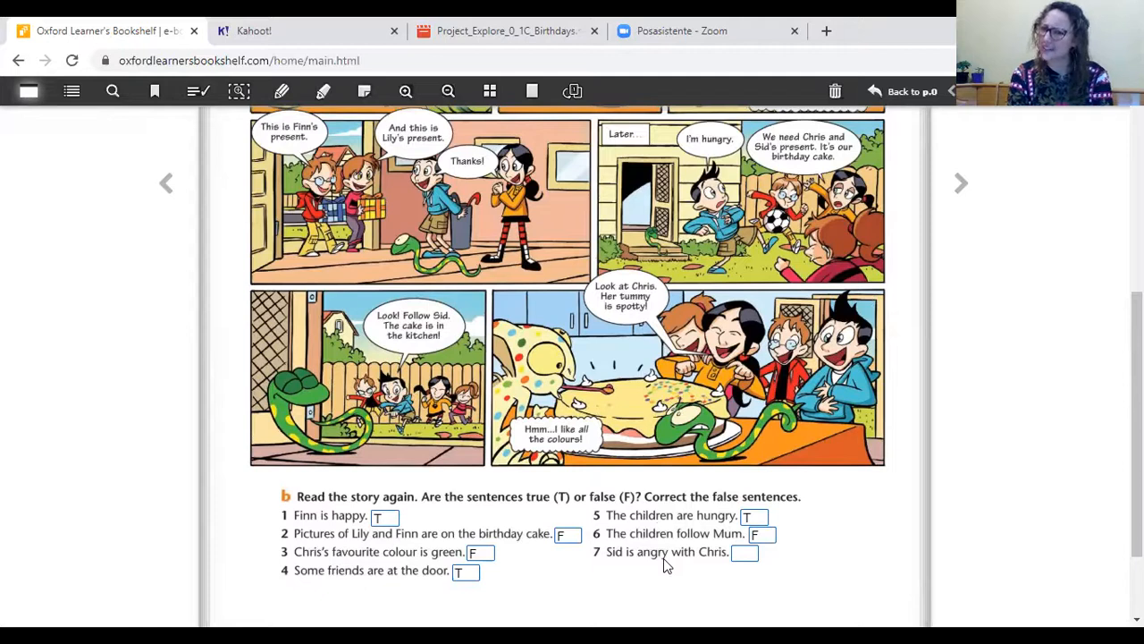
pyautogui.moveTo(696, 462)
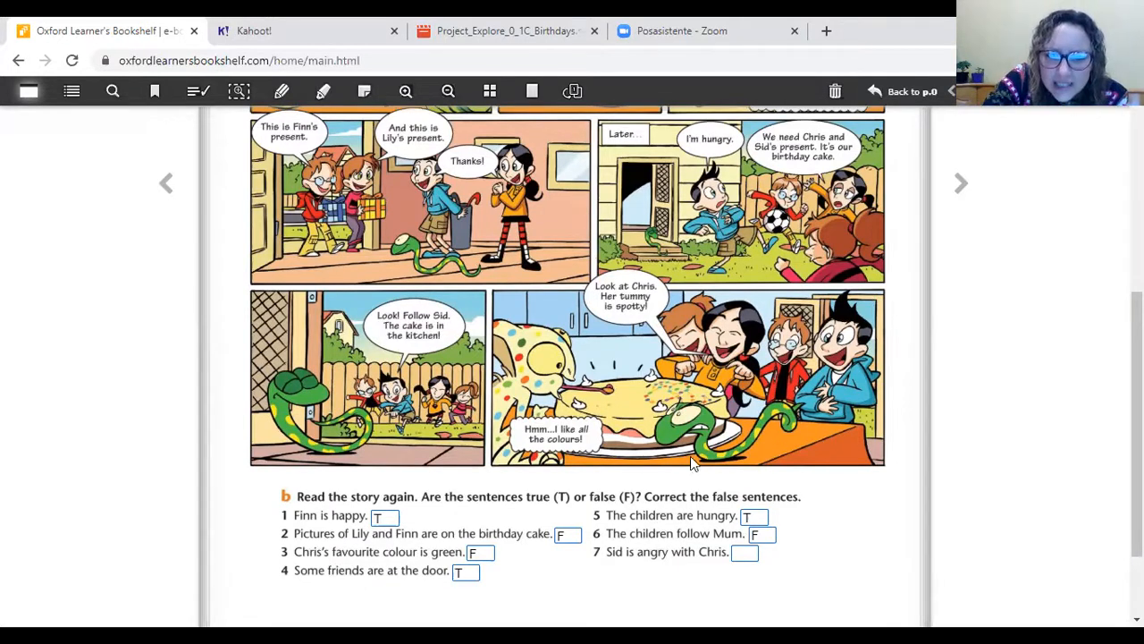
pyautogui.moveTo(673, 468)
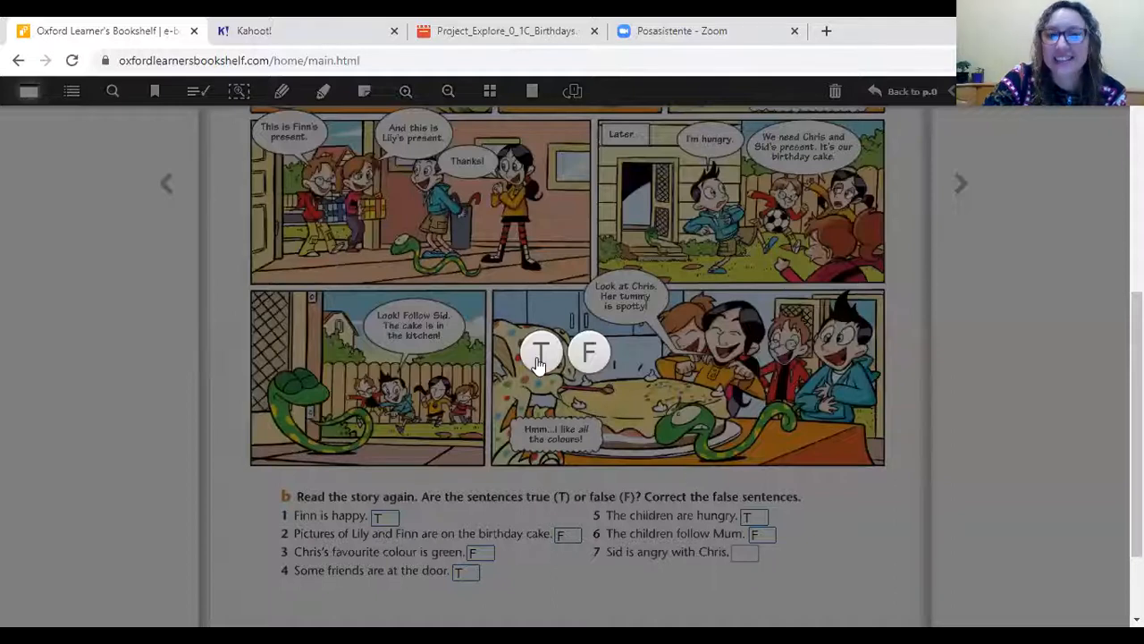
# - Scroll down past sentence 7, 'Sid is angry with Chris', marked T
pyautogui.scroll(-3)
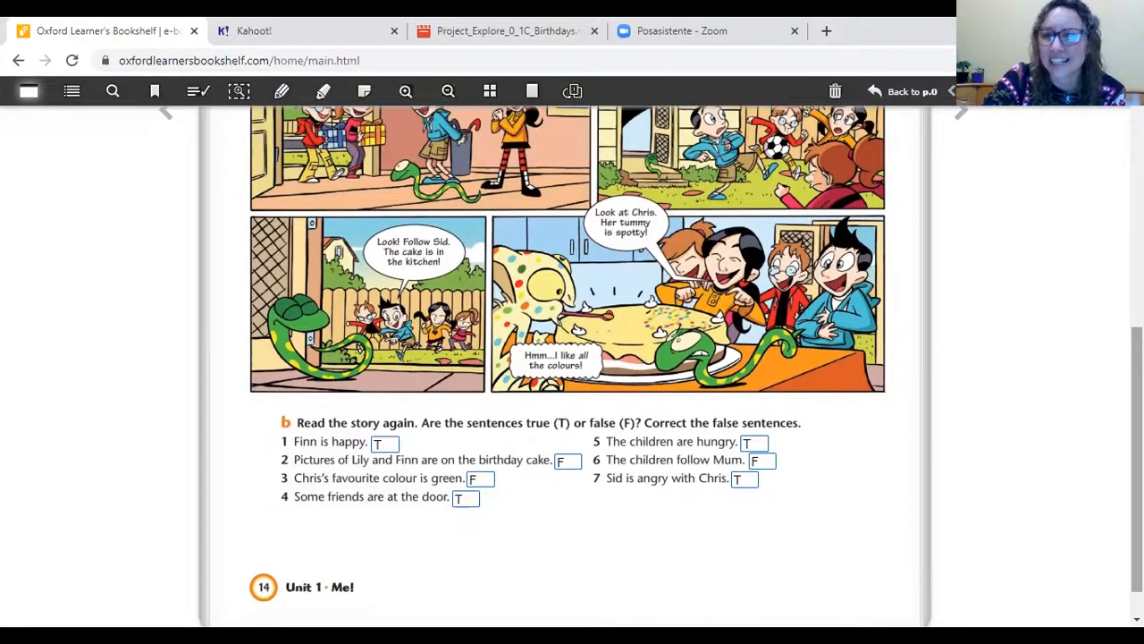
pyautogui.scroll(3)
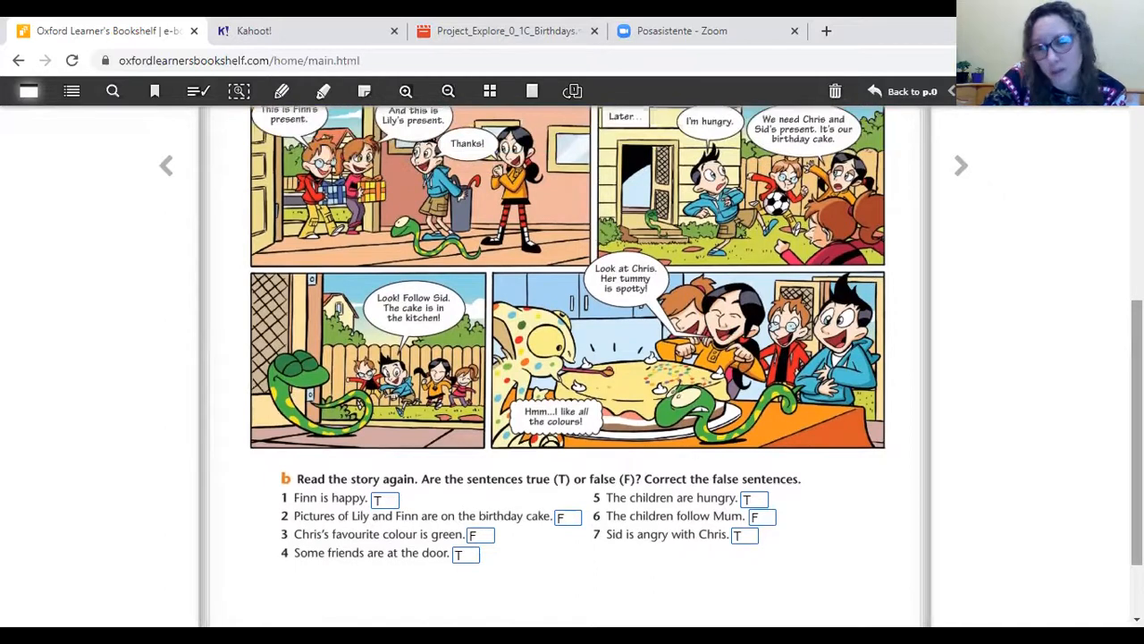
pyautogui.scroll(3)
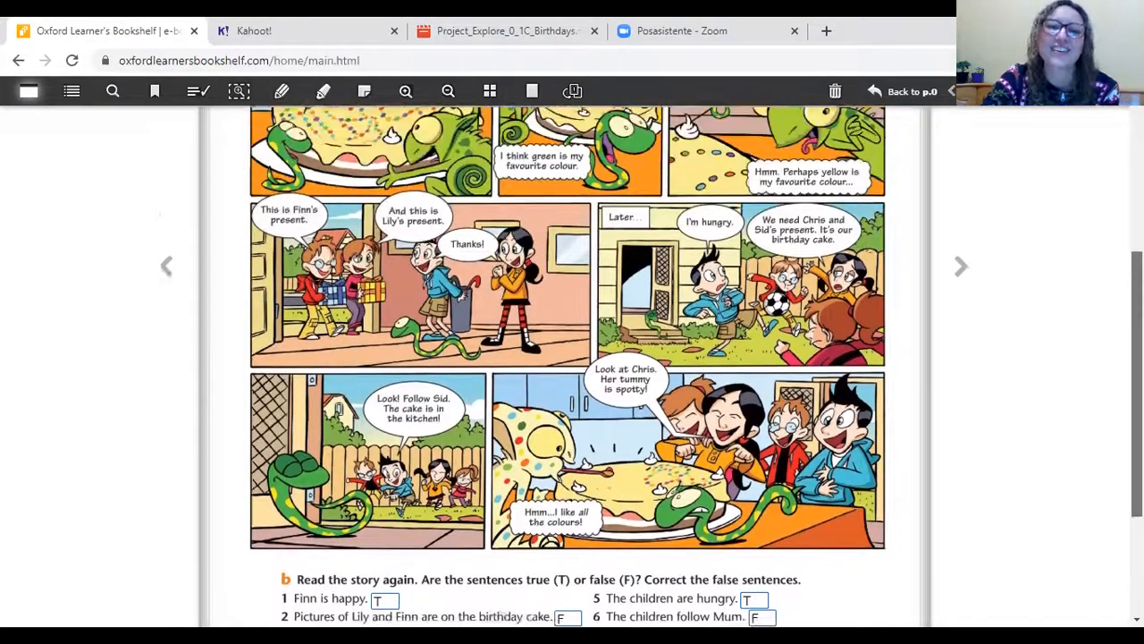
pyautogui.scroll(3)
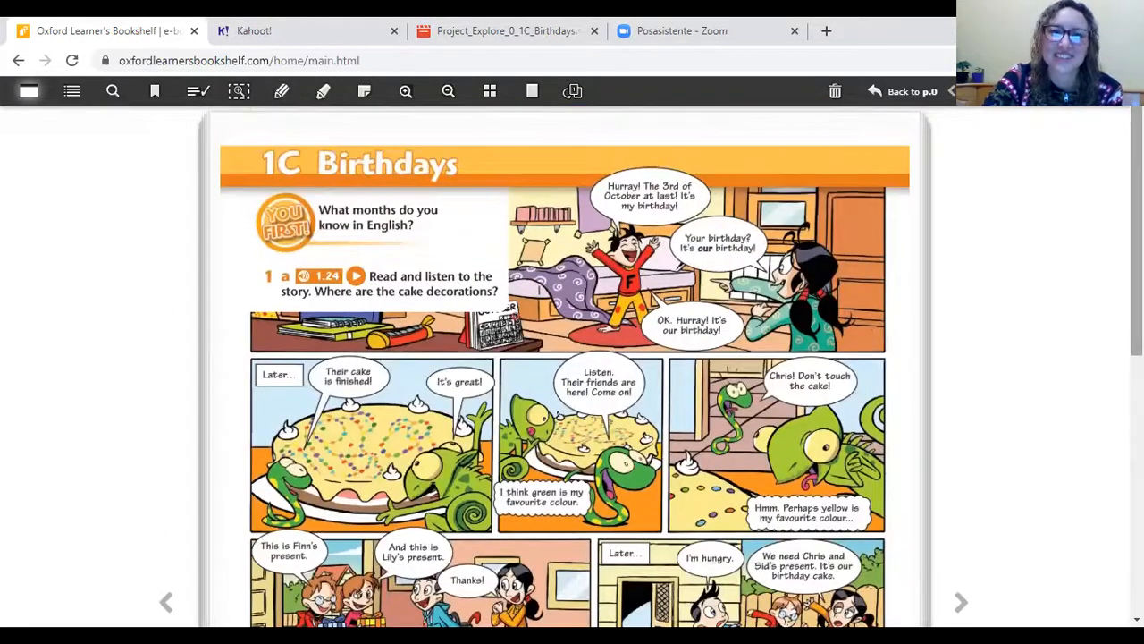
pyautogui.scroll(-3)
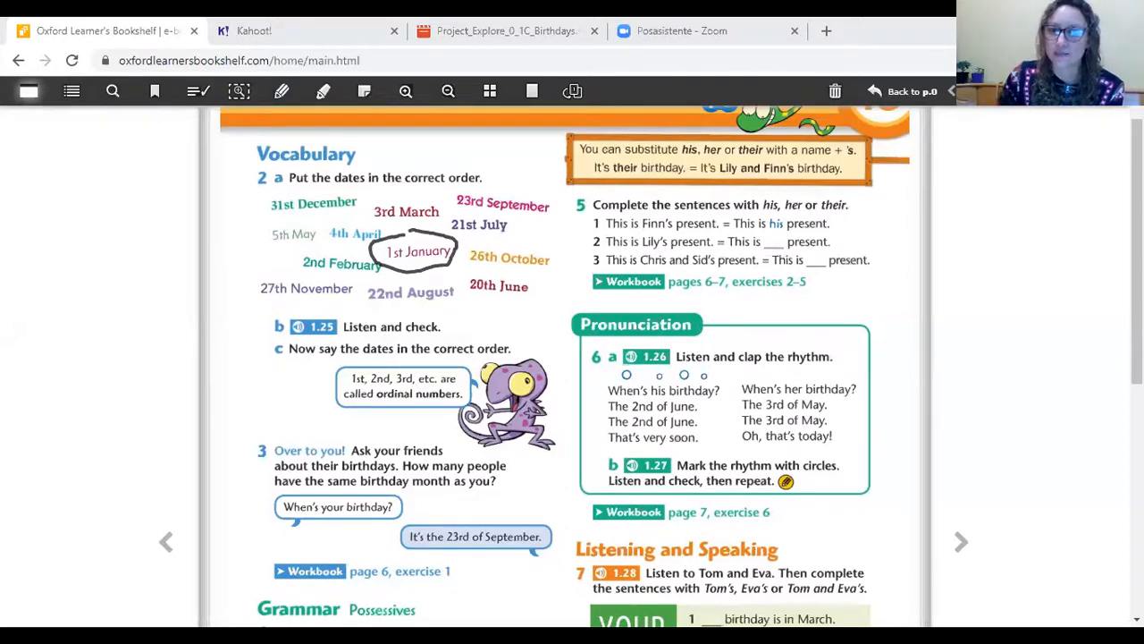
pyautogui.moveTo(481, 338)
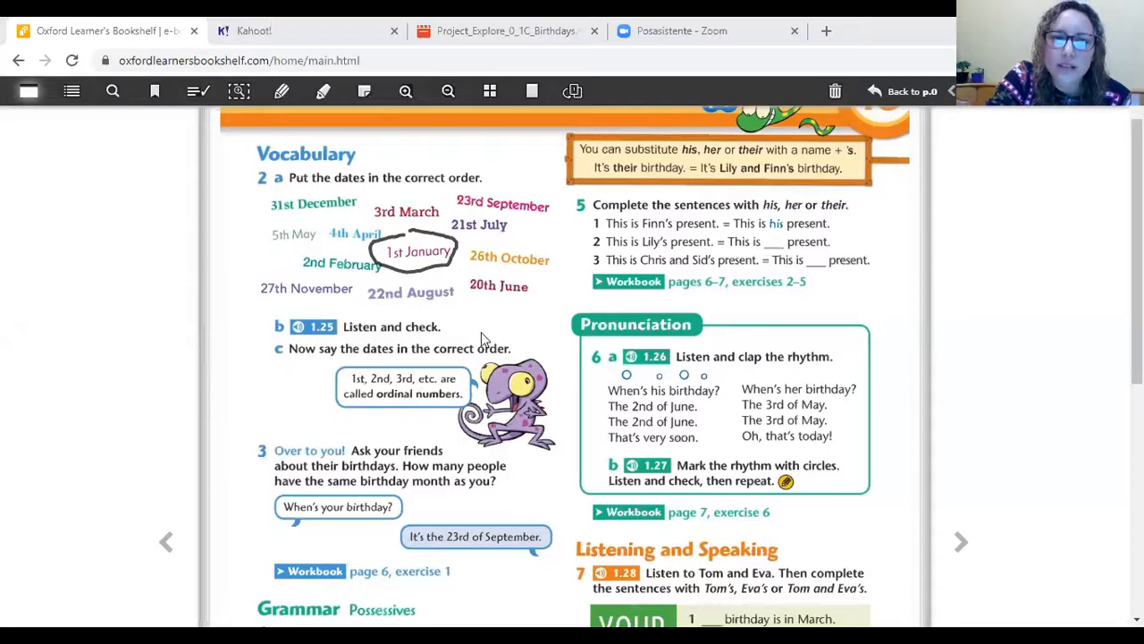
pyautogui.moveTo(302, 197)
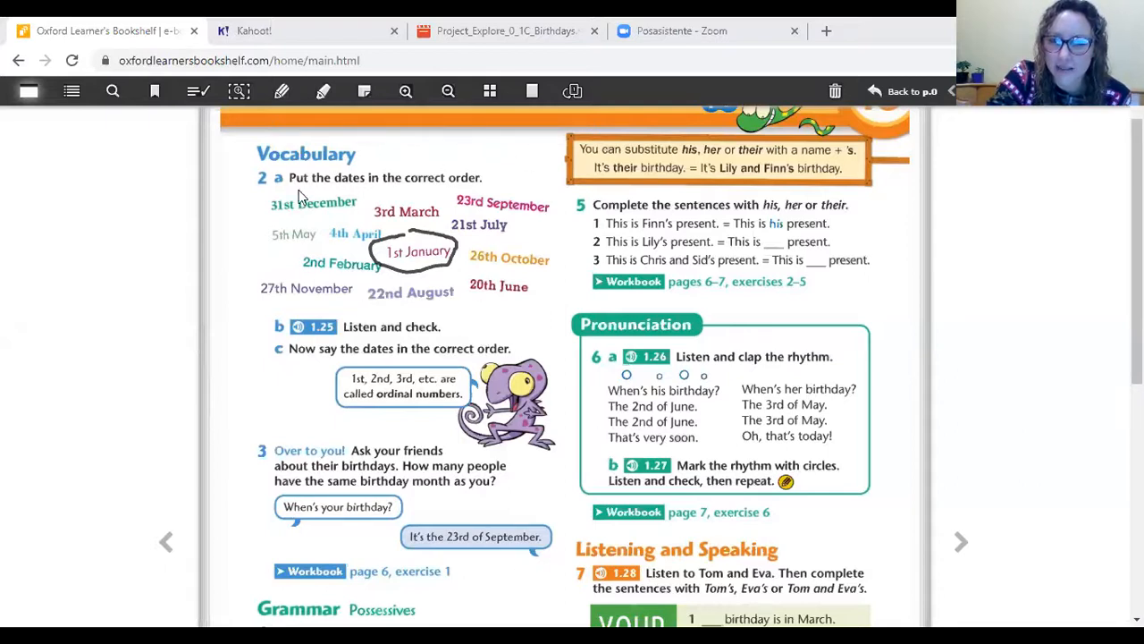
pyautogui.moveTo(500, 304)
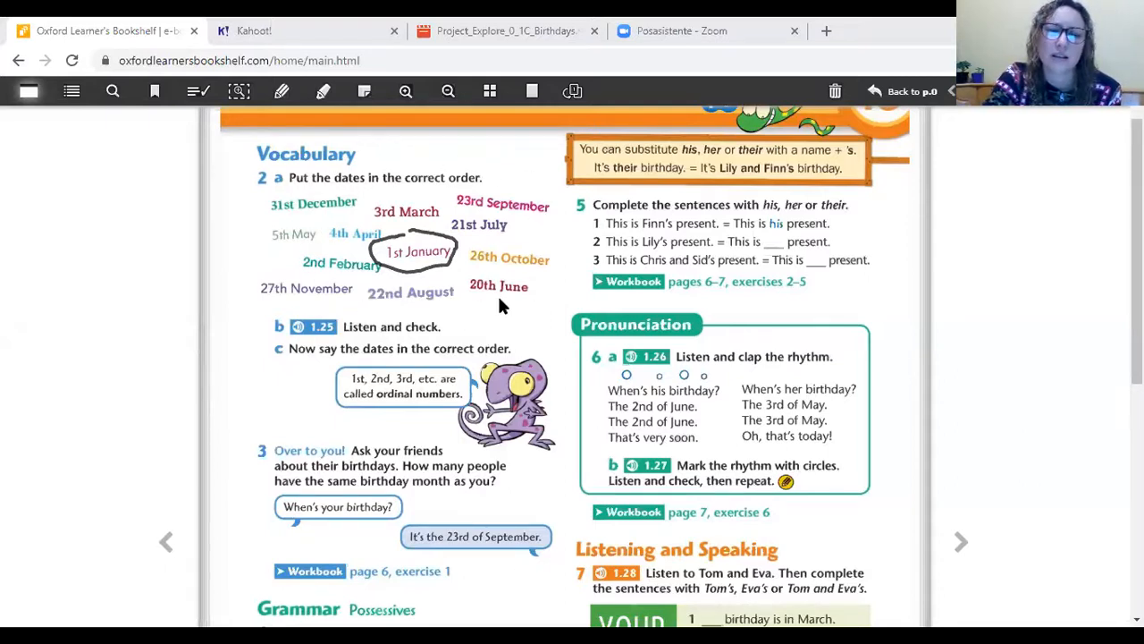
pyautogui.moveTo(510, 259)
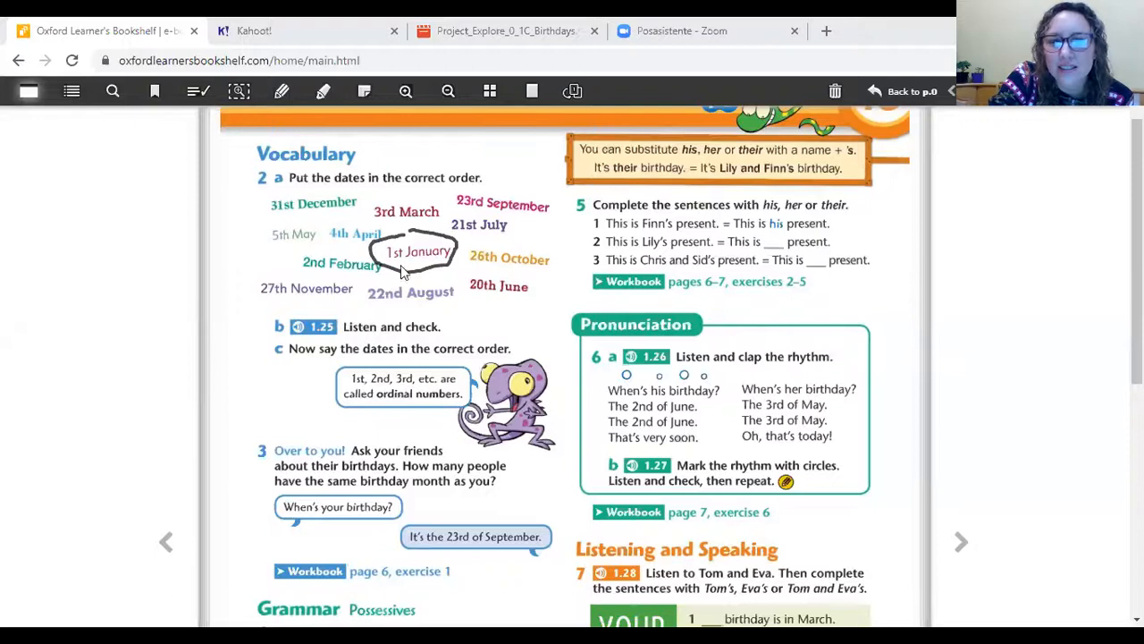
pyautogui.moveTo(420, 231)
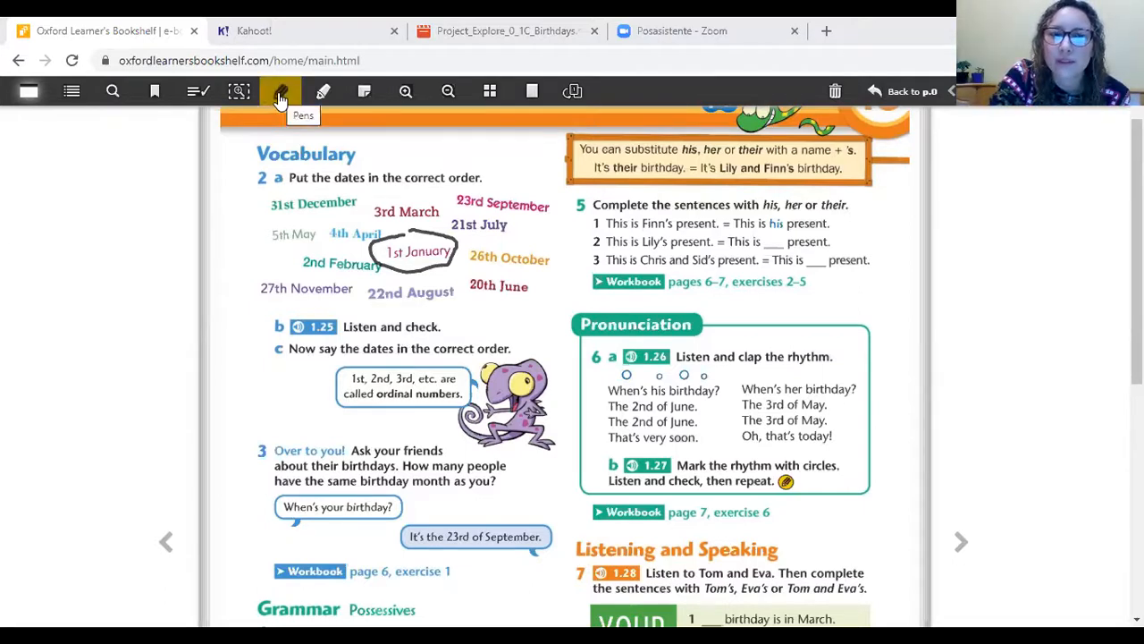
# - Select the Pens tool to handwrite numbers on the exercise 2a dates
pyautogui.click(281, 91)
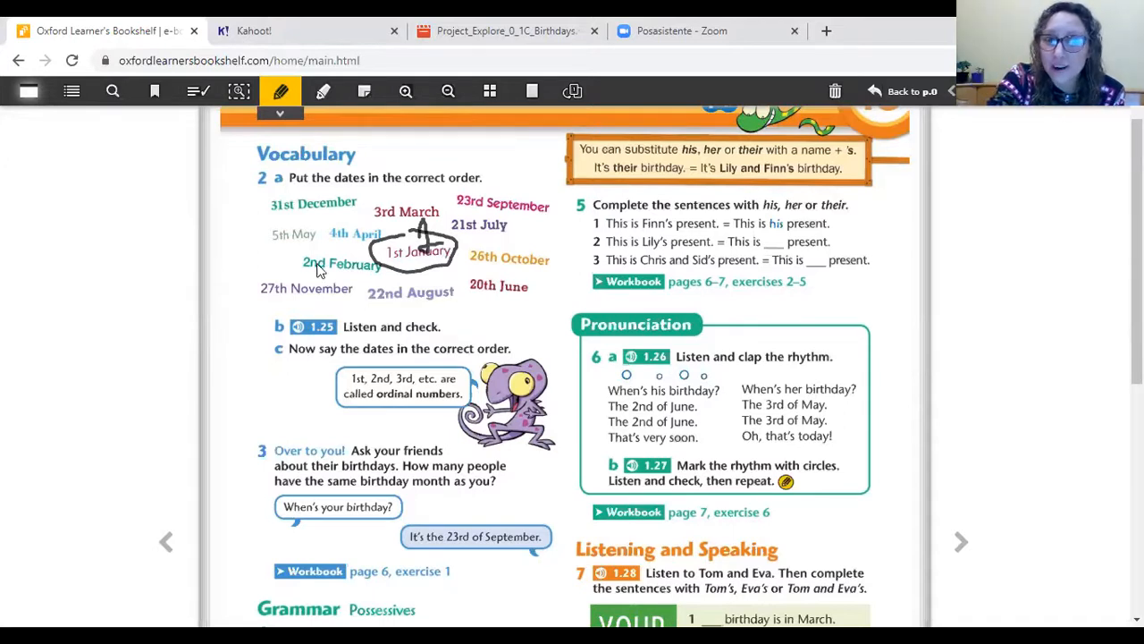
pyautogui.moveTo(374, 276)
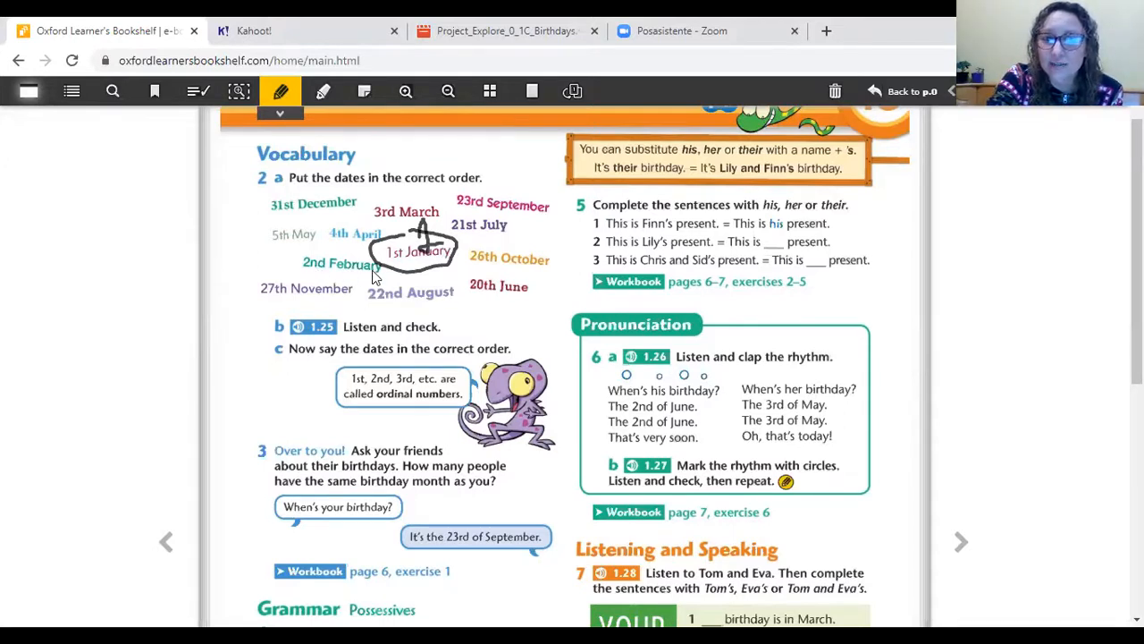
pyautogui.moveTo(340, 253)
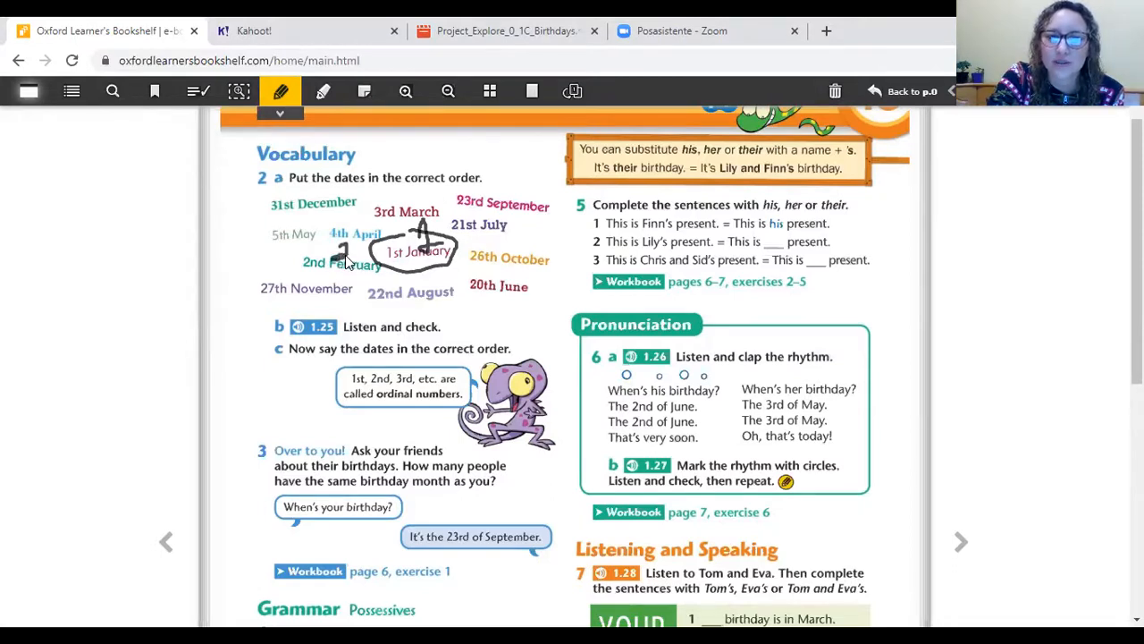
pyautogui.moveTo(443, 284)
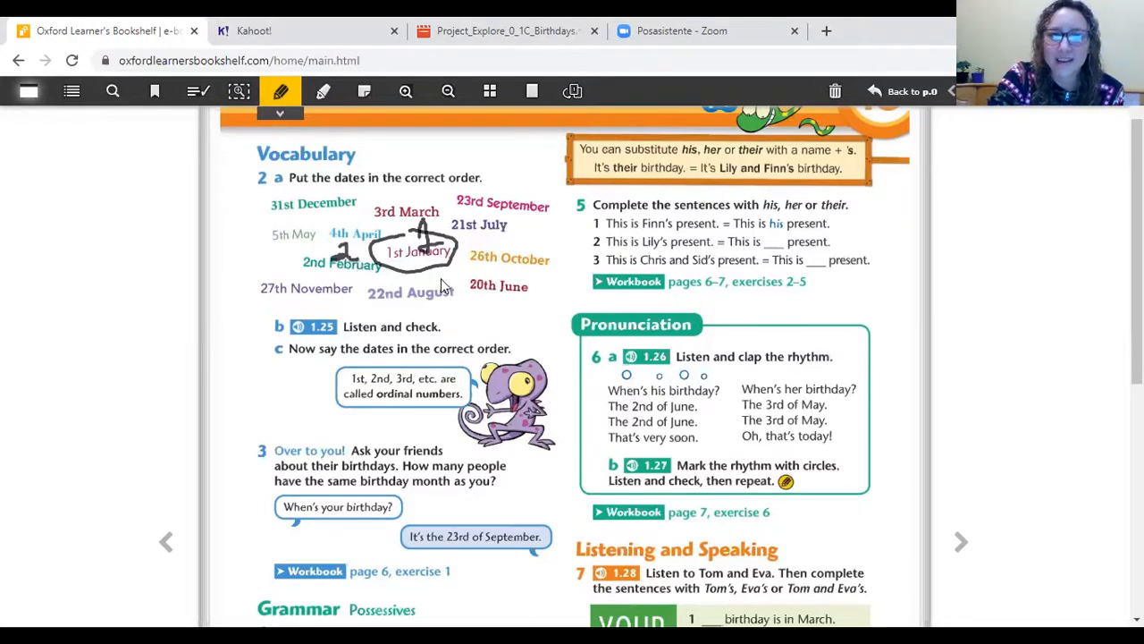
pyautogui.moveTo(539, 304)
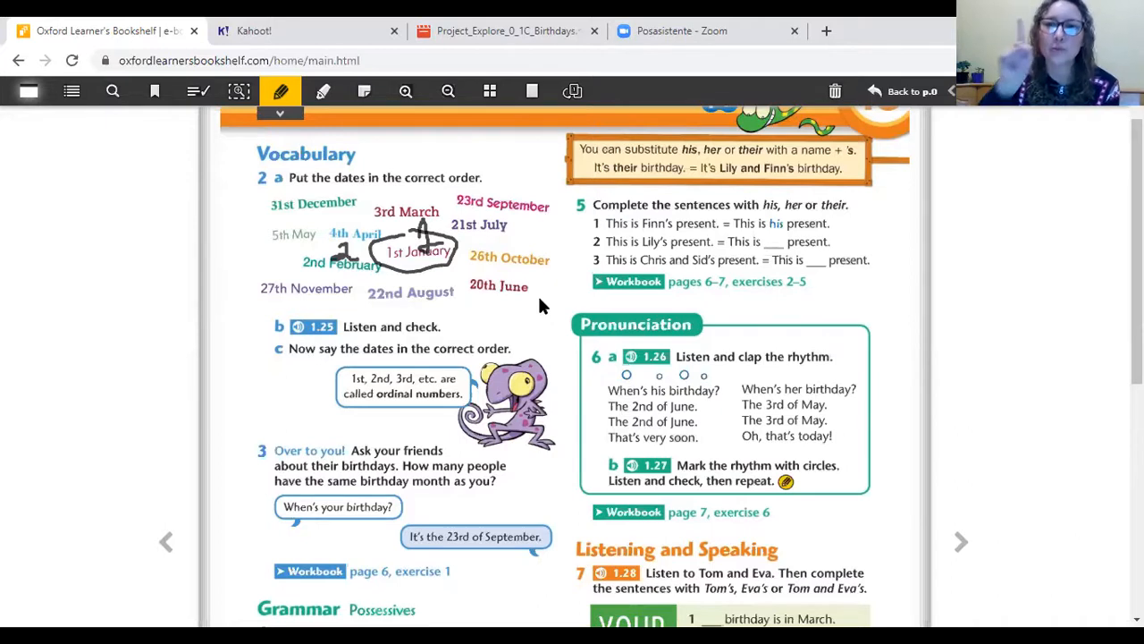
pyautogui.moveTo(340, 265)
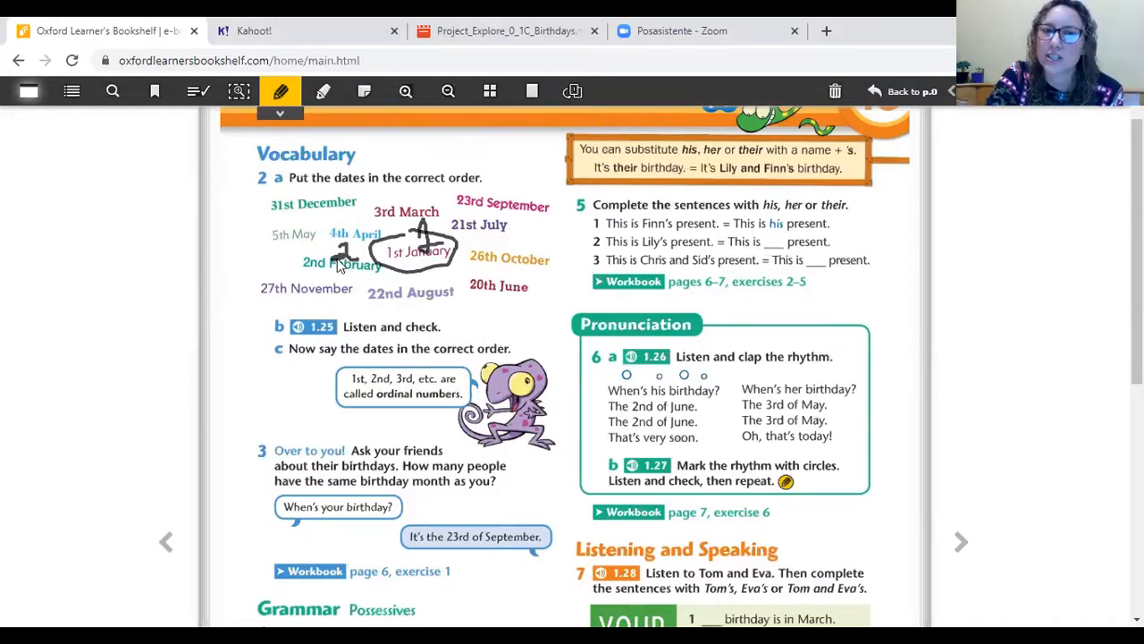
pyautogui.moveTo(376, 213)
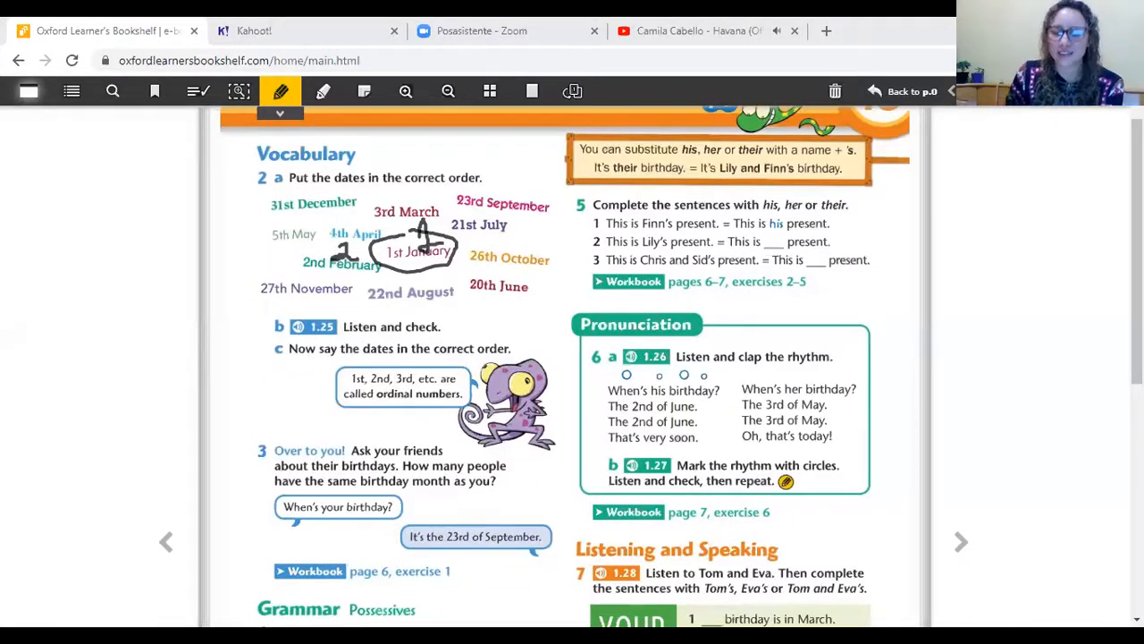
pyautogui.moveTo(356, 191)
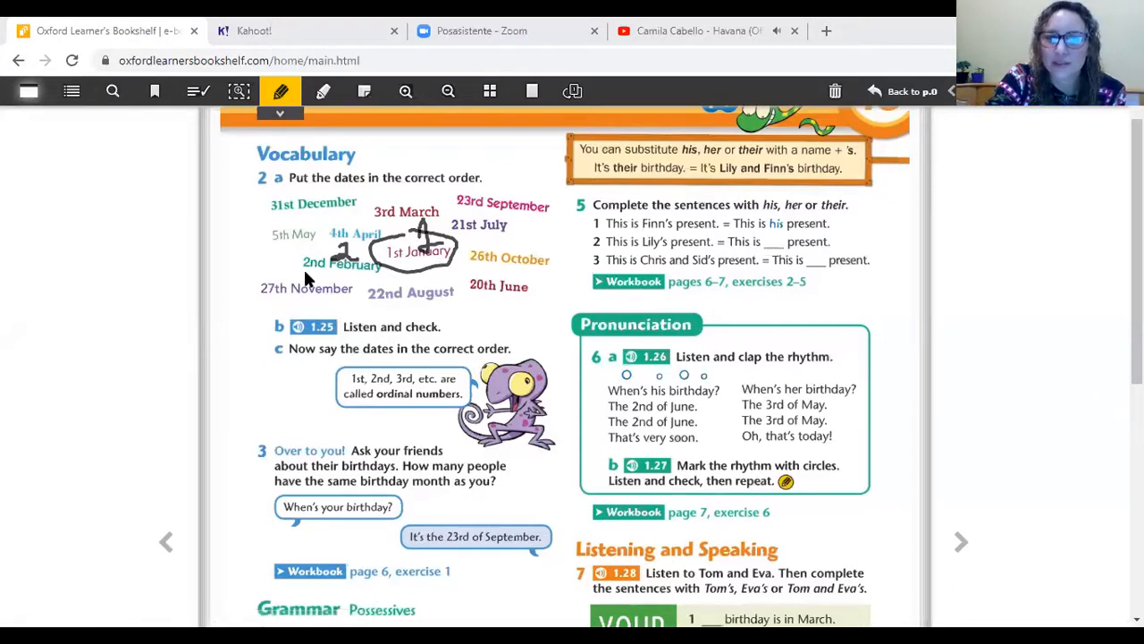
pyautogui.moveTo(374, 279)
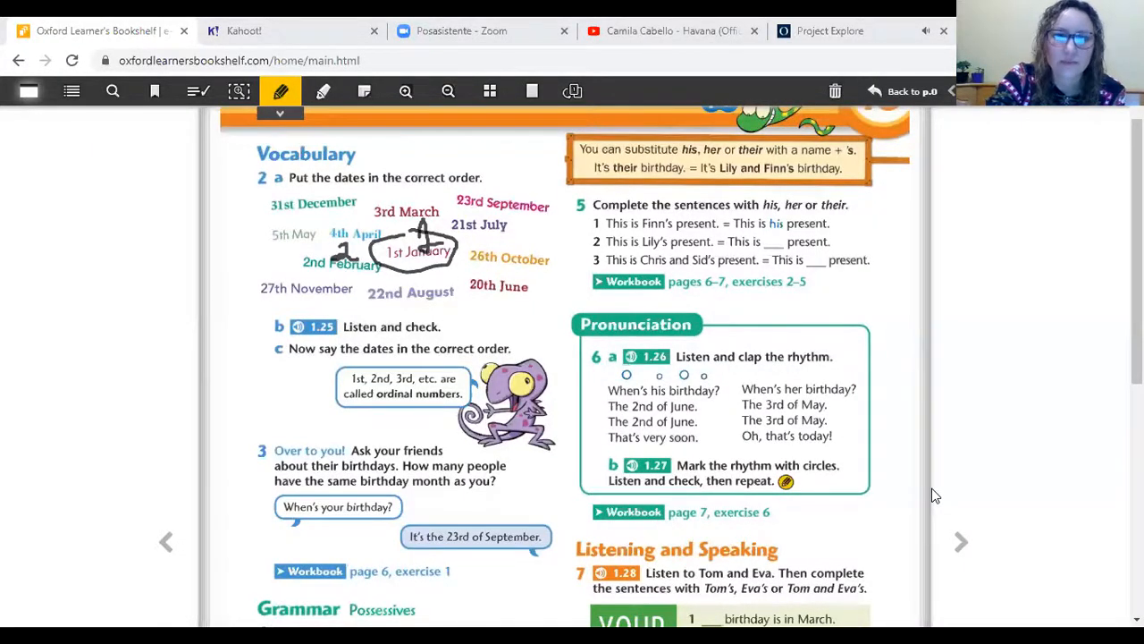
pyautogui.moveTo(165, 293)
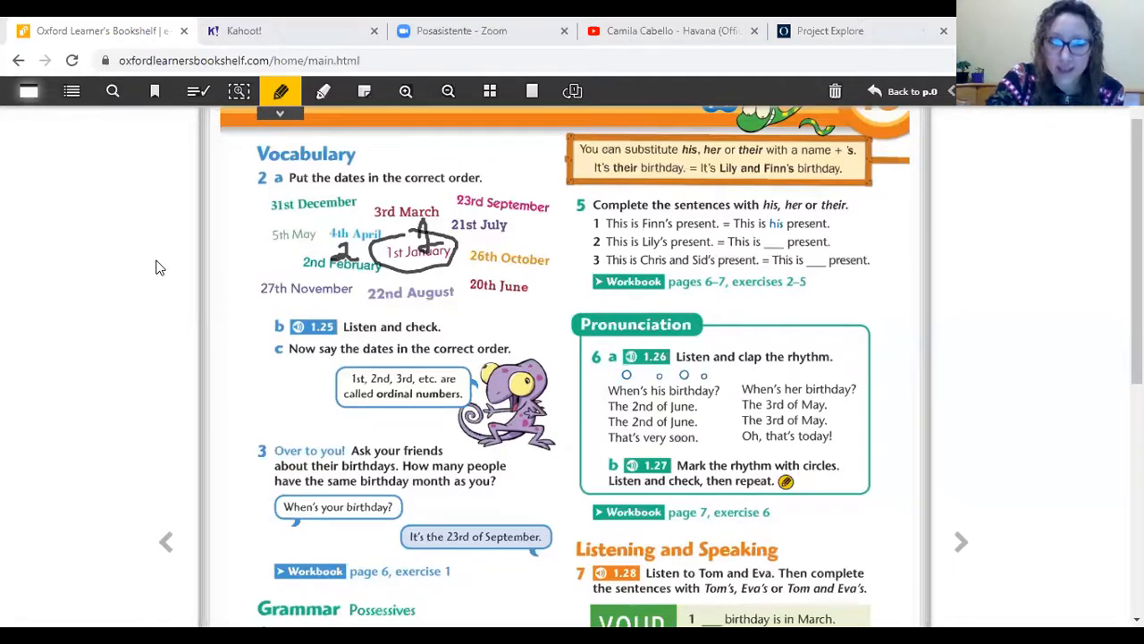
# - Start Audio 1.25 in Project Explore and return to the e-book
pyautogui.click(862, 30)
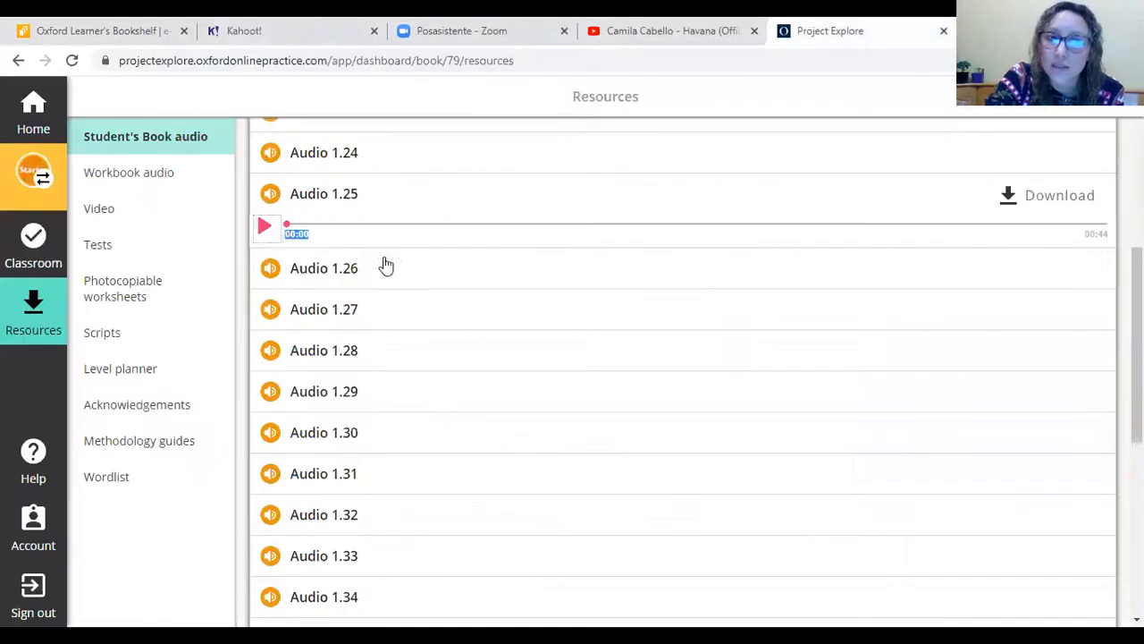
pyautogui.click(264, 227)
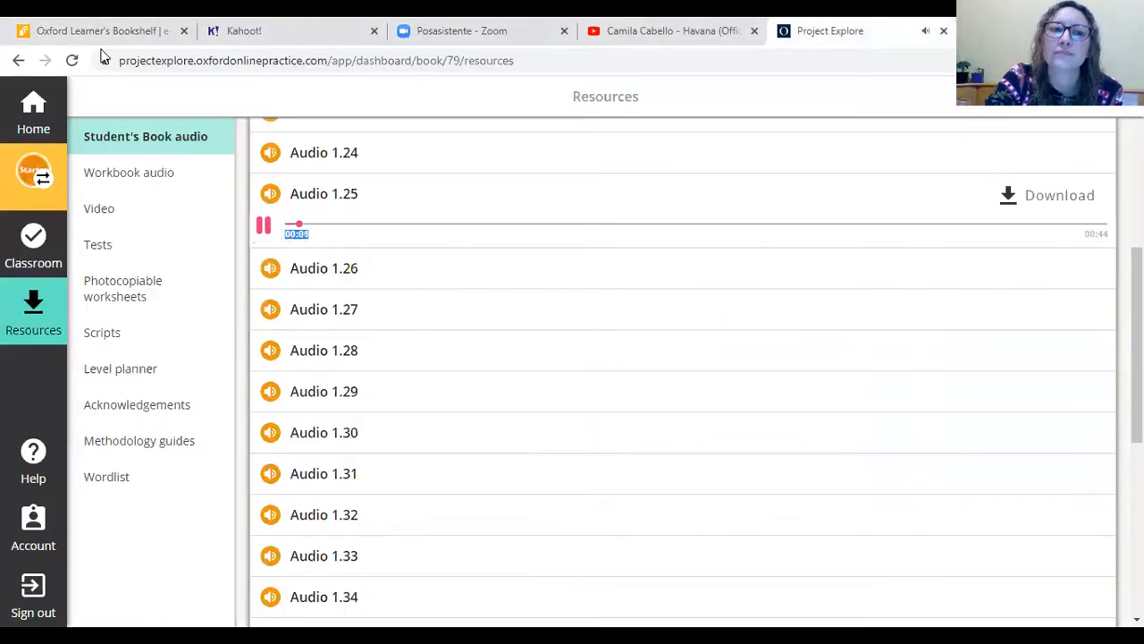
pyautogui.click(98, 31)
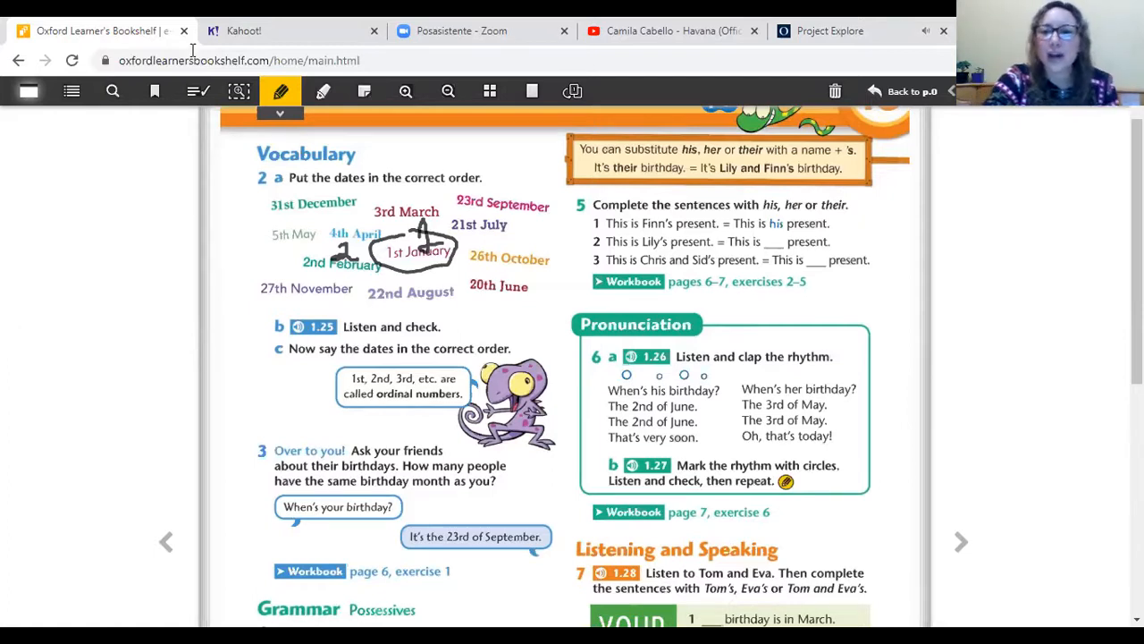
pyautogui.moveTo(1089, 374)
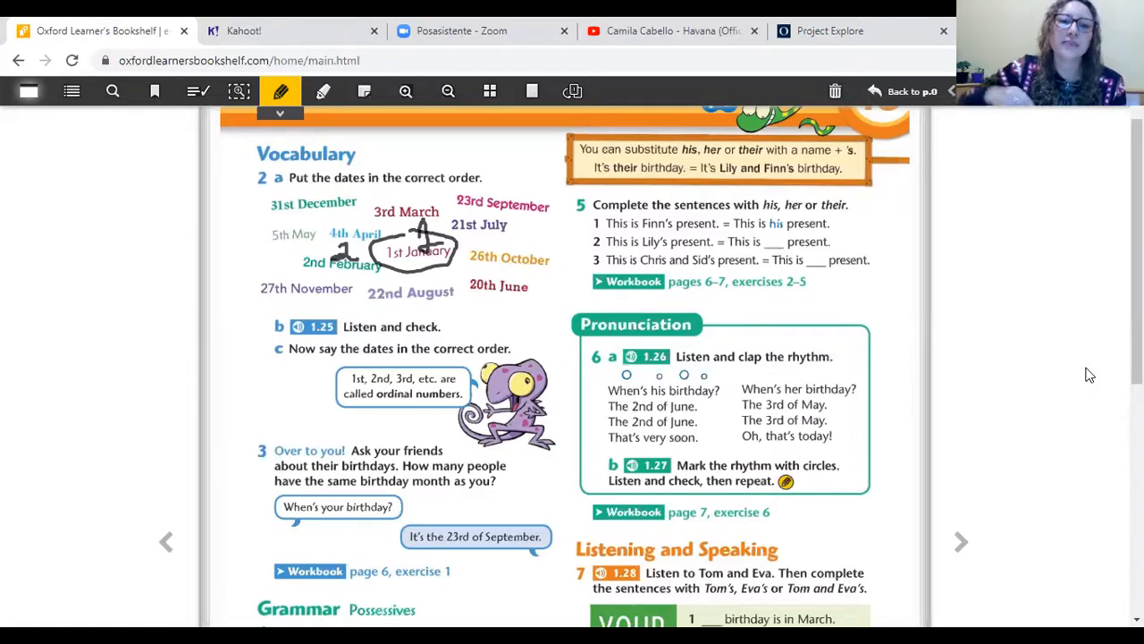
pyautogui.moveTo(297, 395)
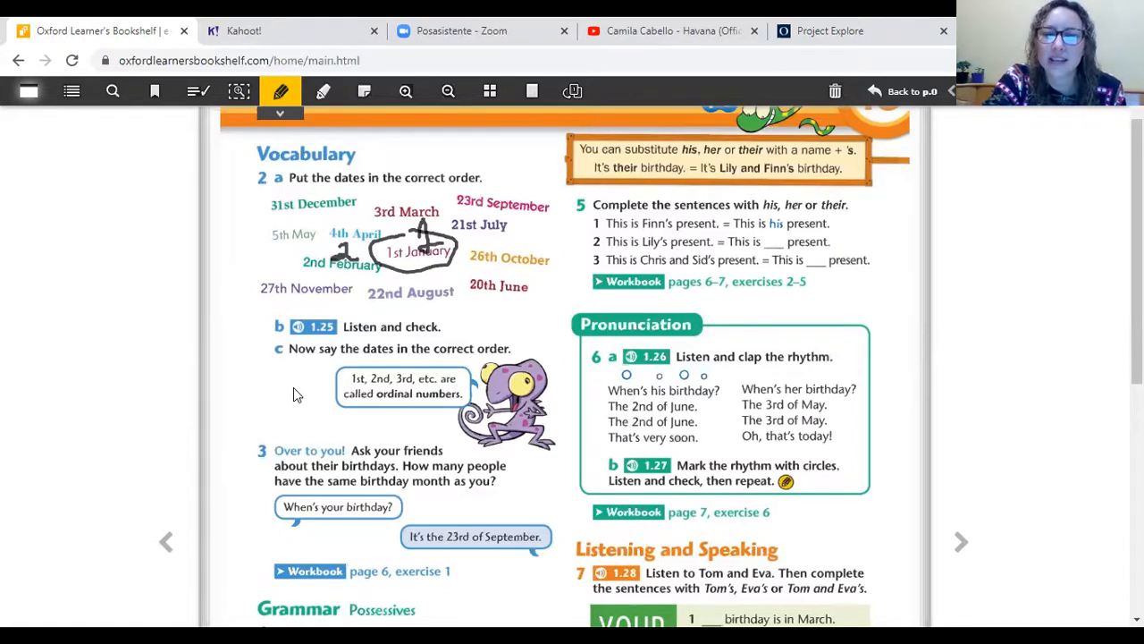
pyautogui.moveTo(140, 375)
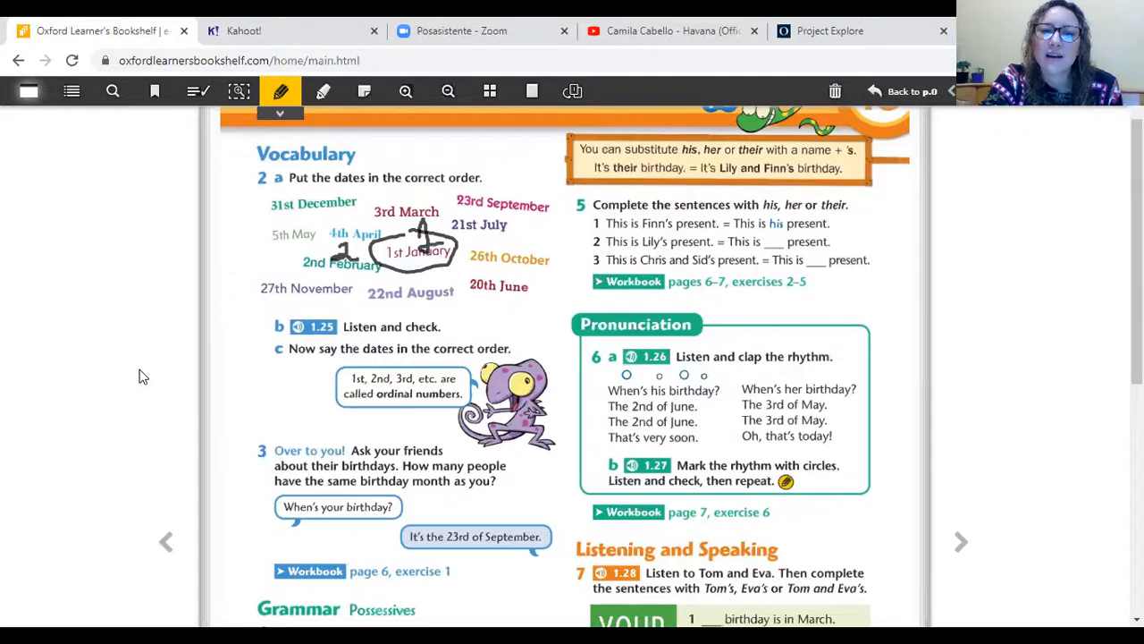
pyautogui.moveTo(279, 209)
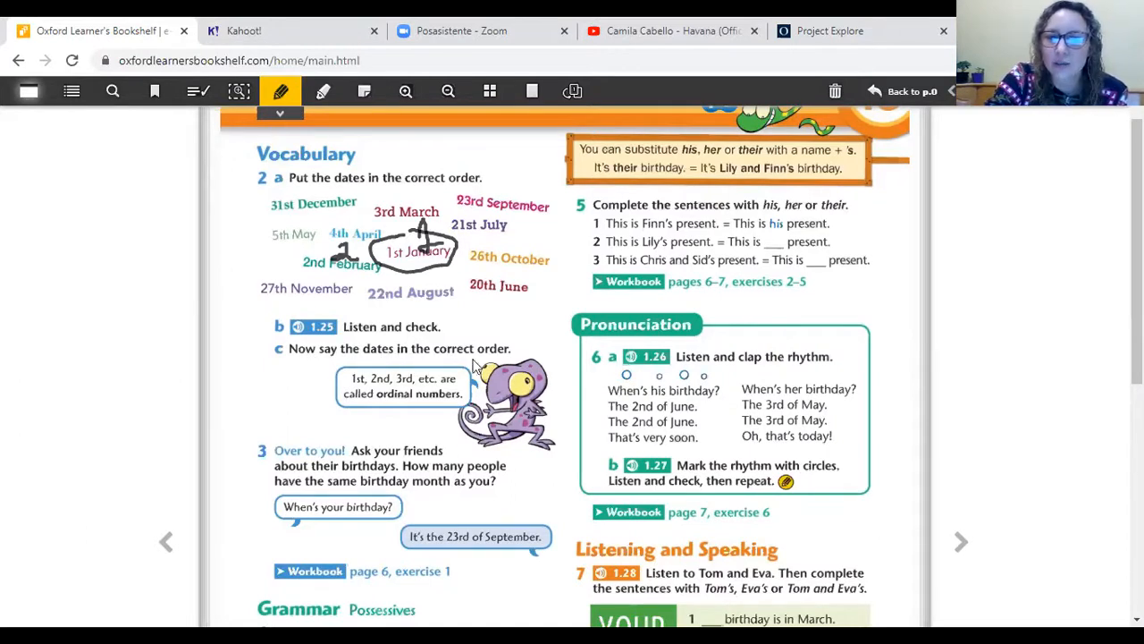
pyautogui.moveTo(357, 386)
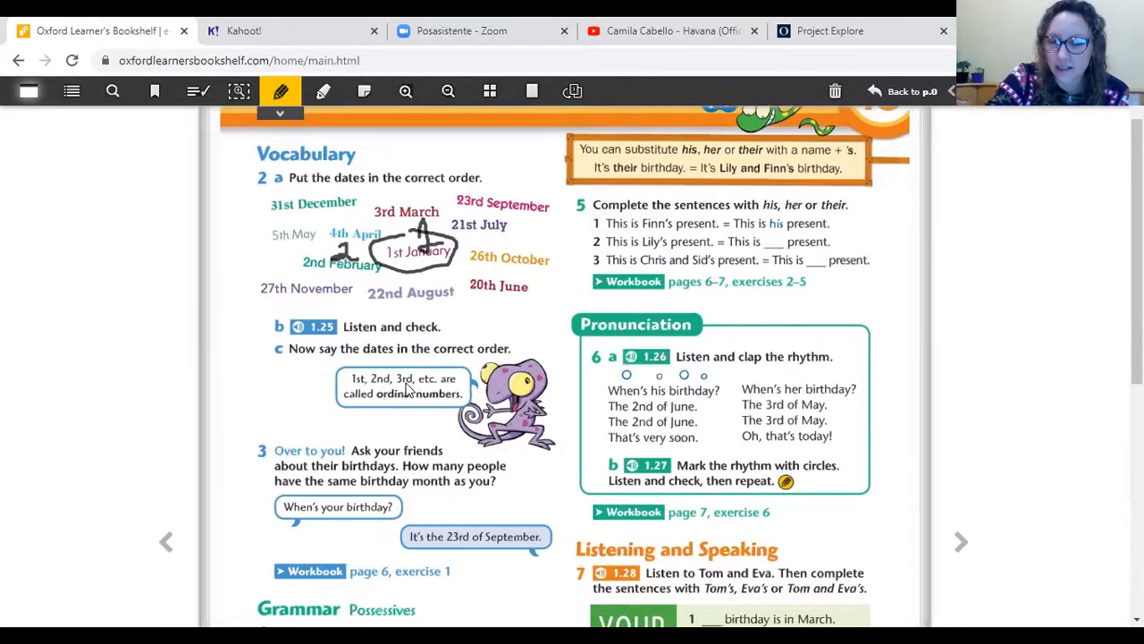
pyautogui.moveTo(422, 427)
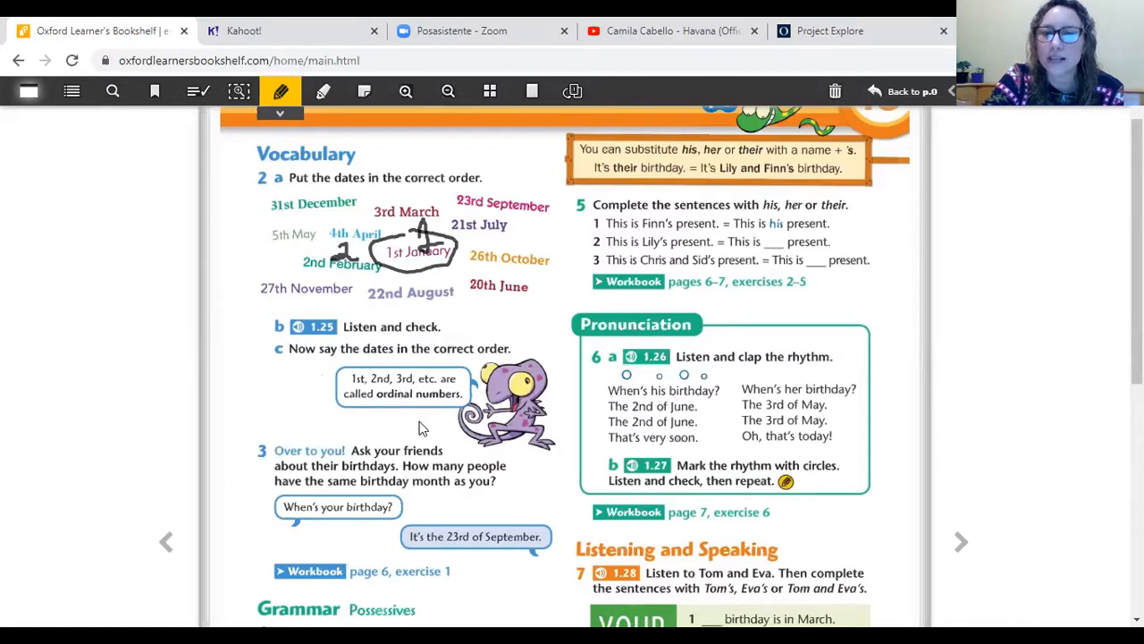
pyautogui.moveTo(451, 373)
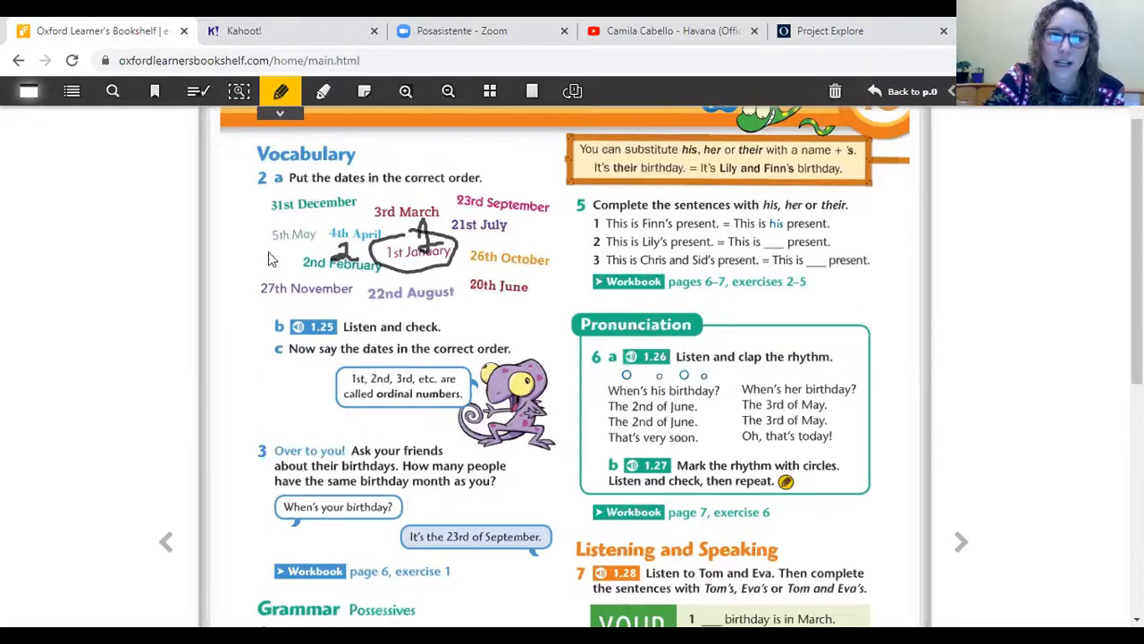
pyautogui.moveTo(54, 353)
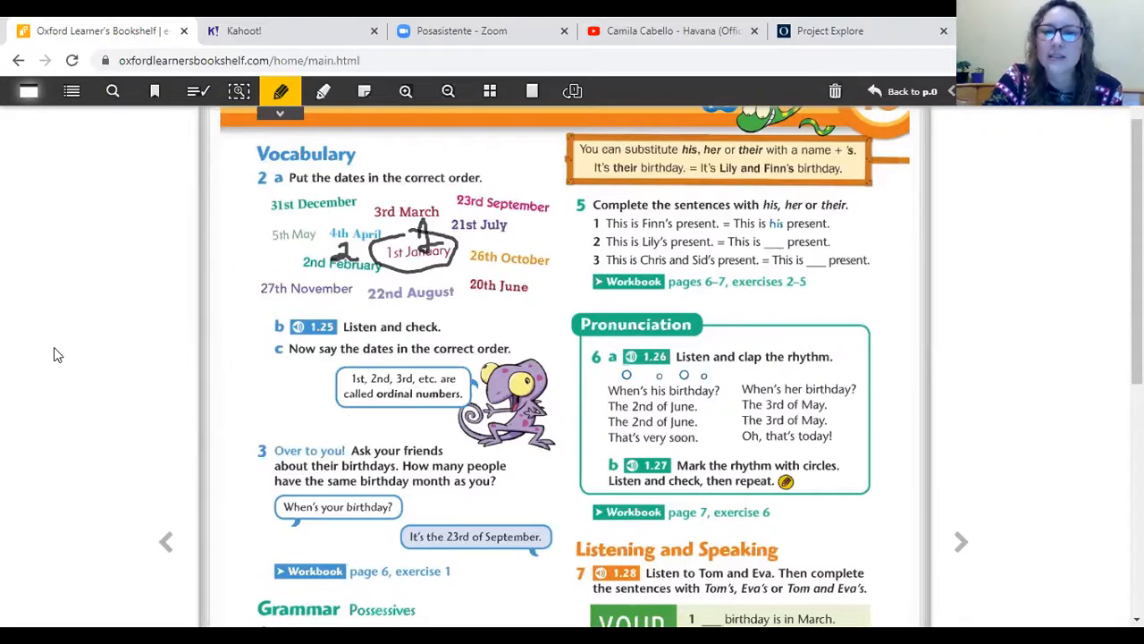
pyautogui.moveTo(36, 356)
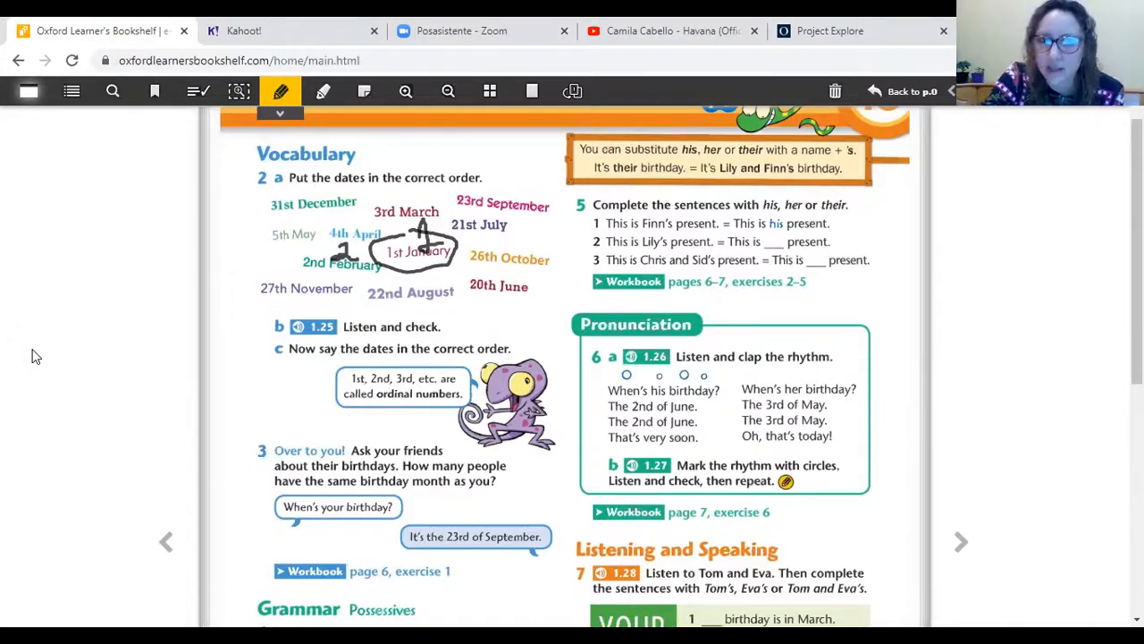
pyautogui.moveTo(223, 441)
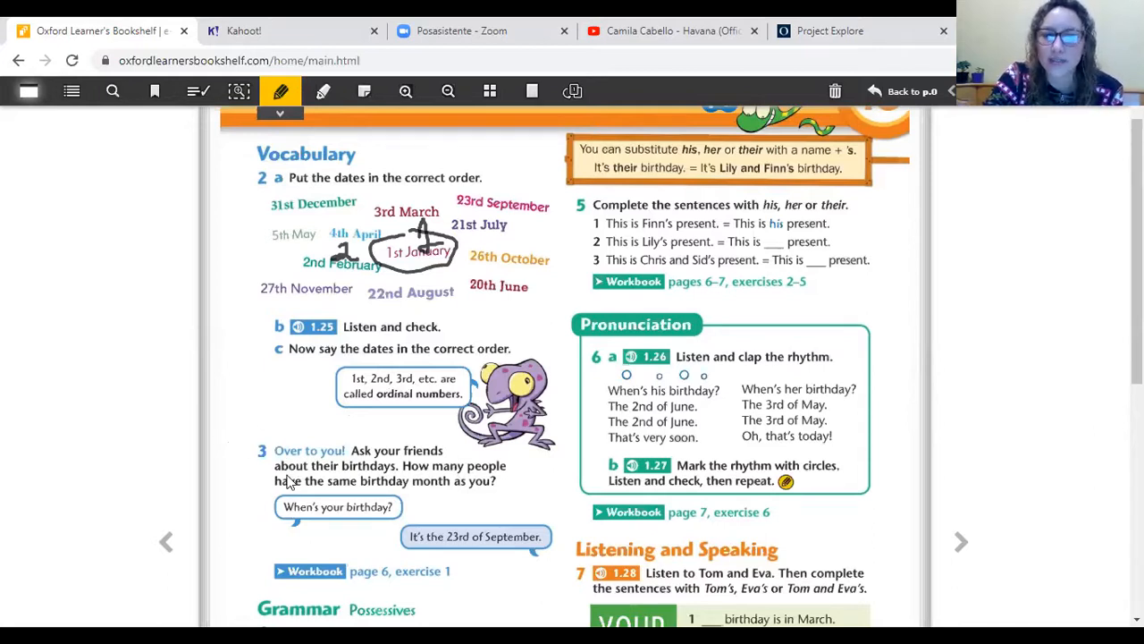
pyautogui.moveTo(398, 474)
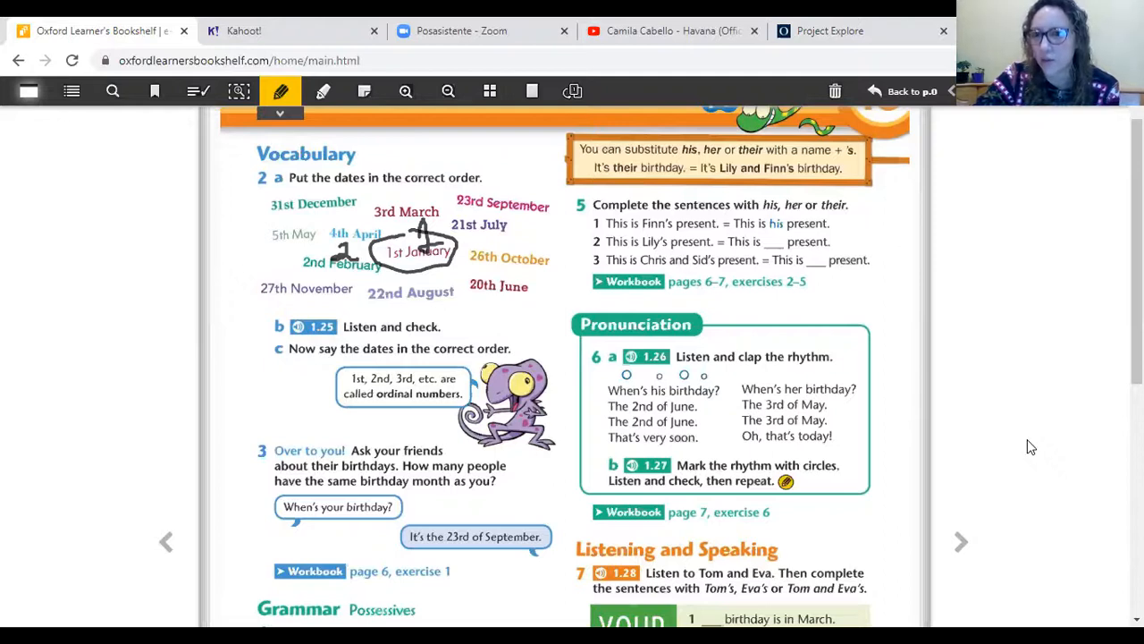
pyautogui.moveTo(711, 418)
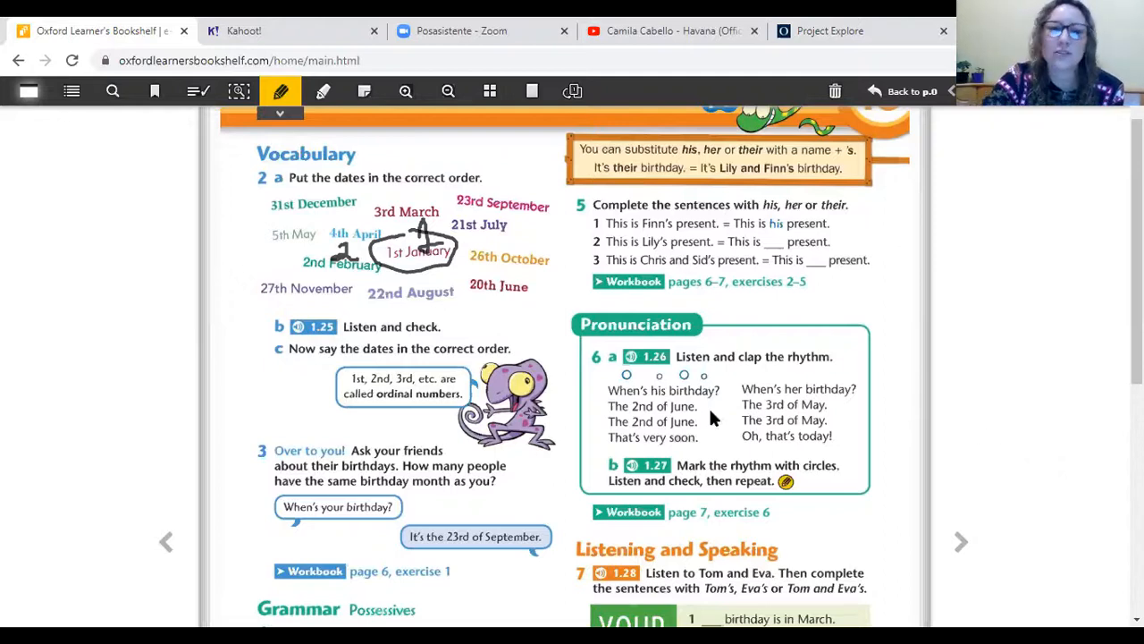